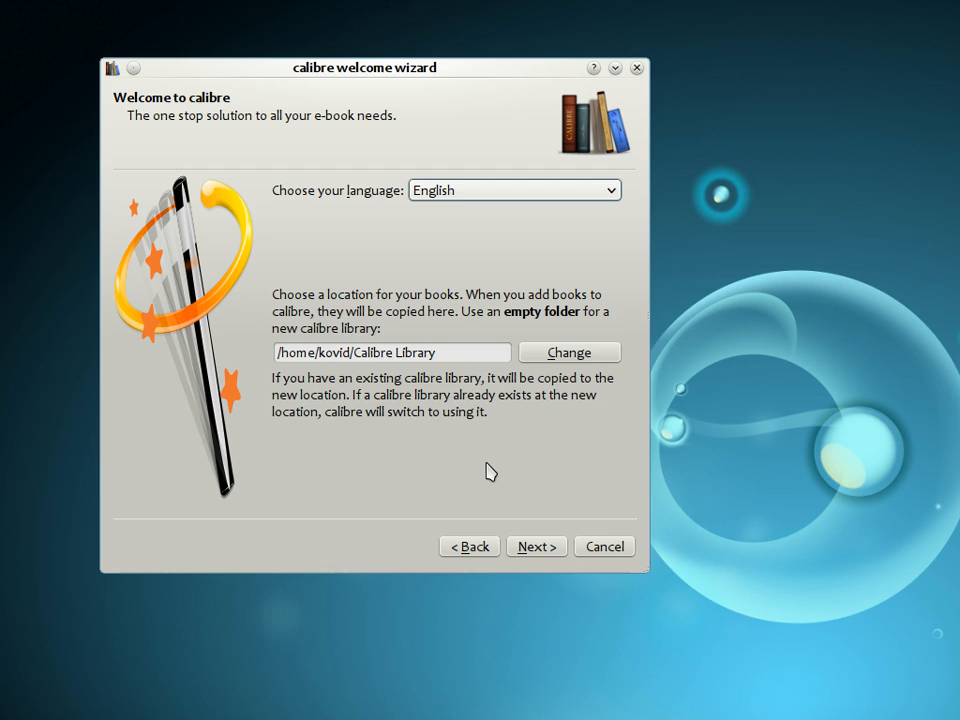
mouse_move(339, 440)
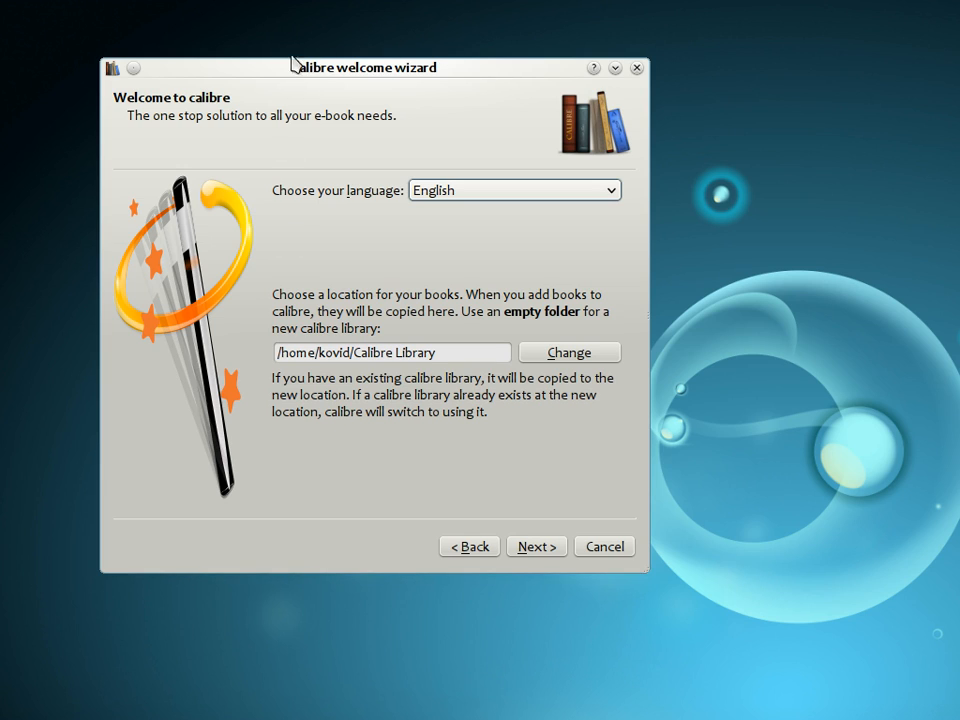
mouse_move(372, 258)
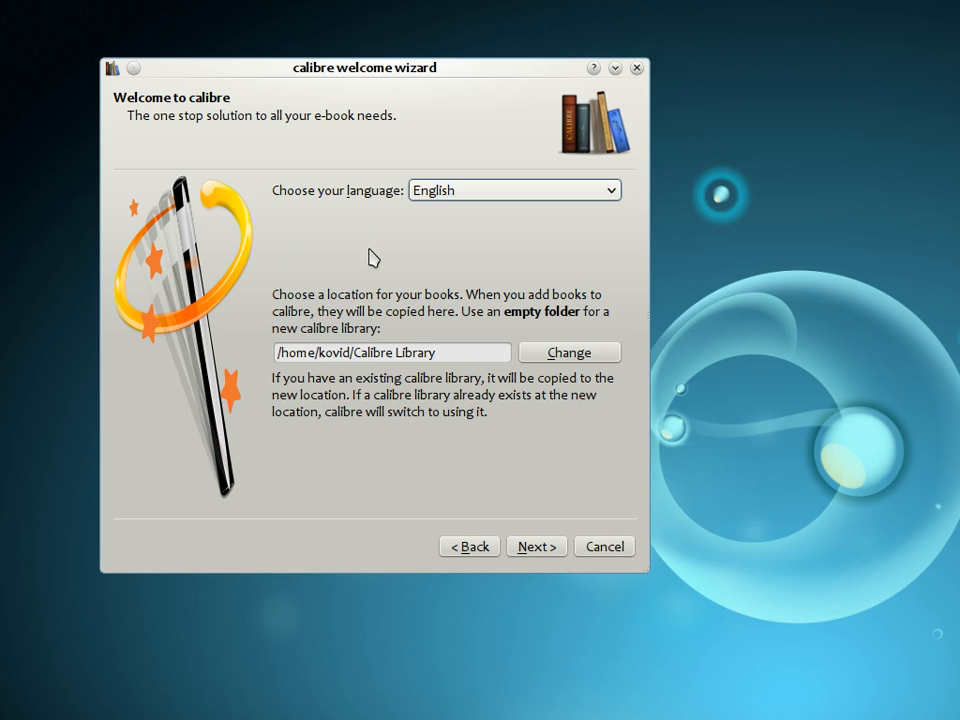
mouse_move(427, 273)
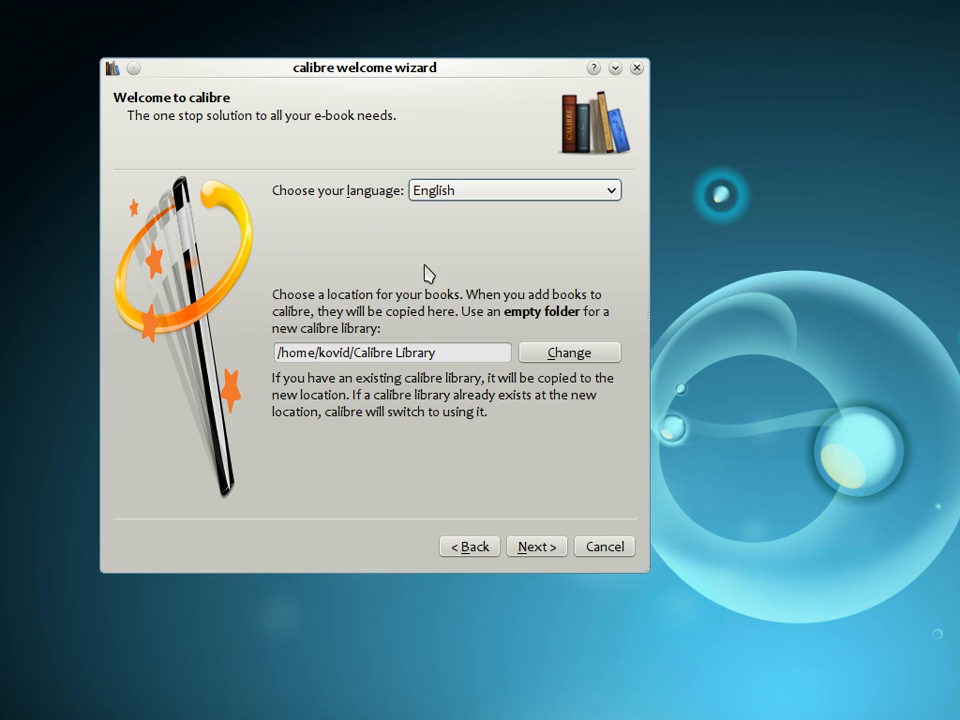
mouse_move(330, 328)
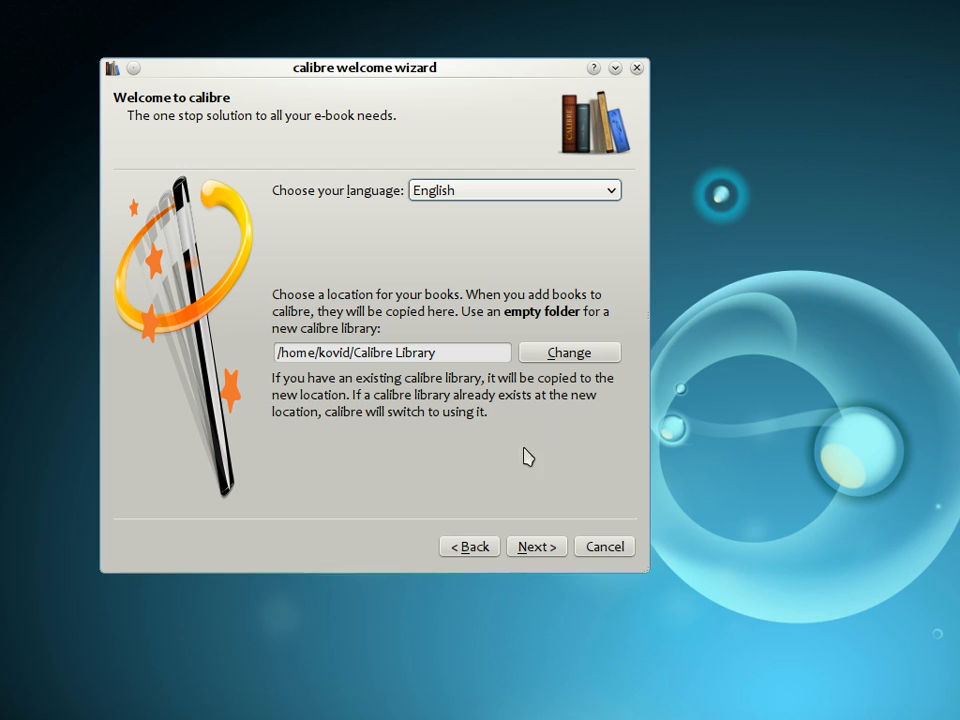
- Browse the Android, Apple and other manufacturer lists, then keep Generic e-ink device
click(536, 546)
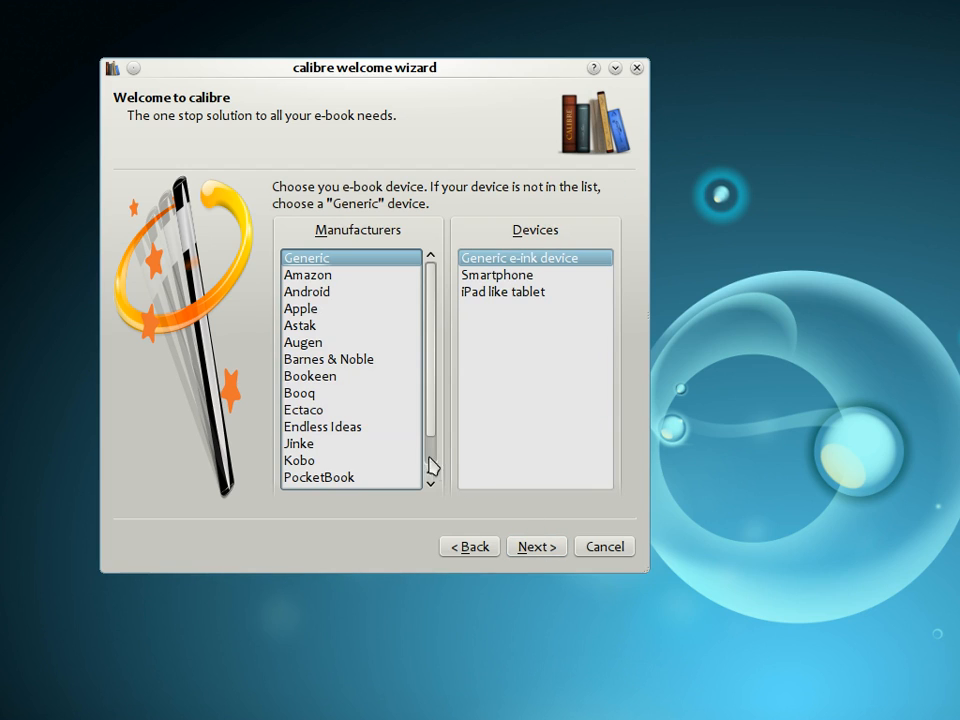
mouse_move(434, 458)
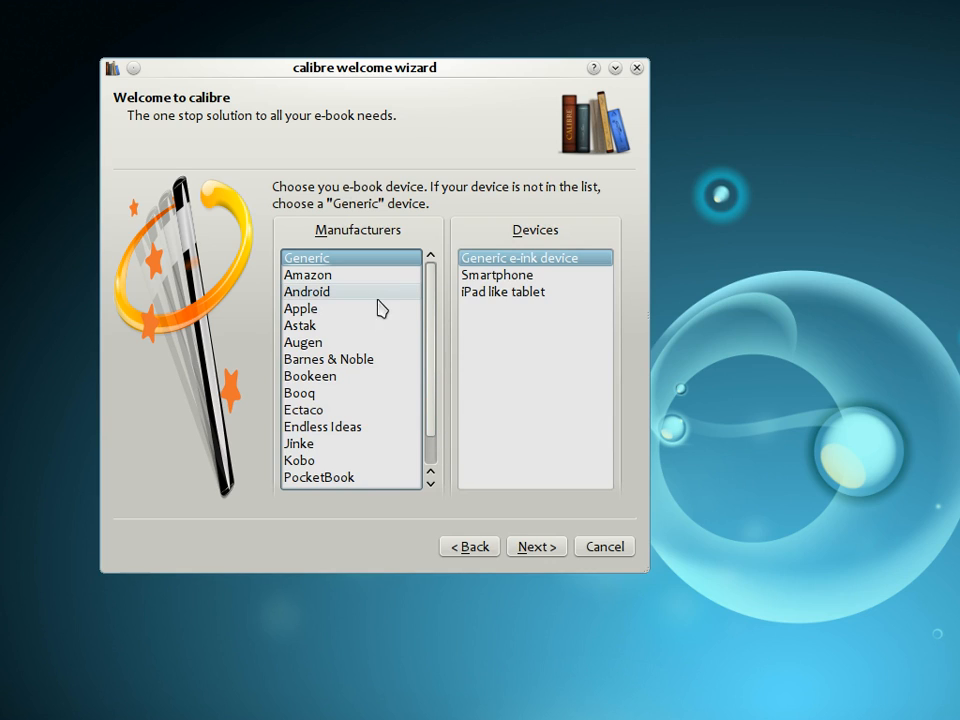
mouse_move(370, 296)
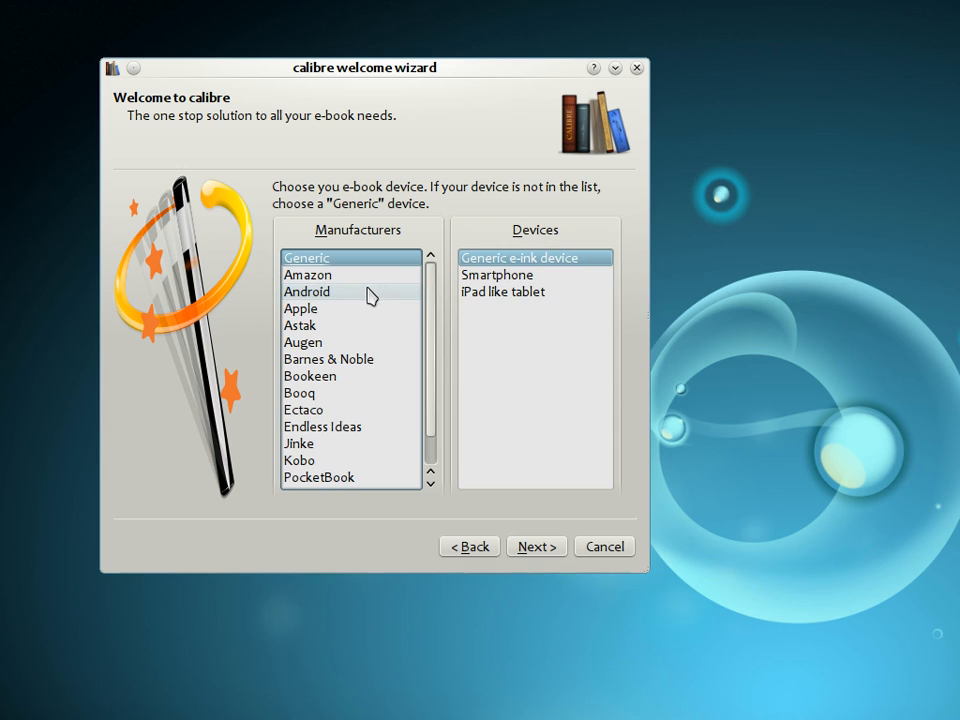
click(307, 291)
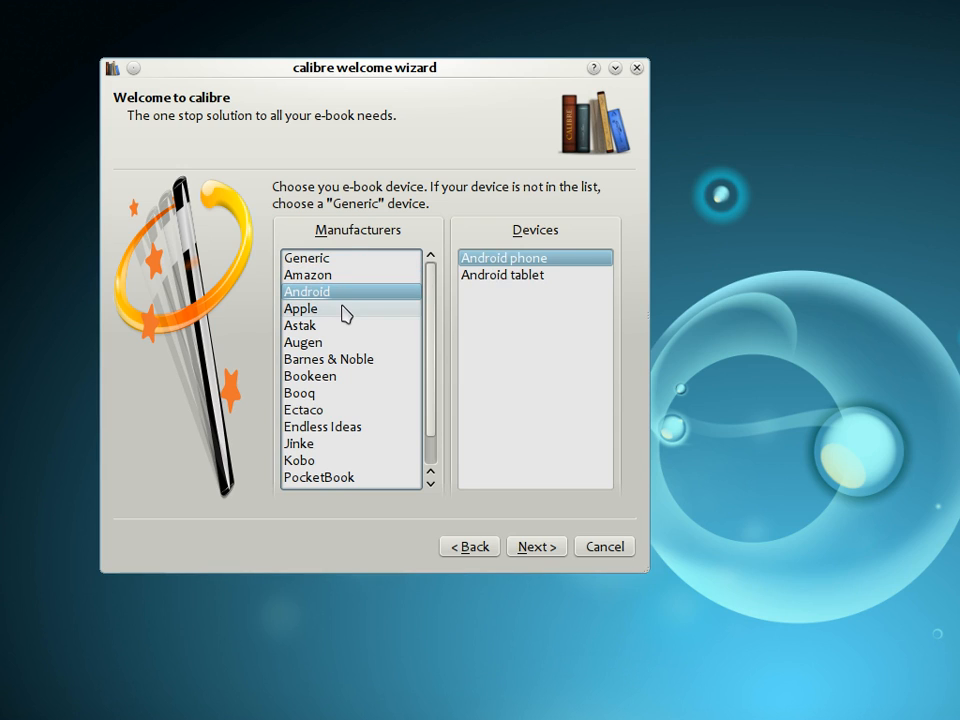
click(301, 308)
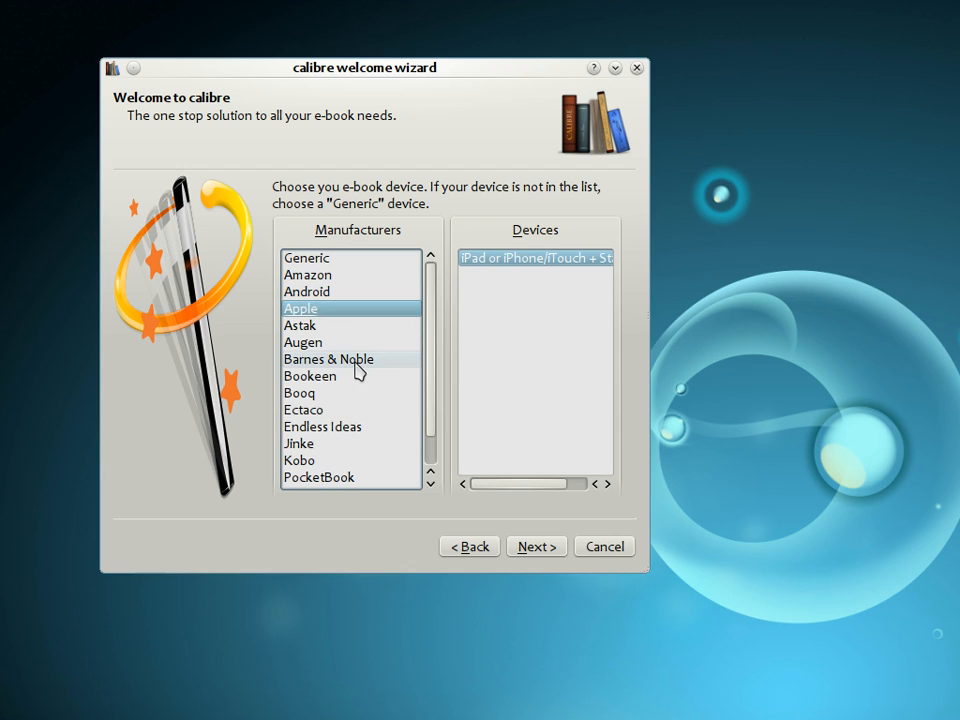
click(329, 358)
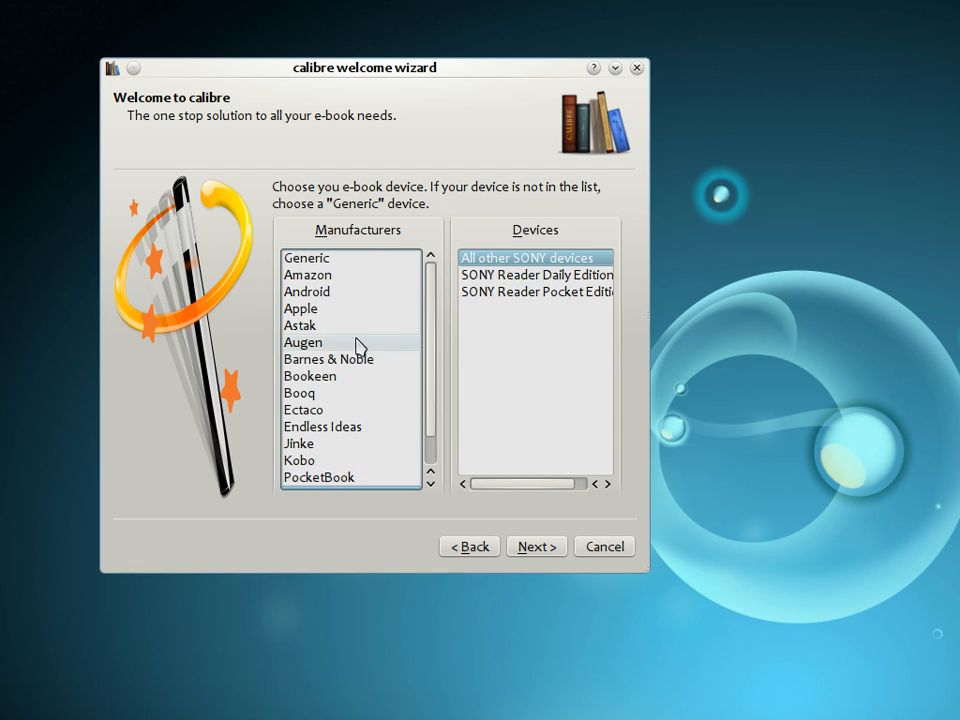
click(307, 258)
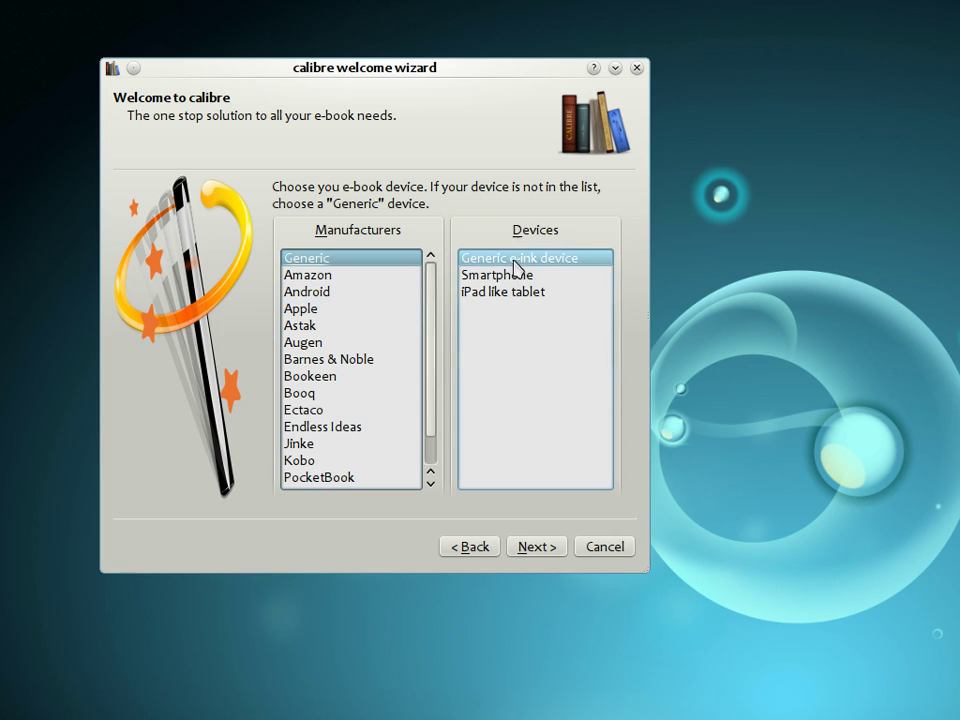
mouse_move(556, 283)
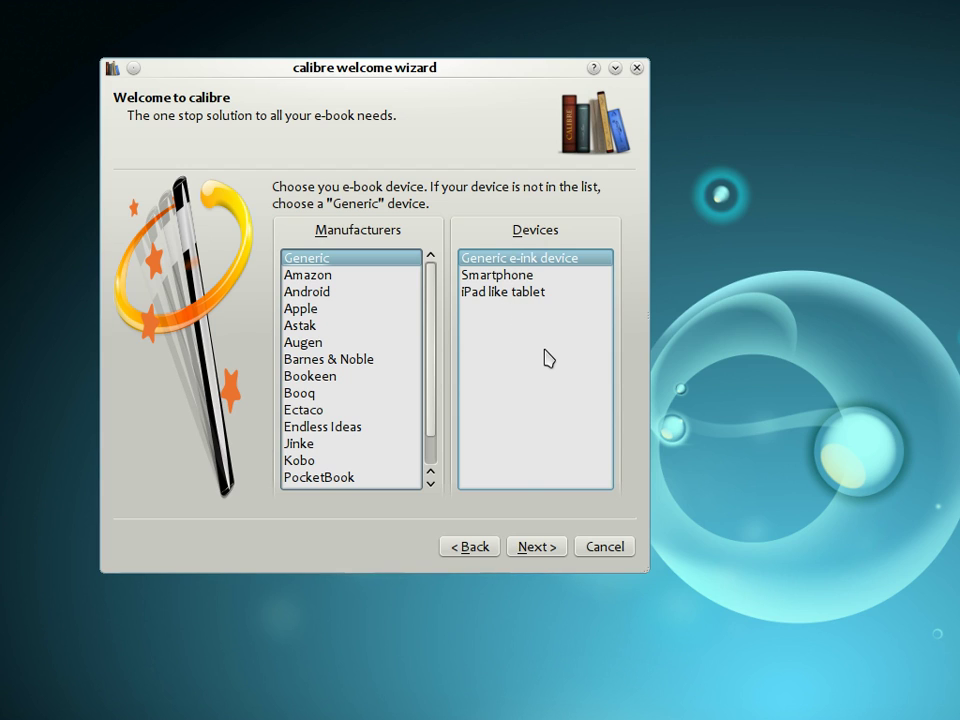
click(536, 546)
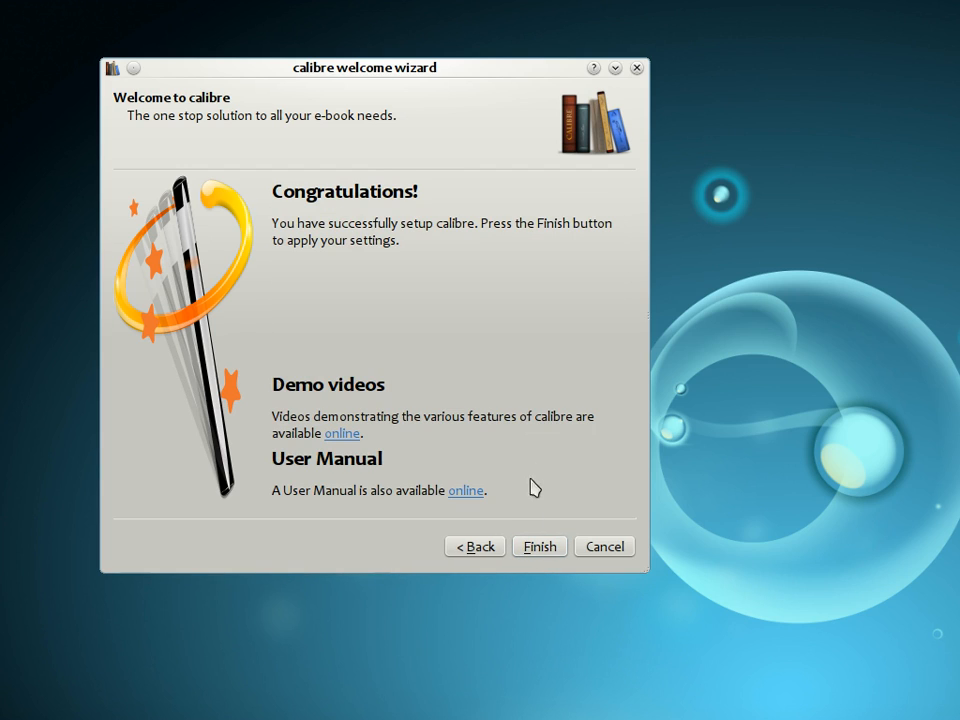
mouse_move(484, 391)
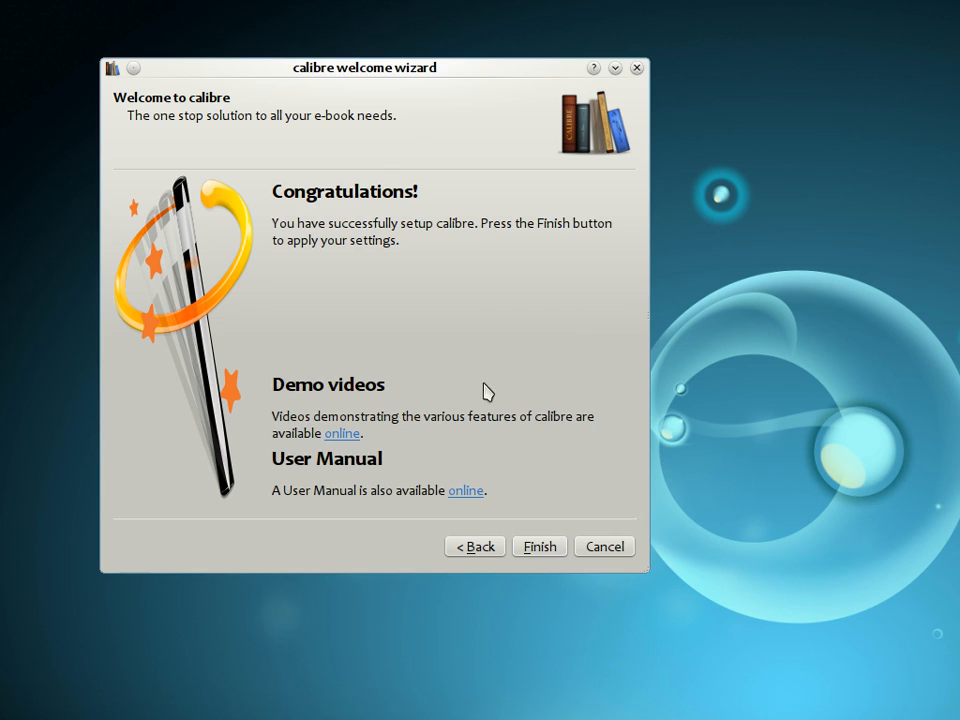
mouse_move(493, 419)
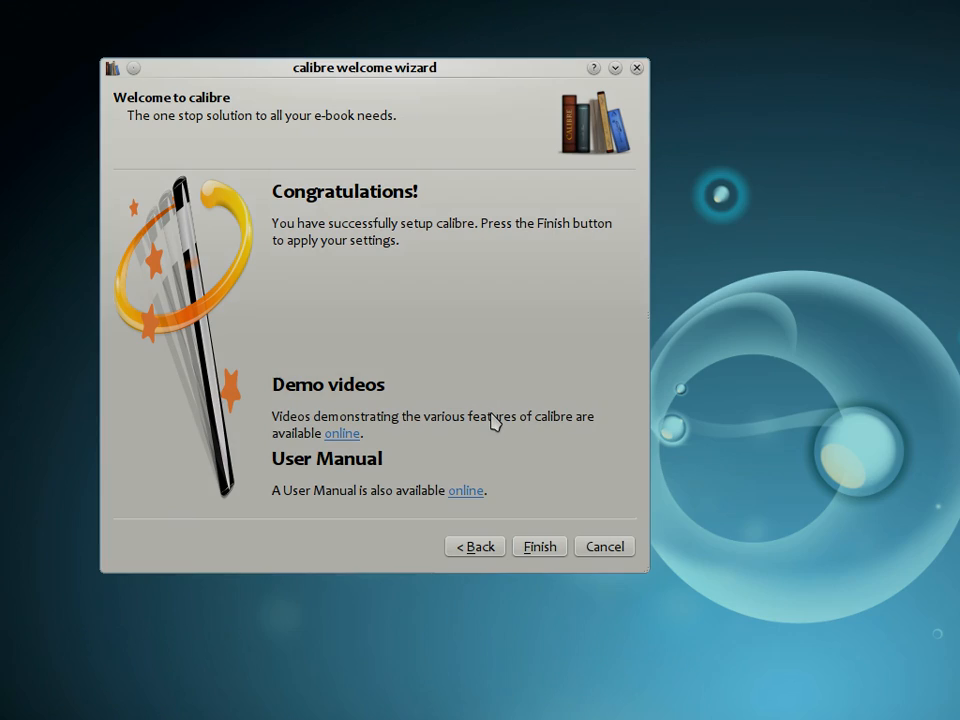
- Finish the welcome wizard to open calibre's main library window
click(539, 546)
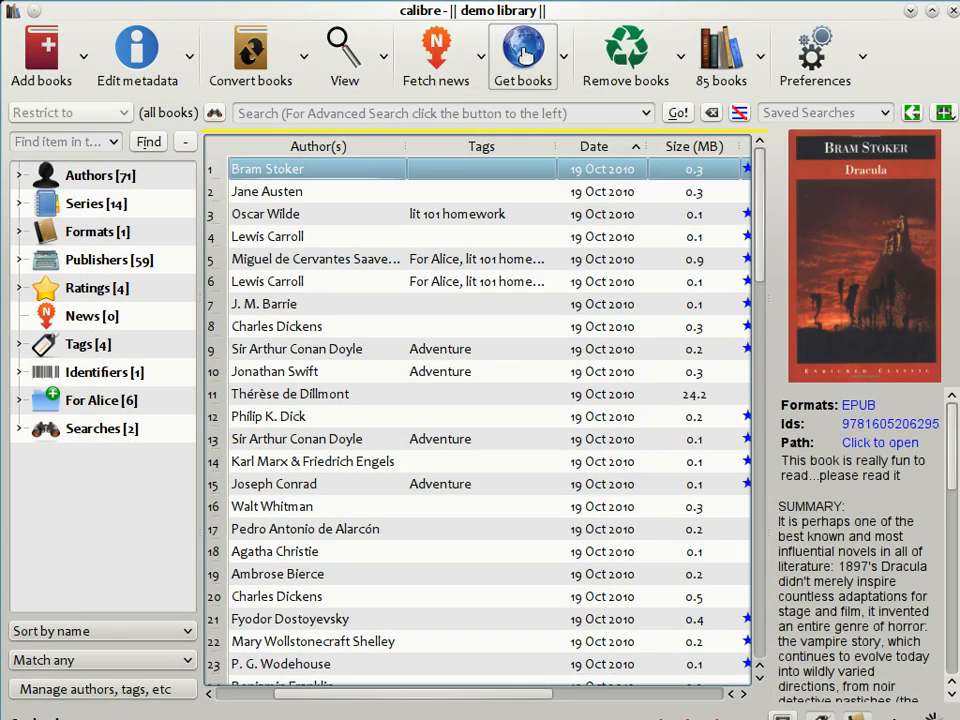
mouse_move(40, 45)
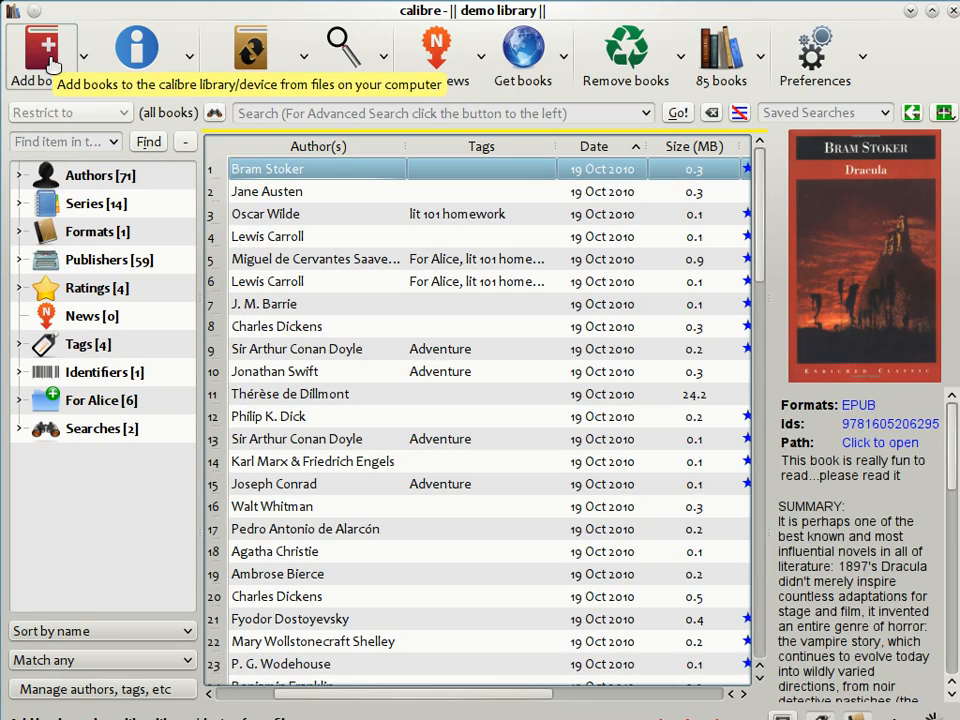
mouse_move(137, 50)
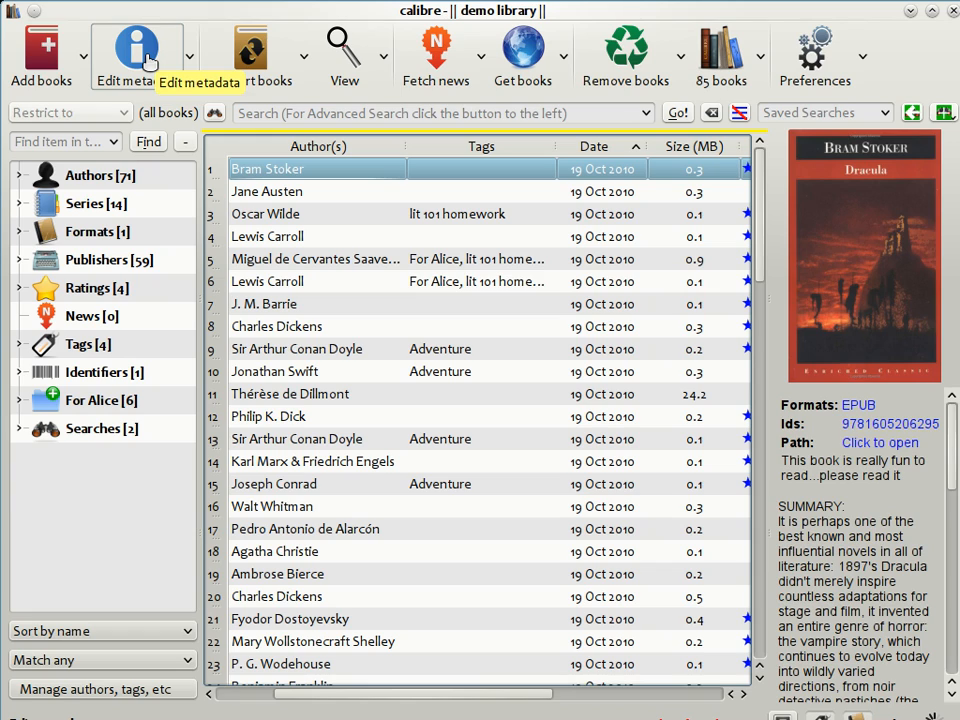
mouse_move(255, 49)
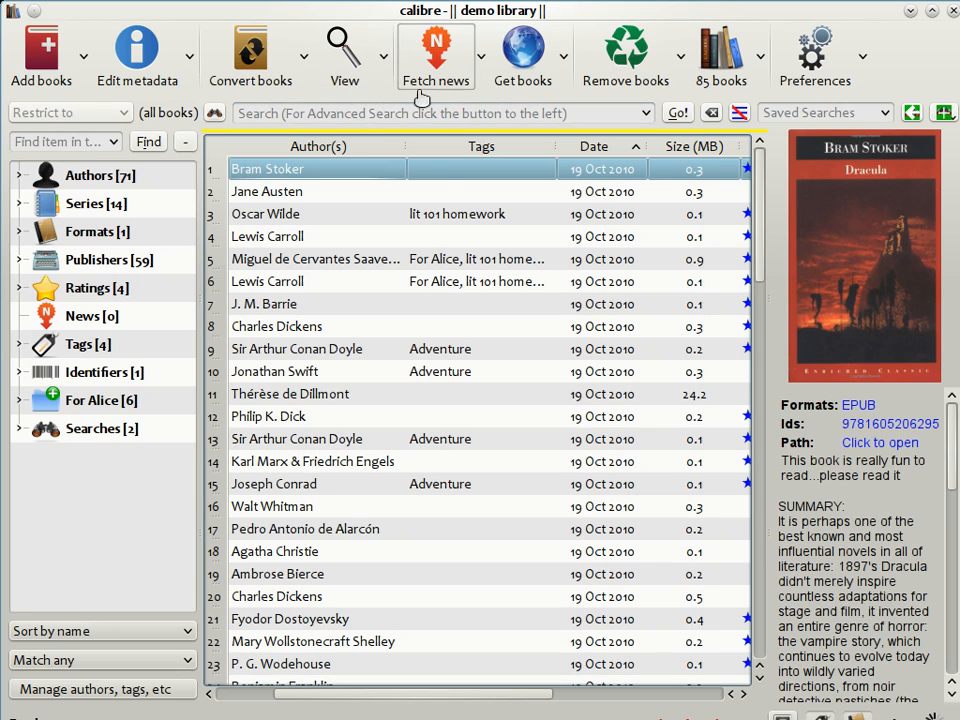
mouse_move(437, 52)
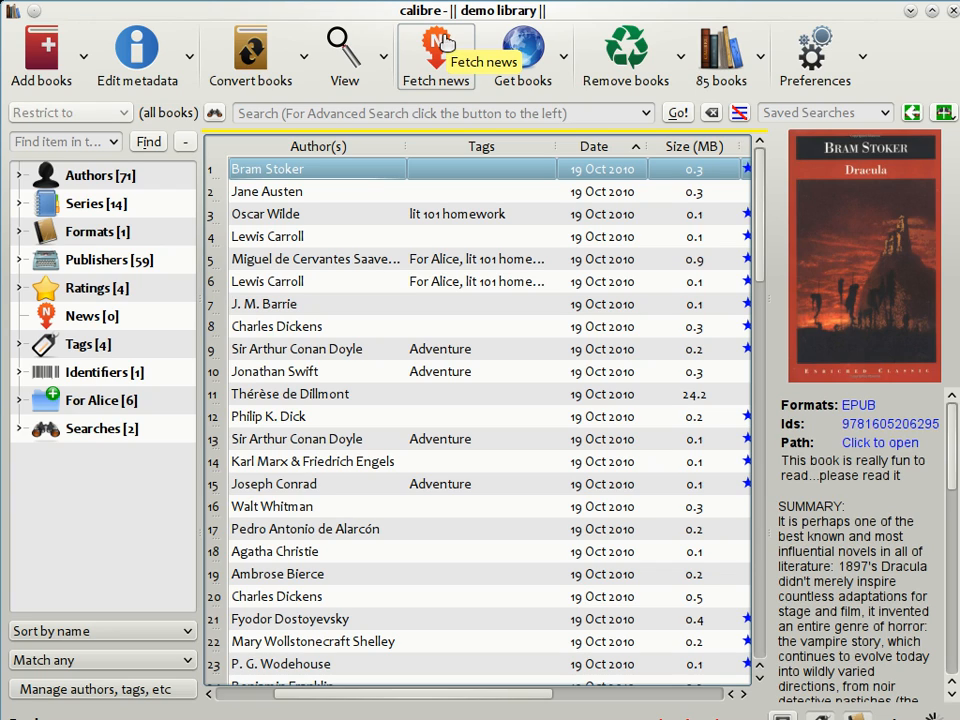
mouse_move(468, 146)
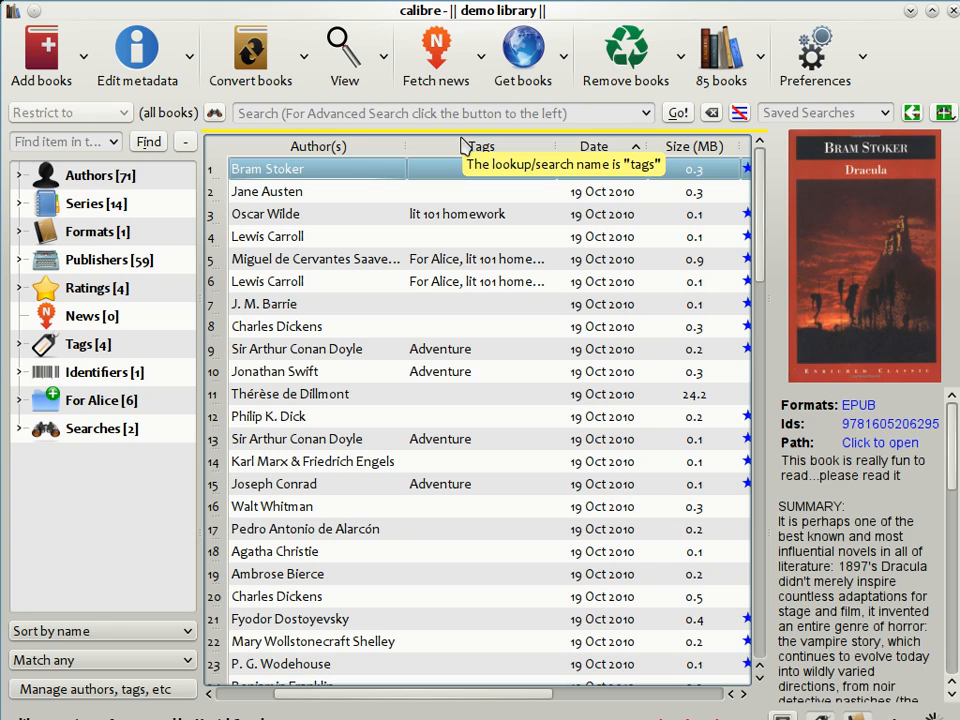
mouse_move(497, 135)
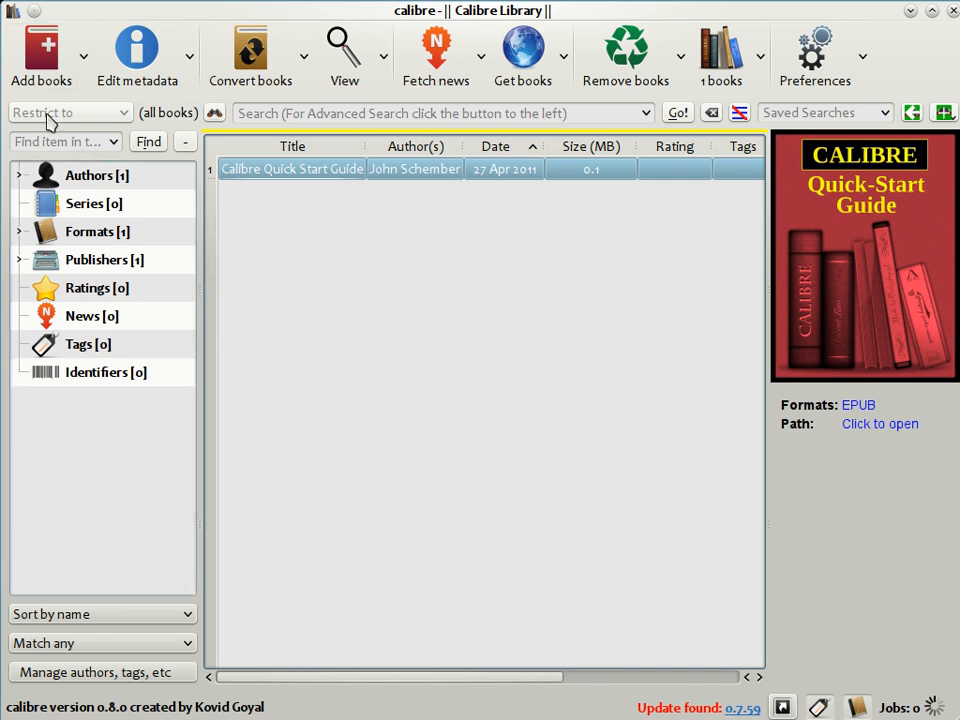
mouse_move(40, 50)
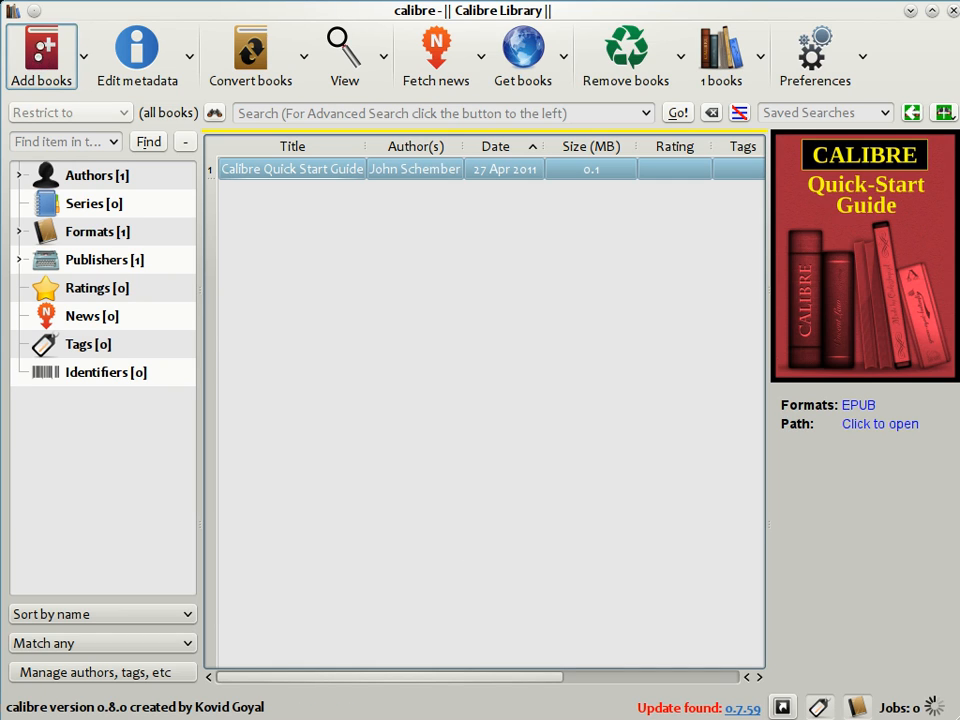
- Add the Pride and Prejudice EPUB and select it to show its cover and tags
click(40, 50)
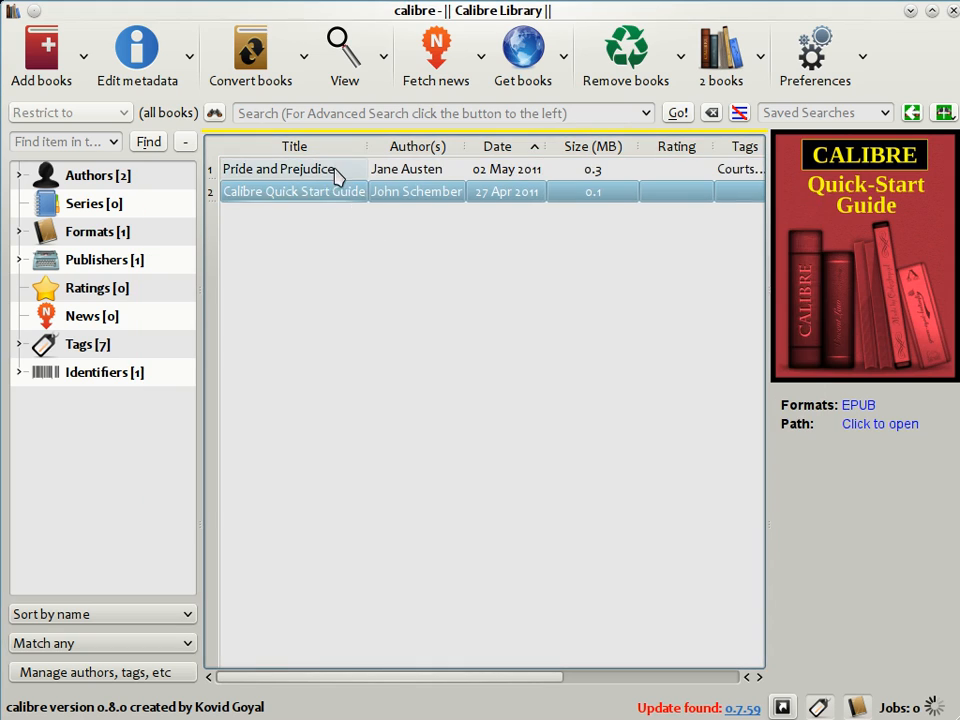
click(280, 168)
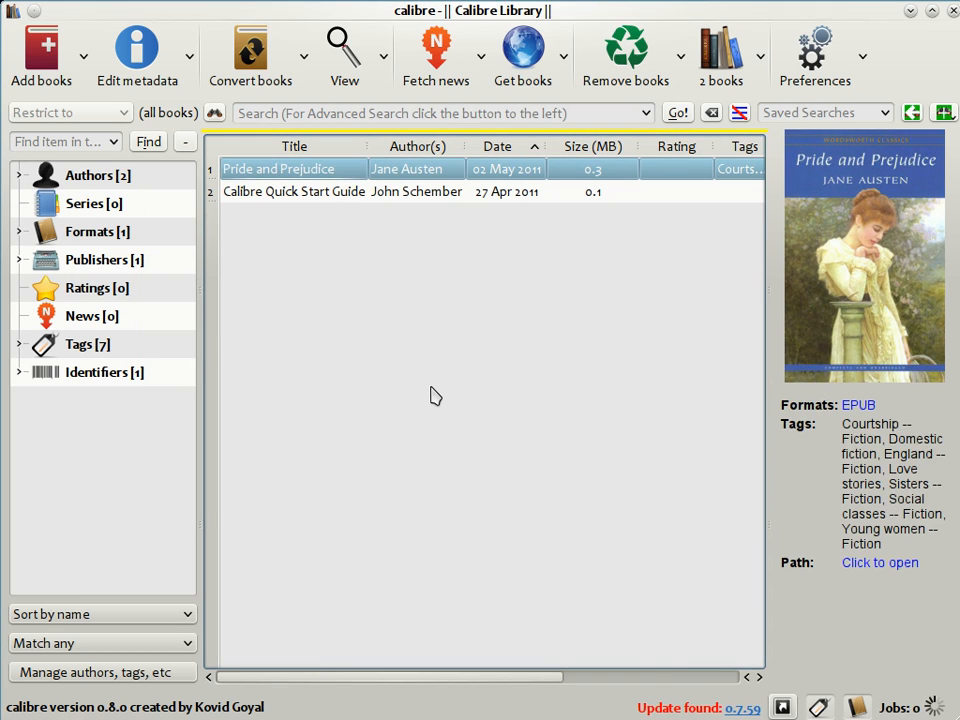
mouse_move(838, 290)
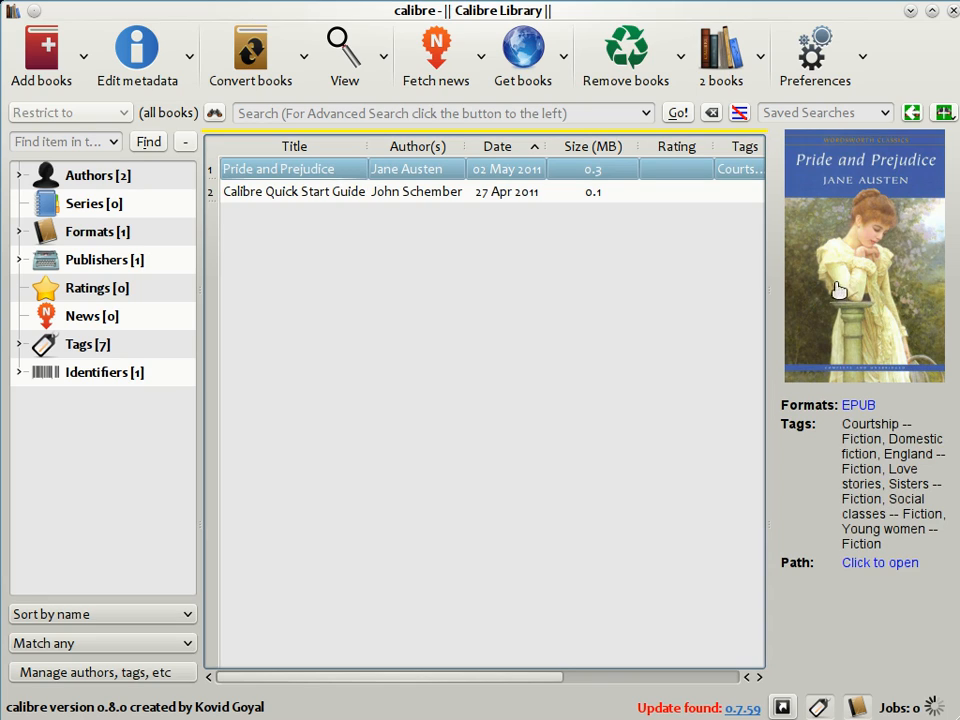
mouse_move(595, 365)
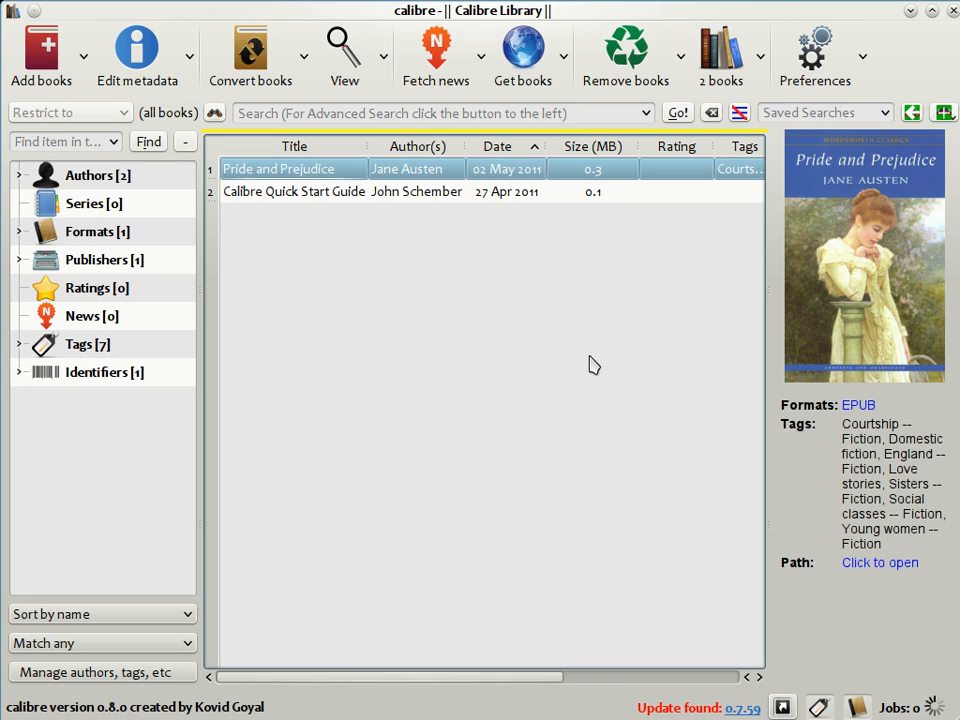
mouse_move(579, 370)
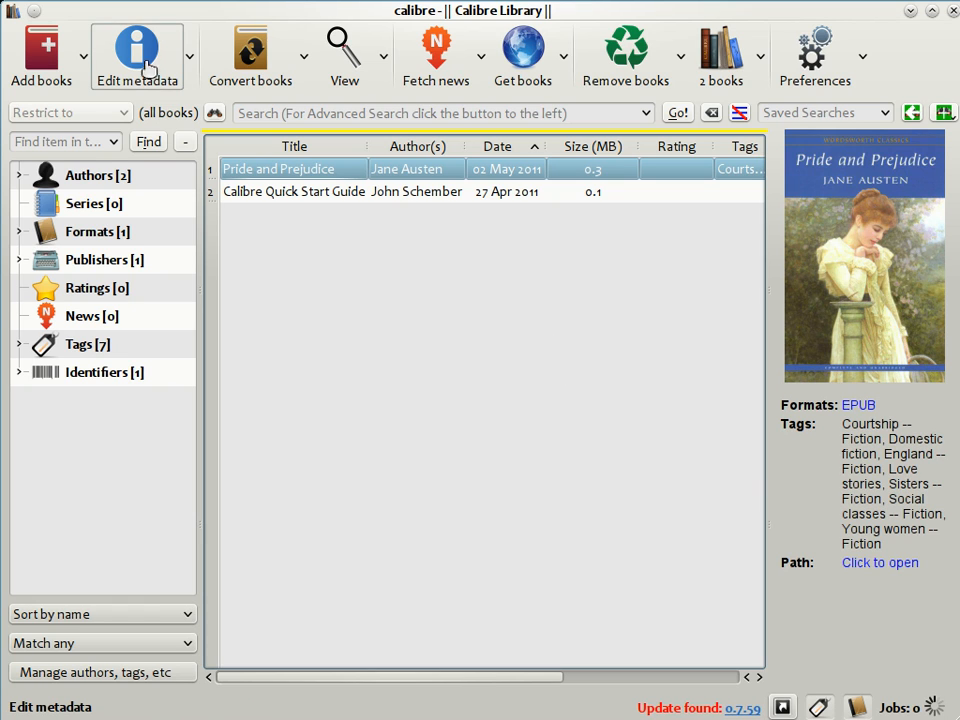
- In Edit Metadata, rate Pride and Prejudice 4 stars and tag it England, Classic, romance
click(137, 44)
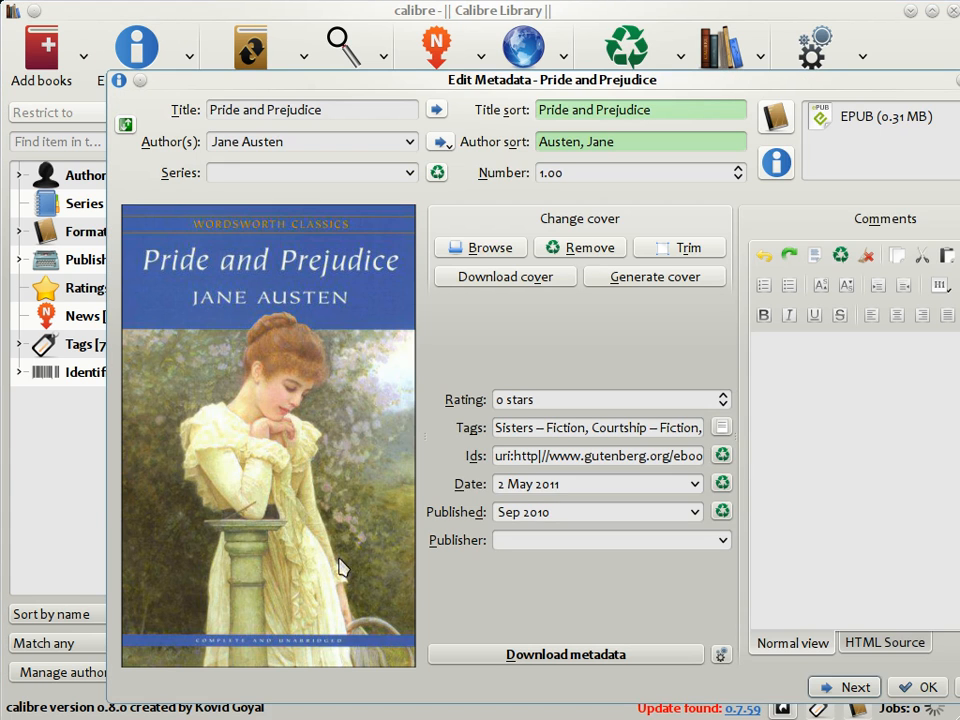
mouse_move(510, 357)
text(4)
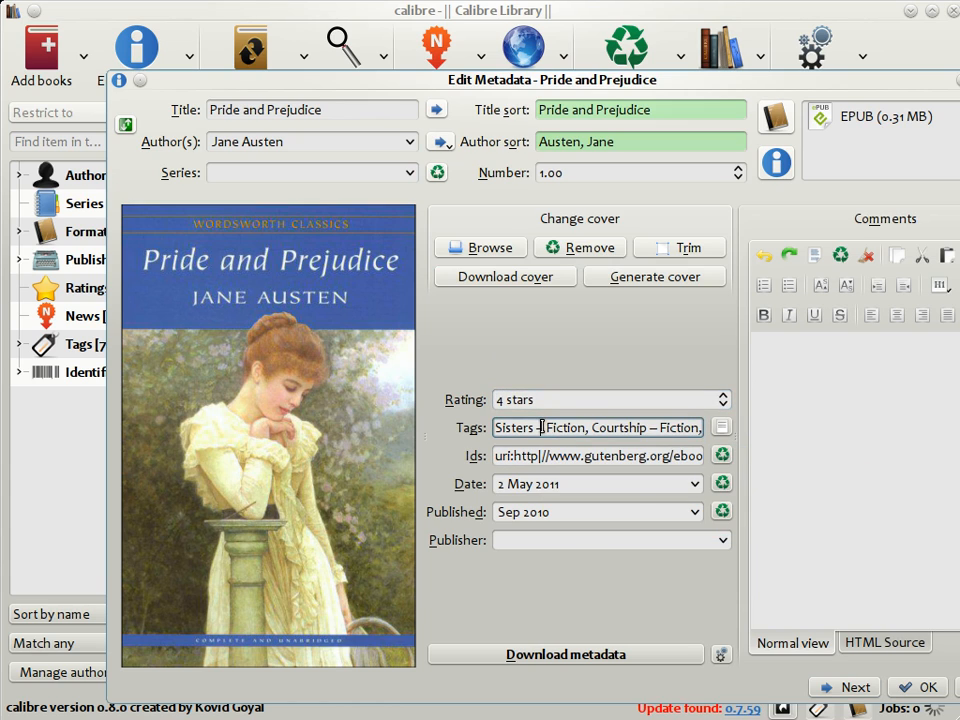
click(596, 427)
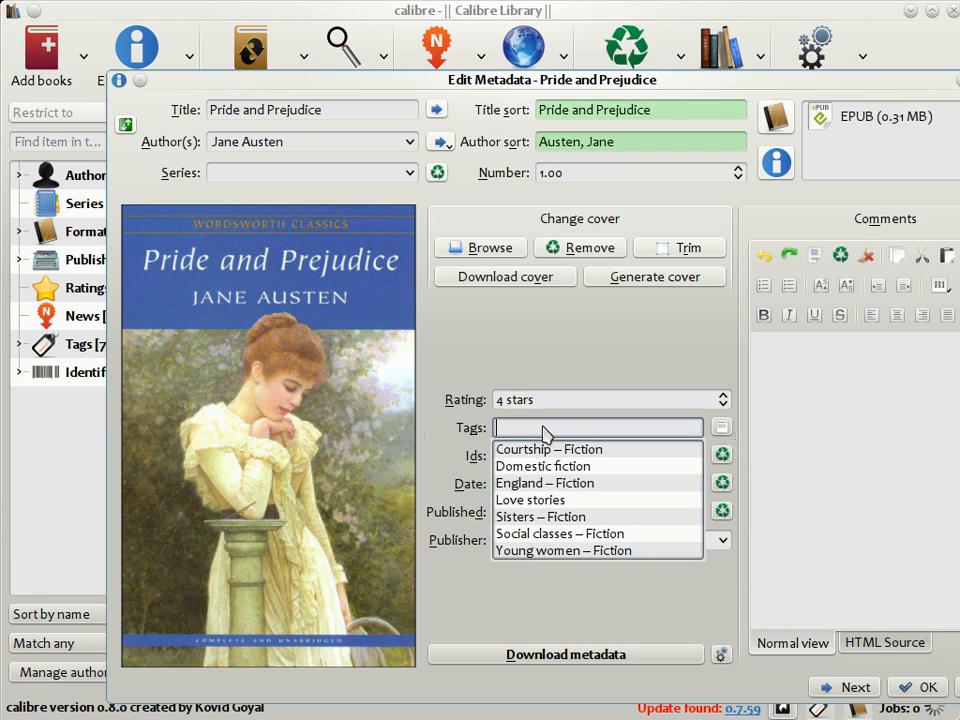
text(England, Classic, romance)
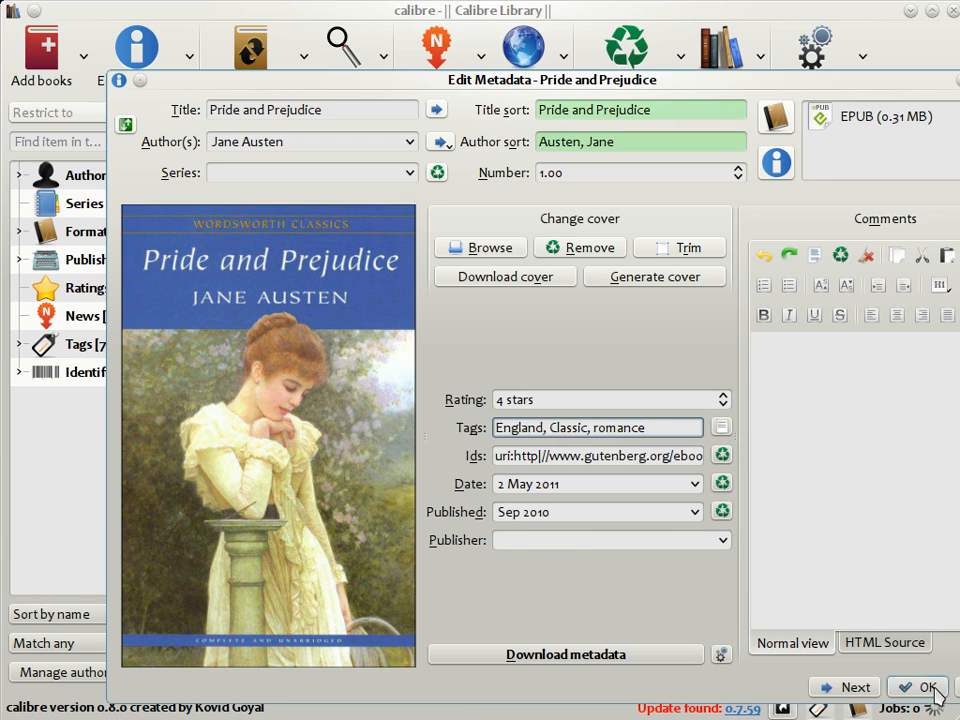
- Save Pride and Prejudice's 4-star rating and Classic, England, romance tags
click(920, 684)
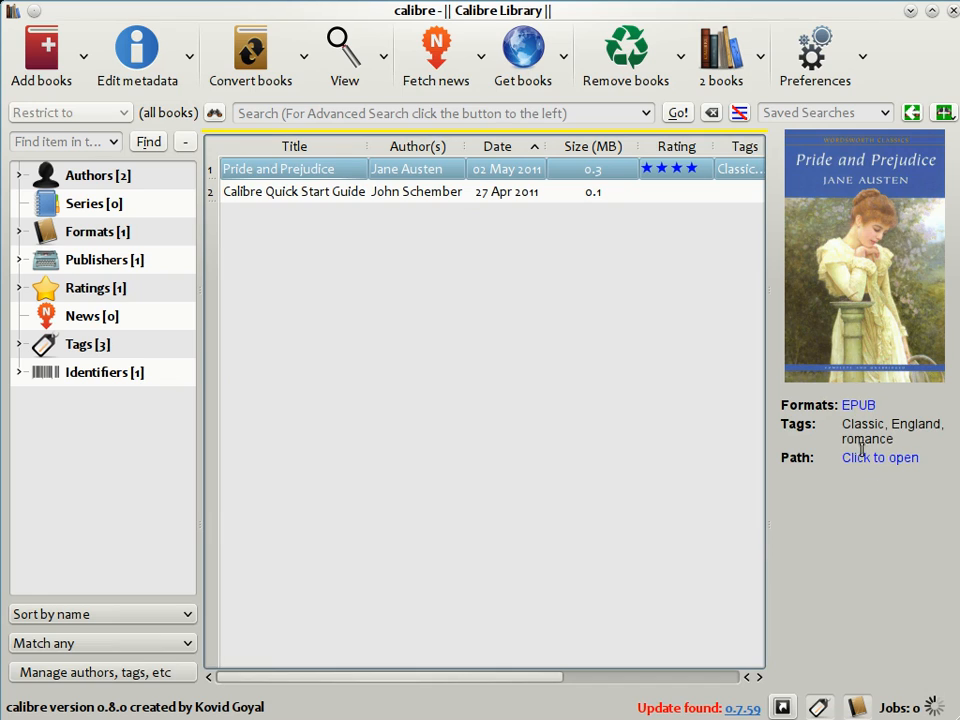
mouse_move(852, 424)
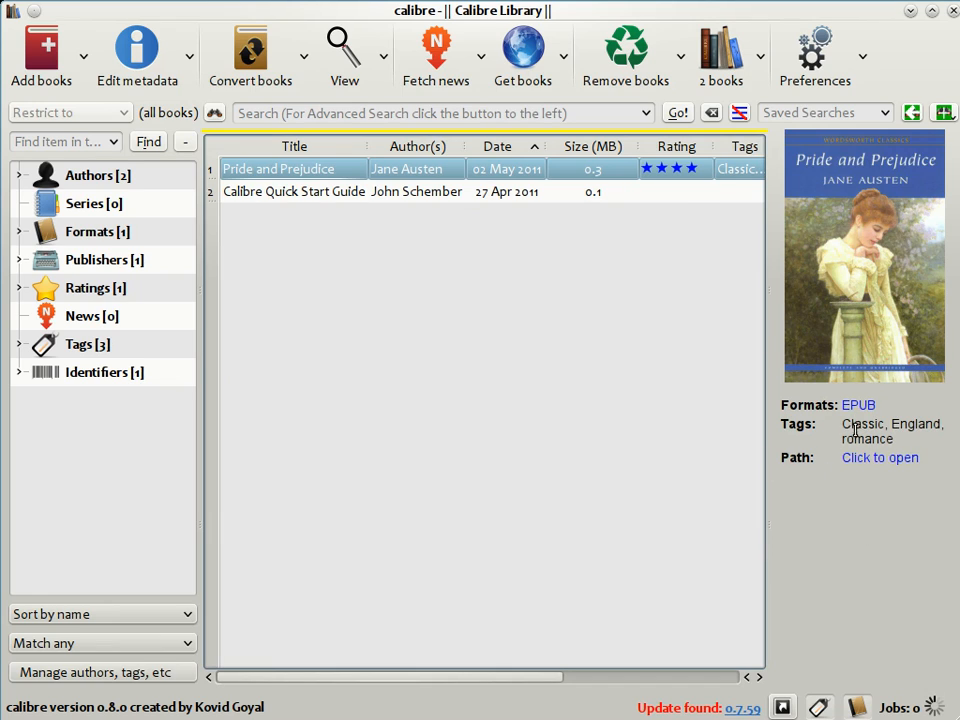
mouse_move(701, 473)
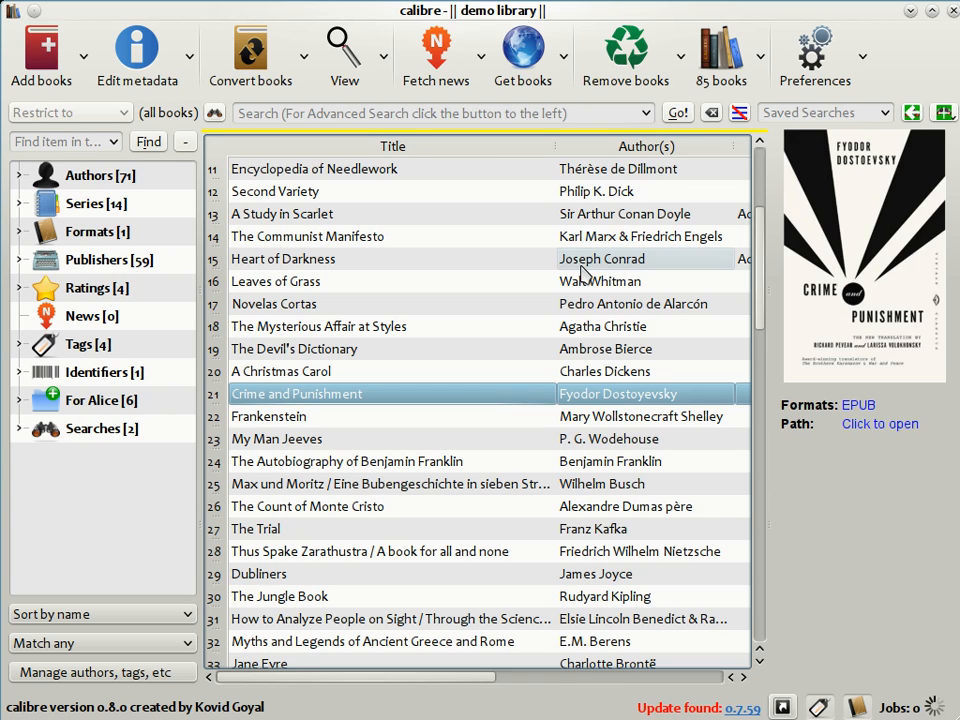
- Download online metadata for Crime and Punishment and choose the 1866 W.W. Norton result
click(137, 48)
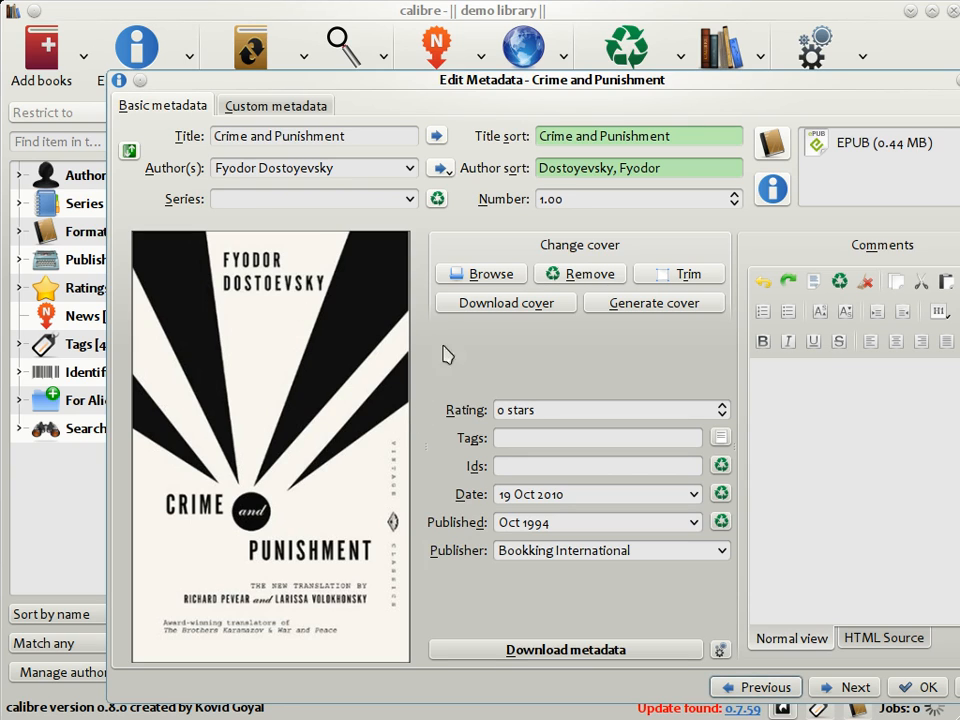
mouse_move(603, 652)
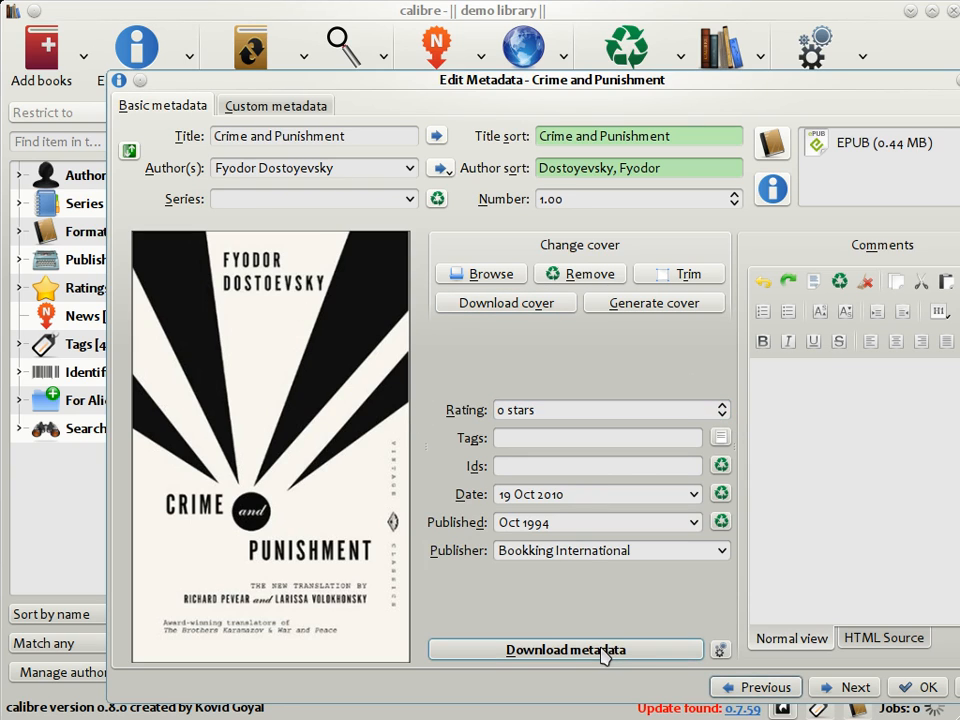
click(567, 649)
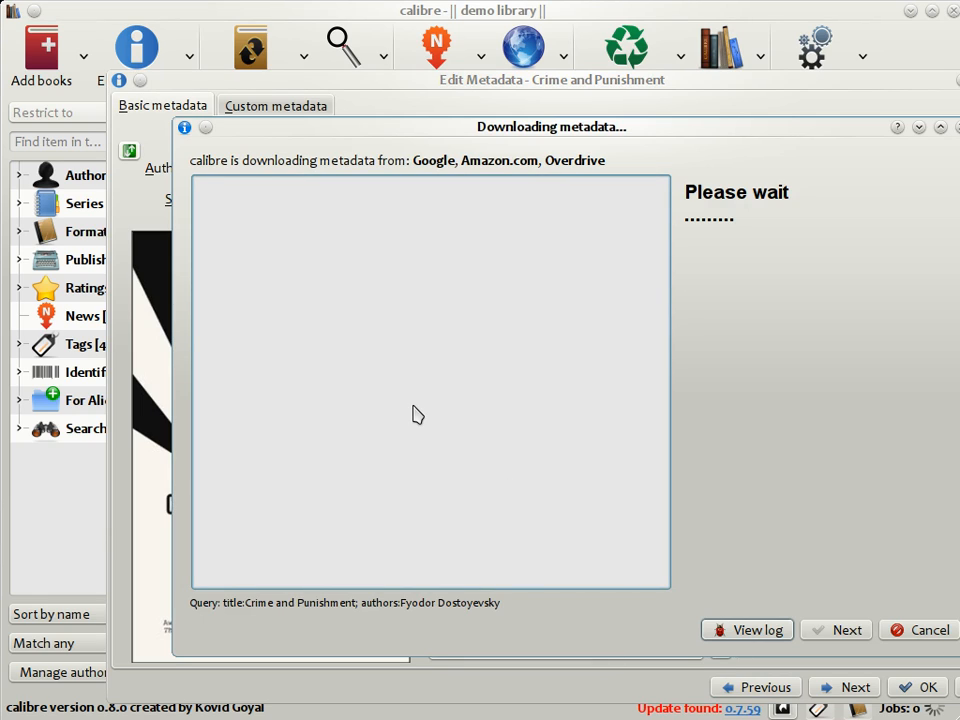
mouse_move(379, 368)
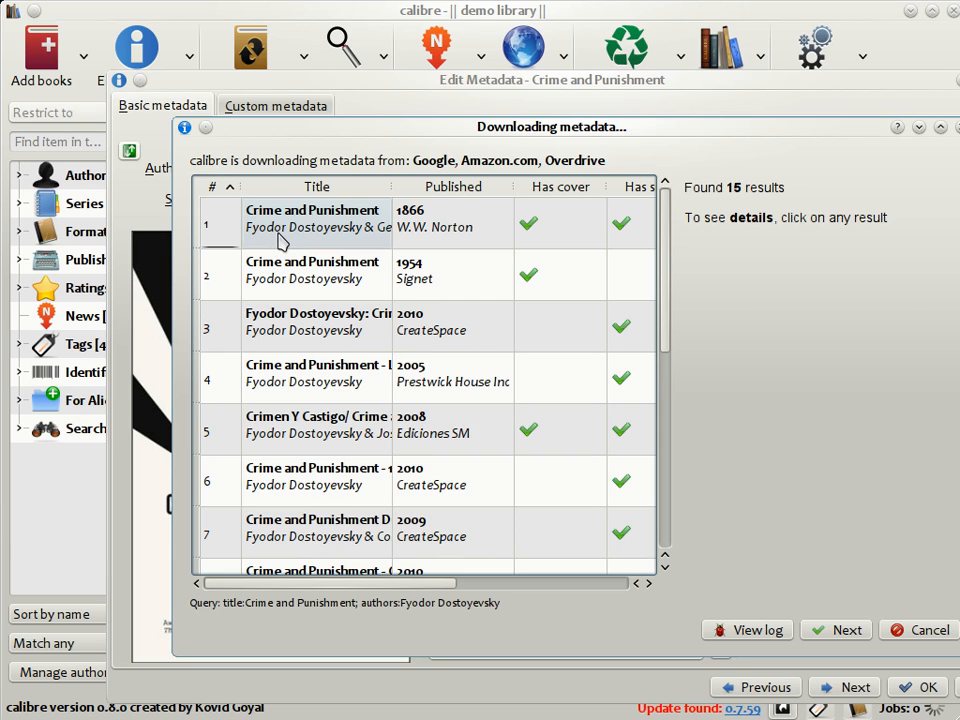
click(316, 217)
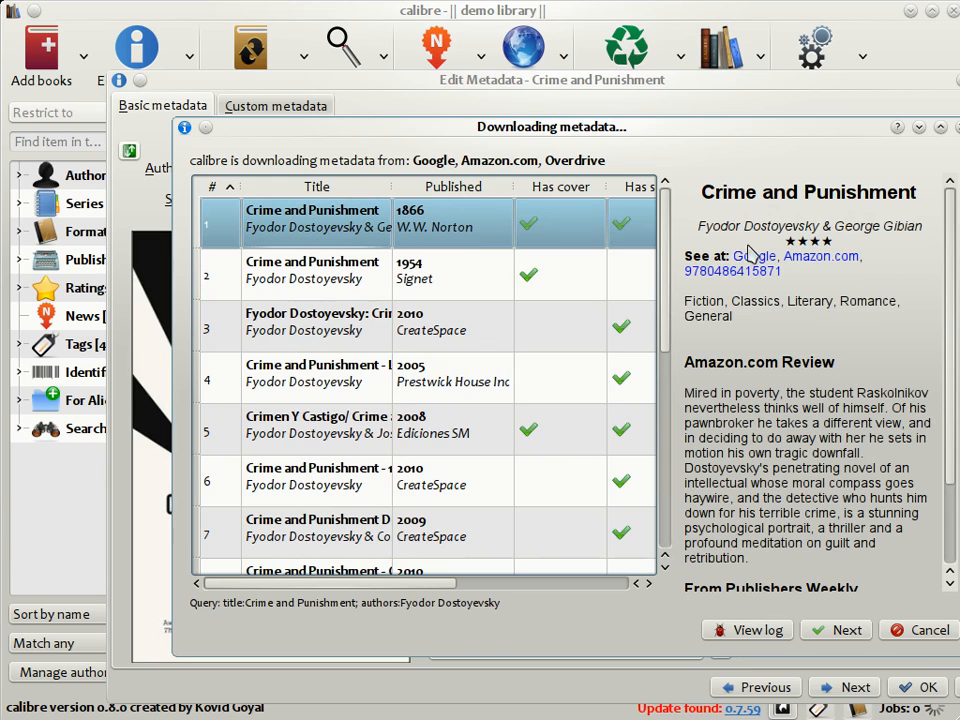
mouse_move(832, 289)
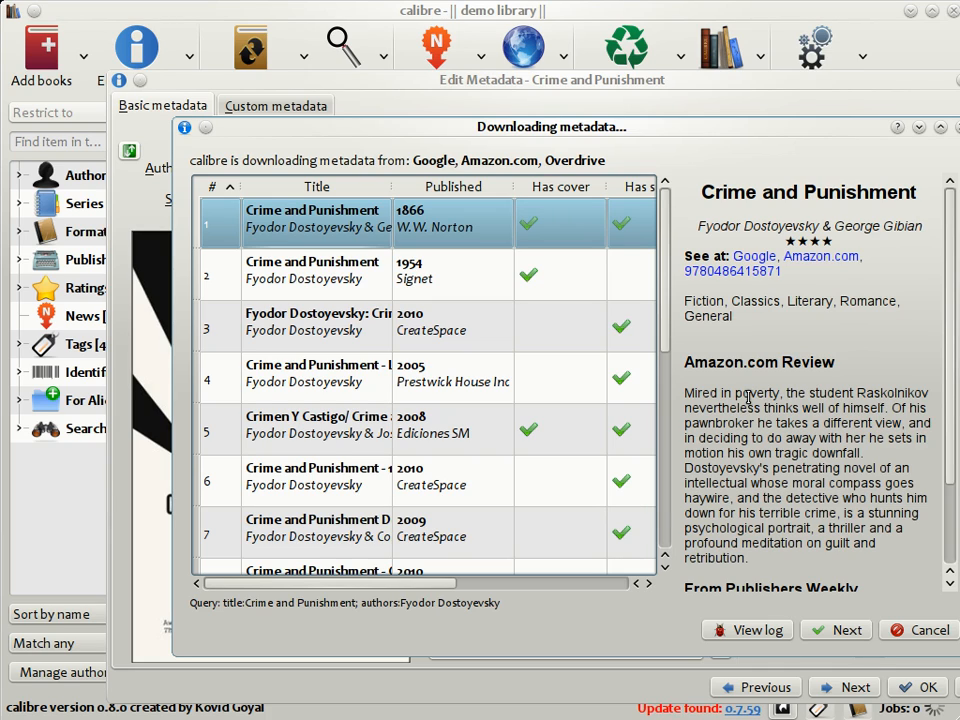
click(846, 629)
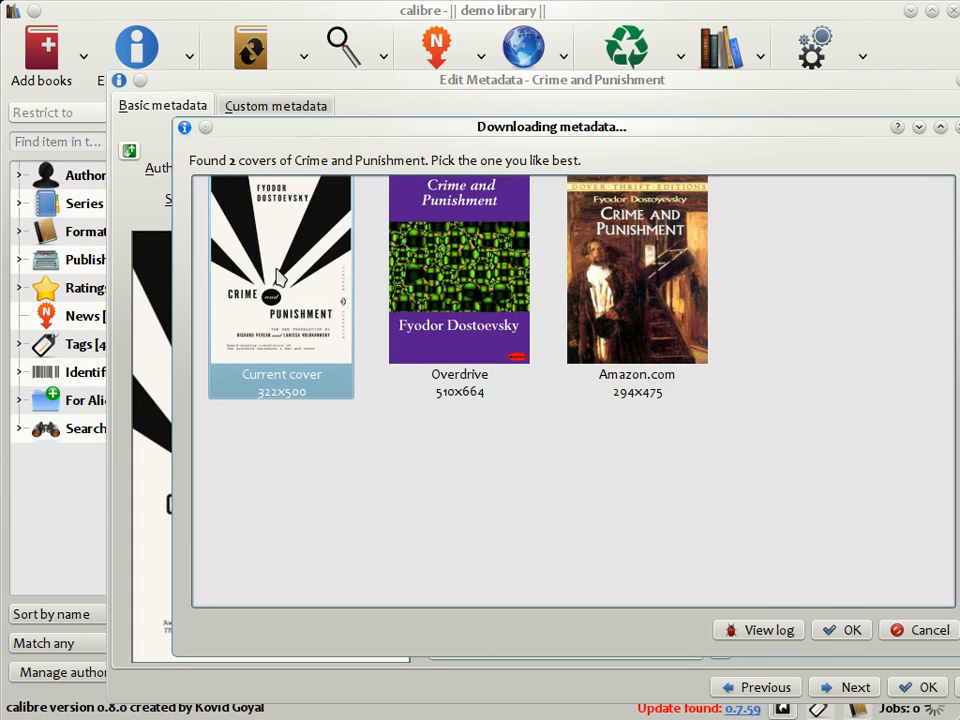
mouse_move(619, 540)
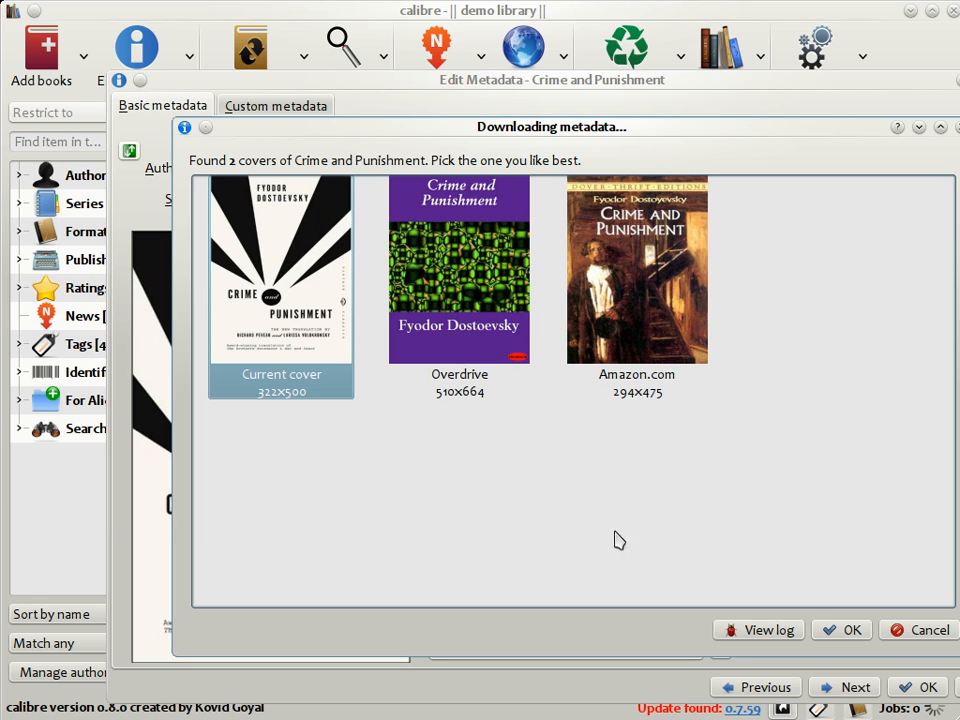
- Accept the Dover Thrift cover and save the 1866 W.W. Norton metadata
click(637, 280)
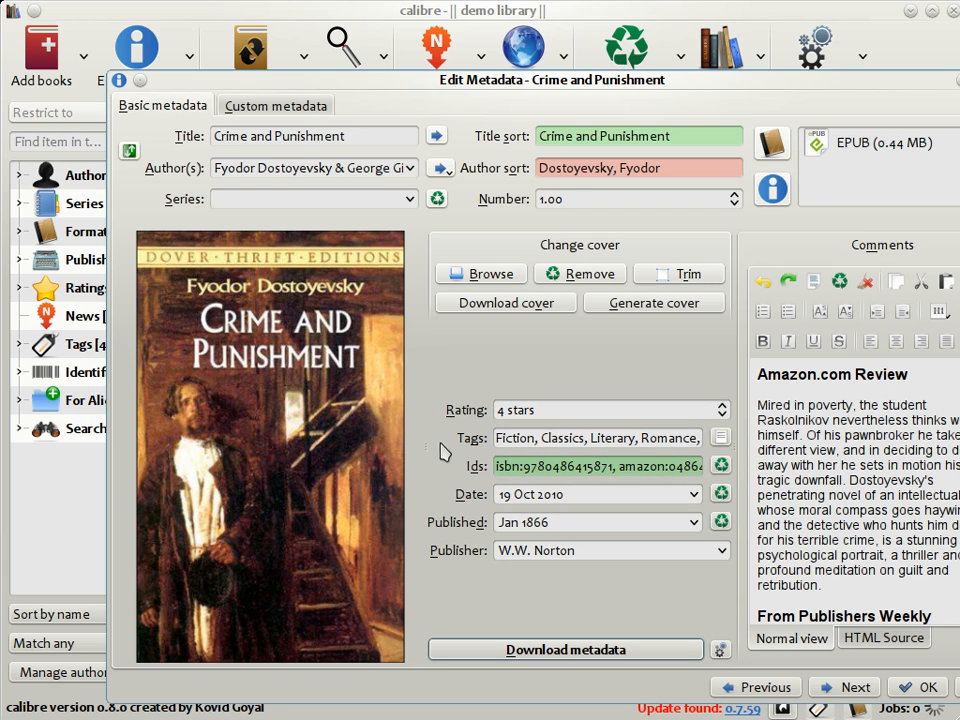
mouse_move(615, 585)
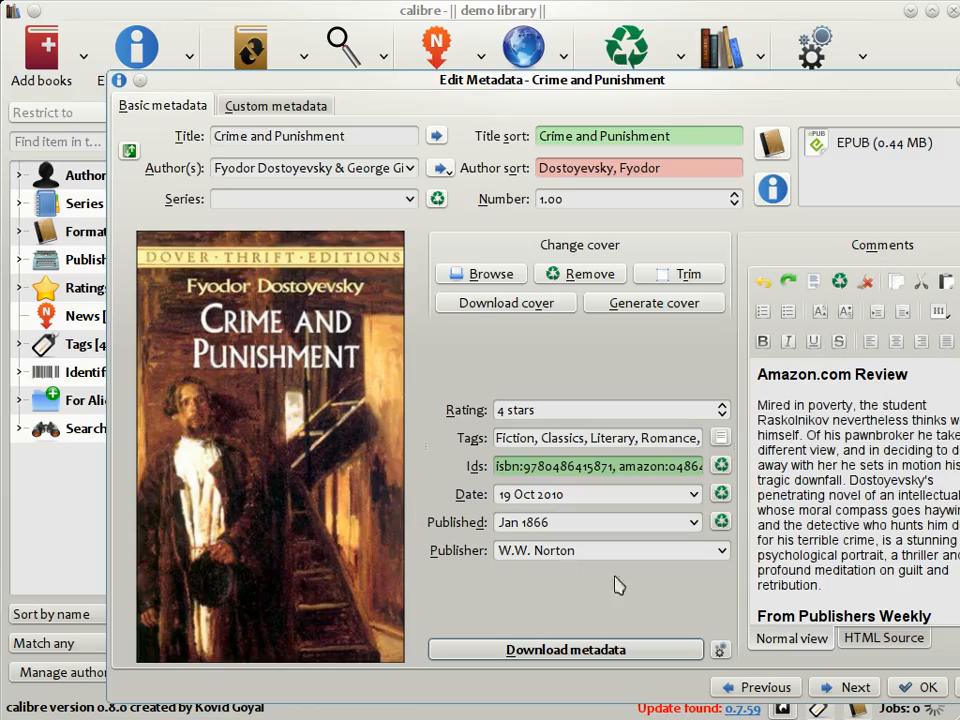
click(924, 687)
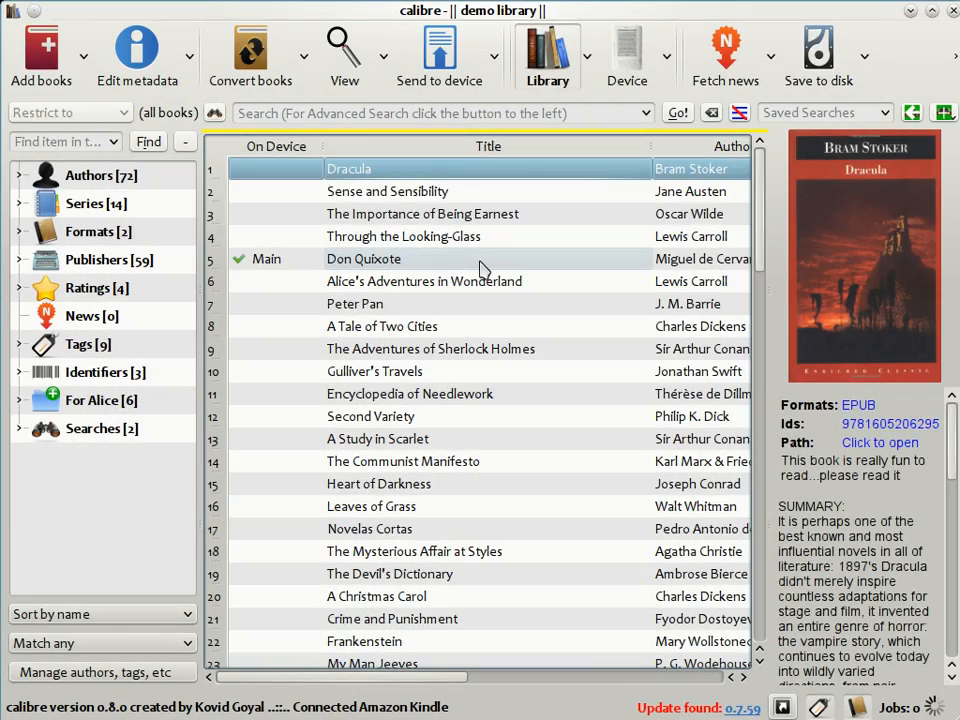
mouse_move(519, 228)
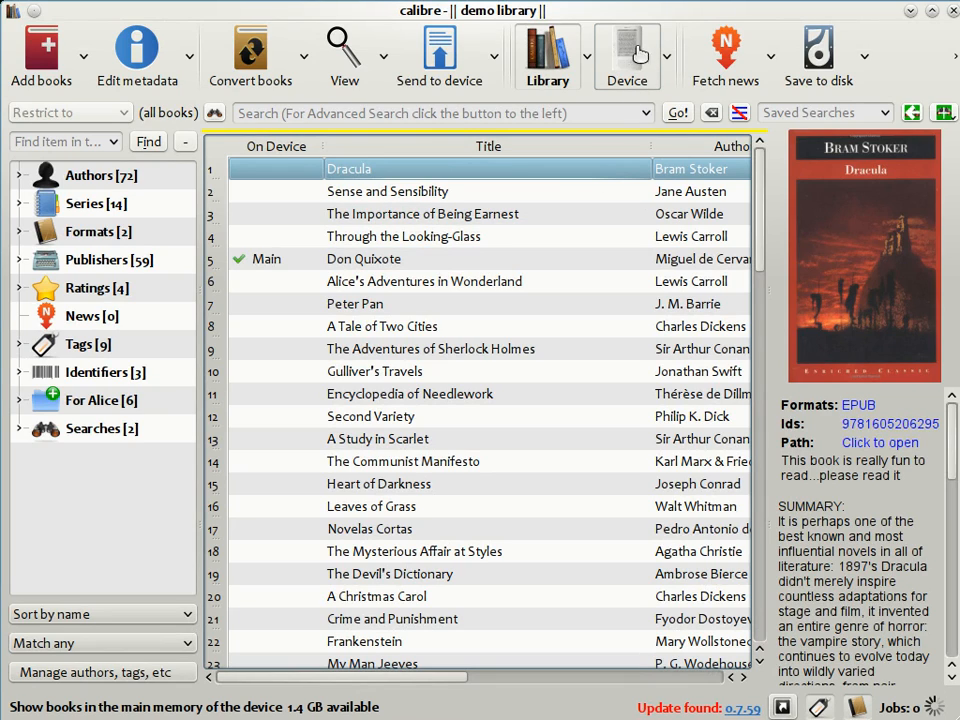
mouse_move(628, 55)
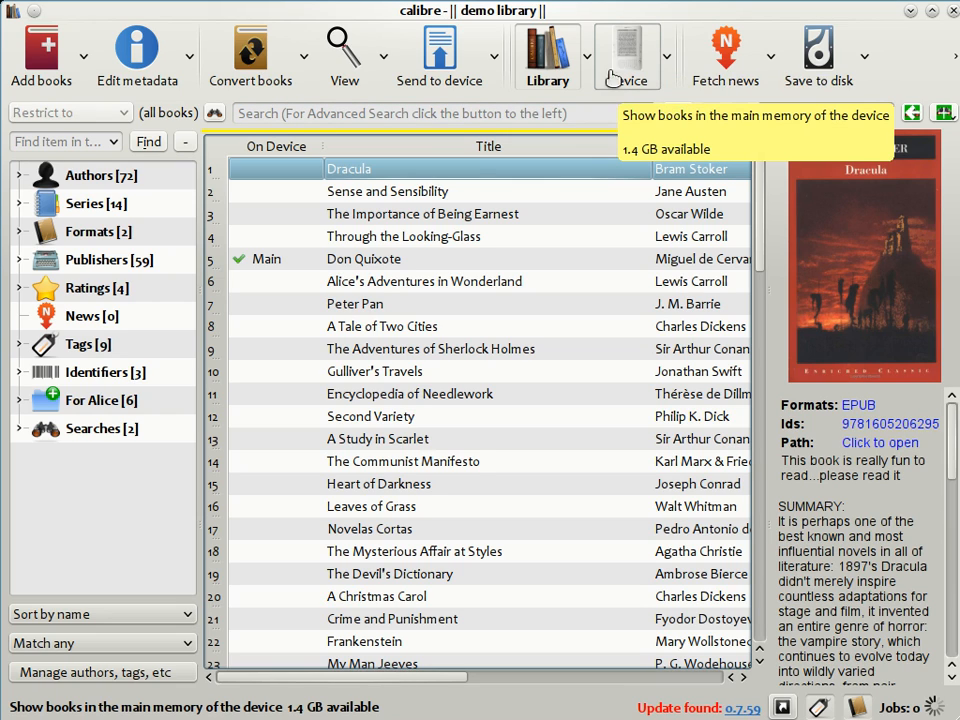
- View the Kindle's books, inspect Bouquets of the Black Widowers, then pick Sense and Sensibility
click(624, 52)
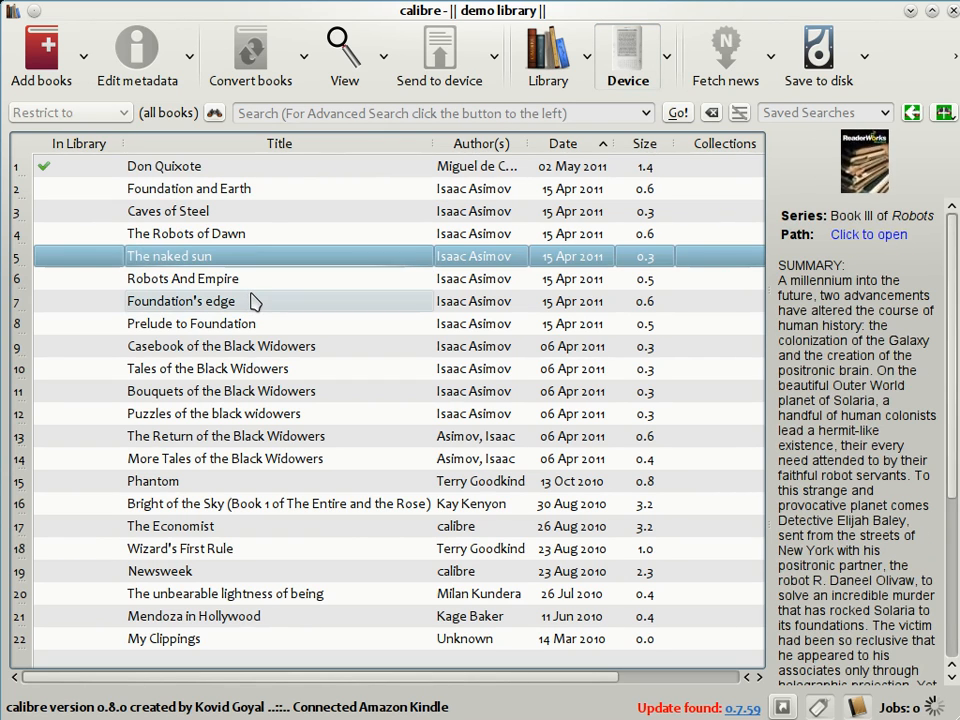
click(221, 391)
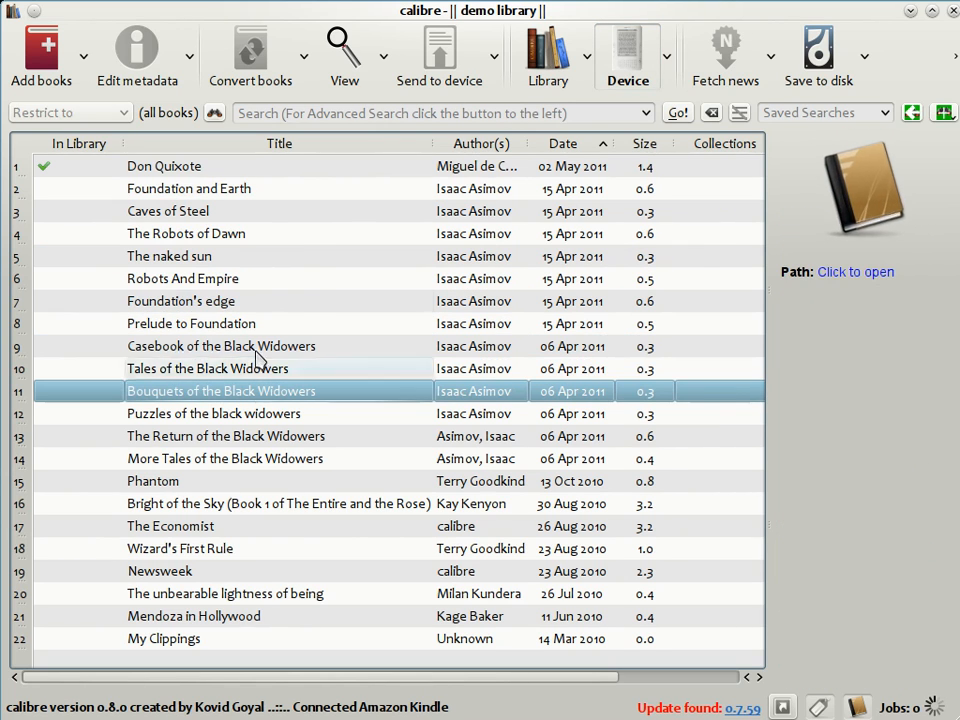
mouse_move(222, 233)
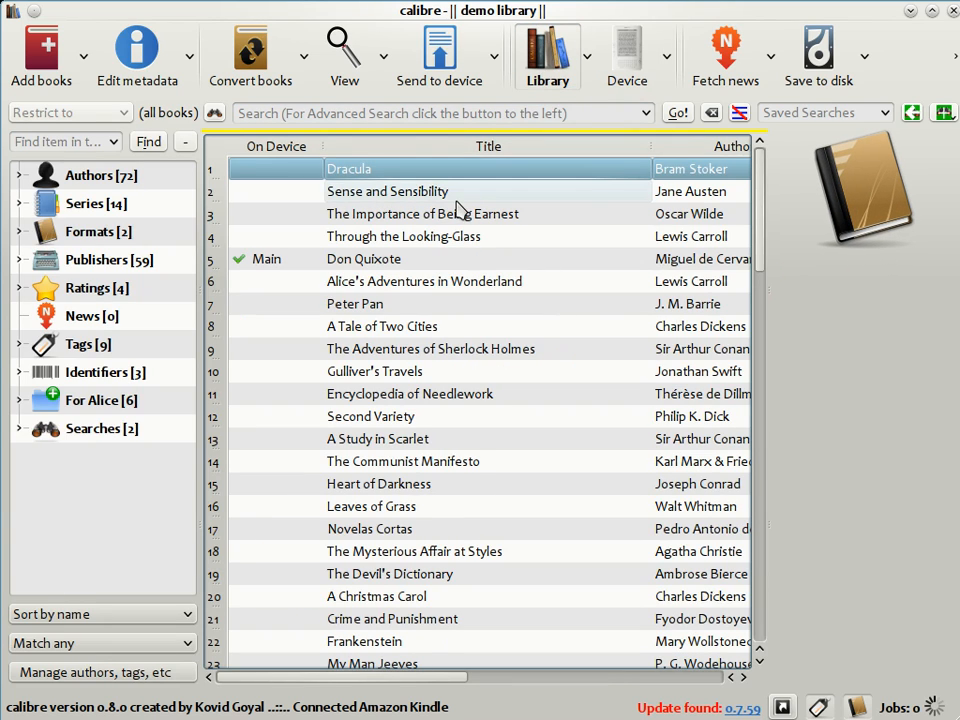
click(388, 191)
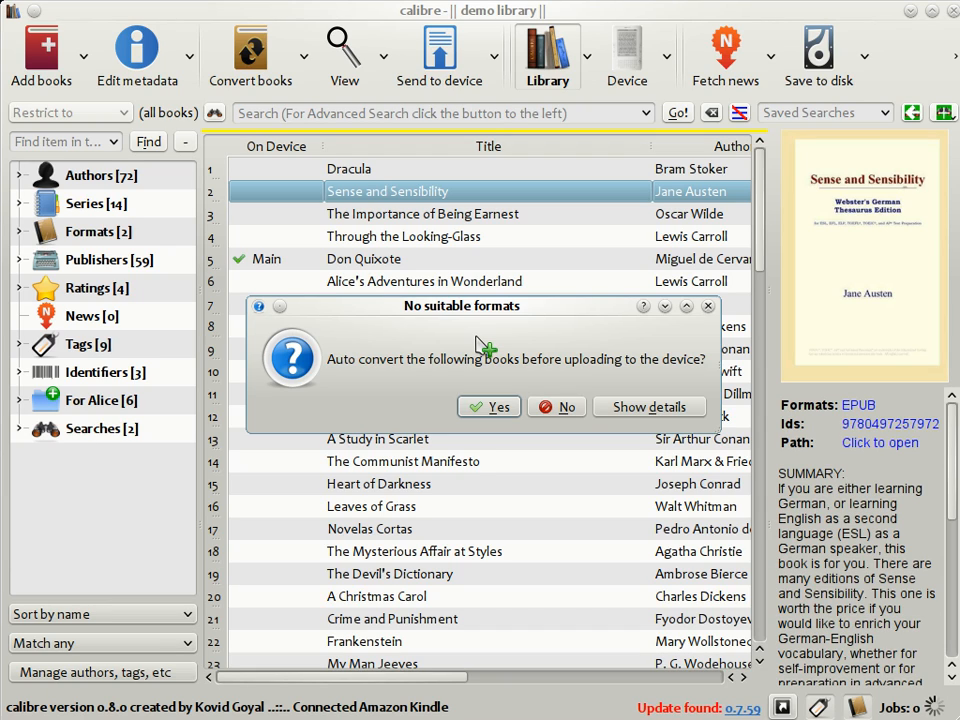
mouse_move(515, 340)
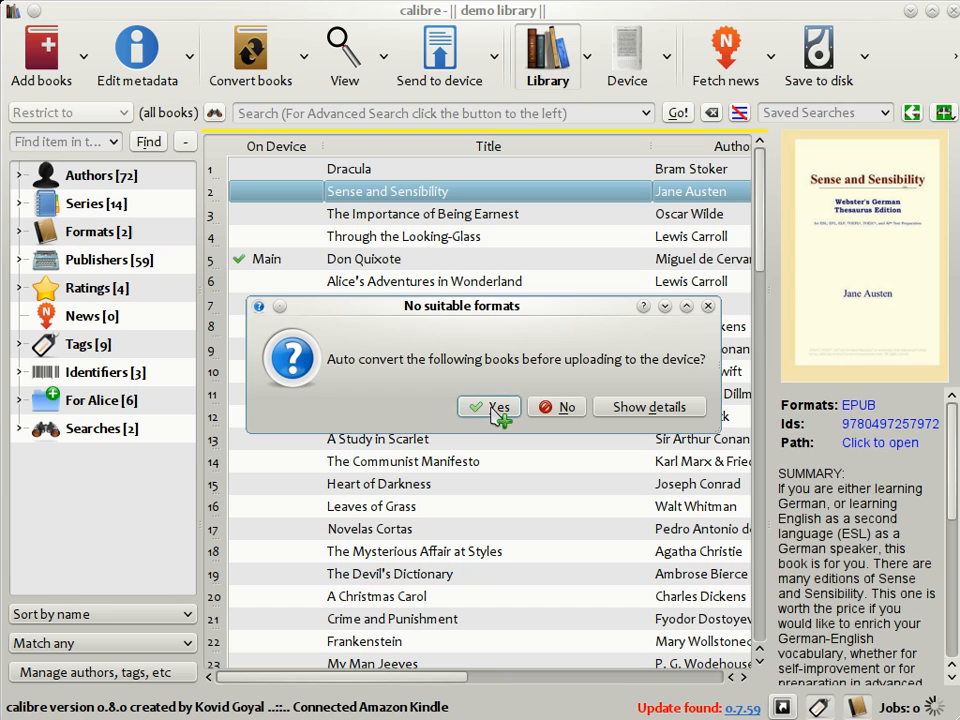
- Auto-convert Sense and Sensibility to MOBI for the Kindle and check the job's progress
click(489, 406)
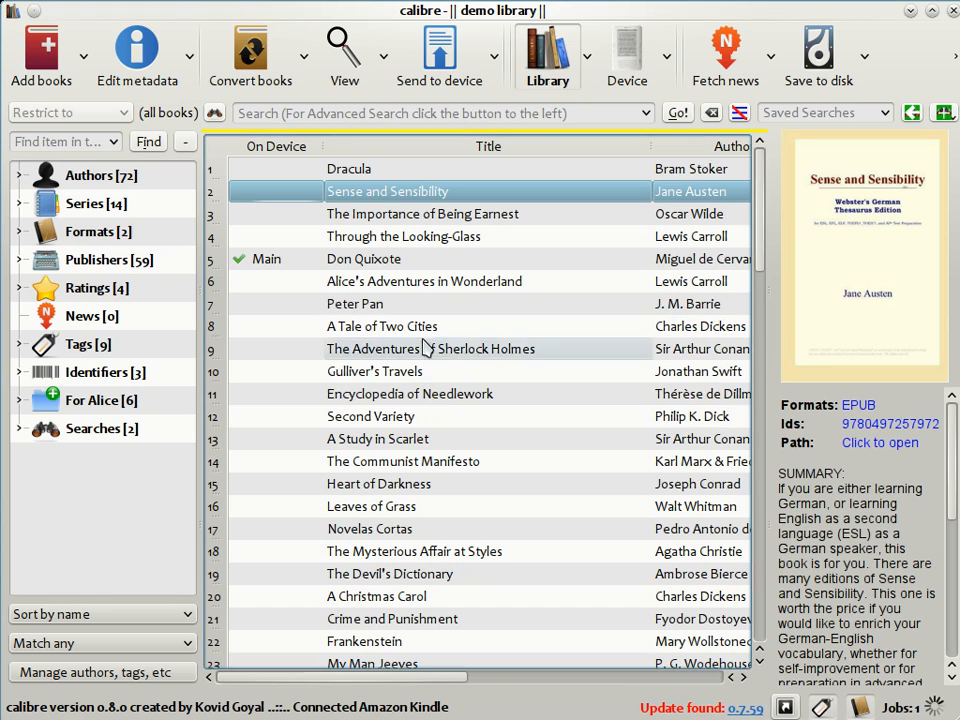
mouse_move(843, 630)
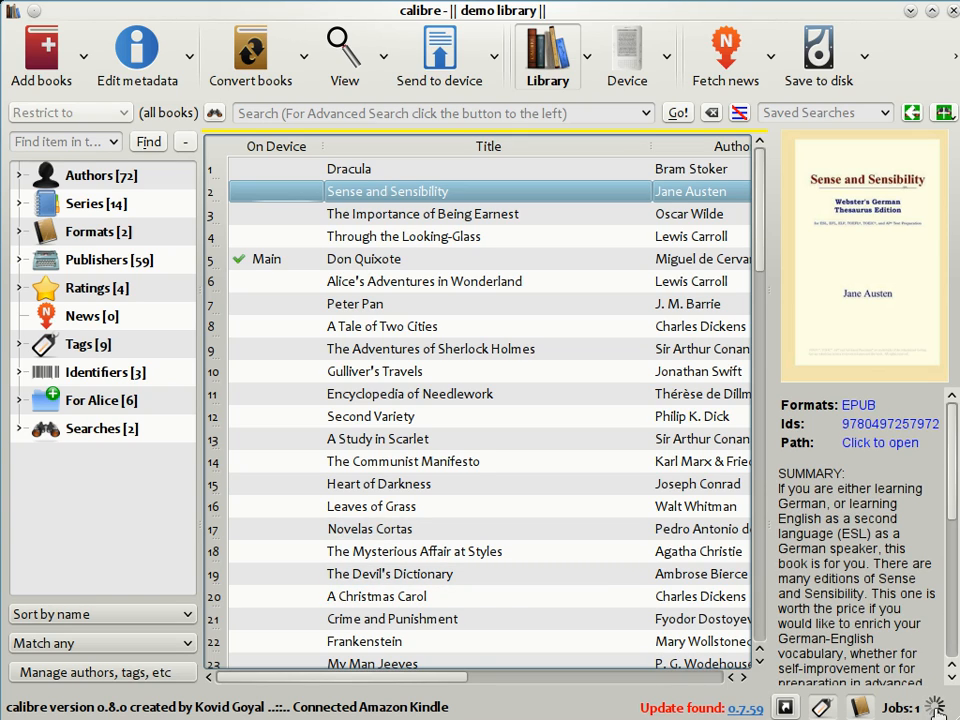
click(937, 704)
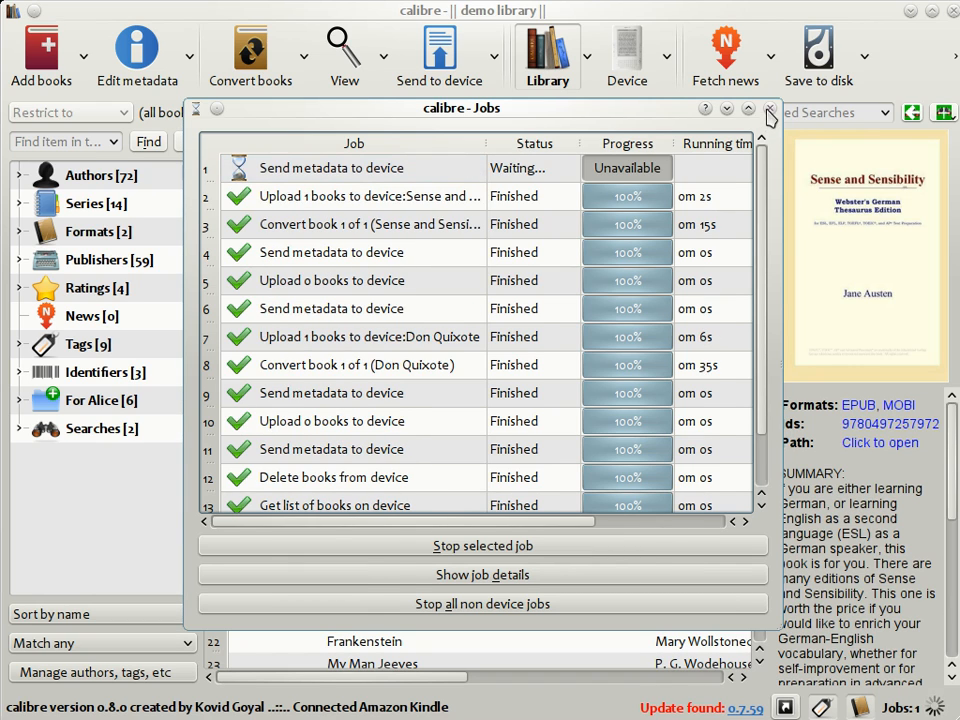
click(765, 113)
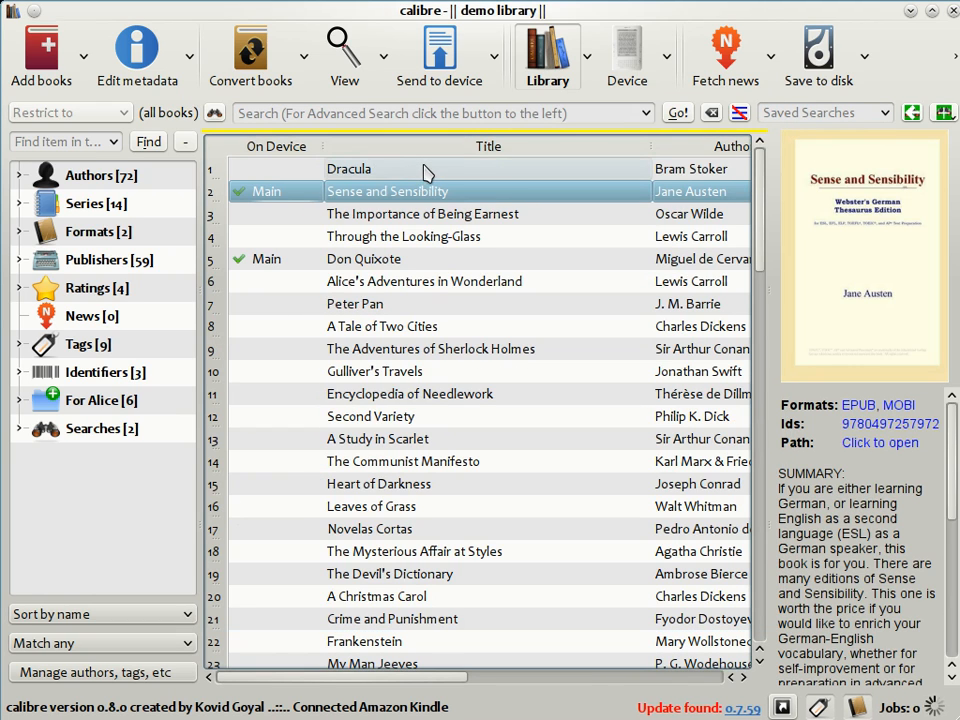
- Copy Foundation and Earth from the Kindle into the library and return to the library list
click(349, 168)
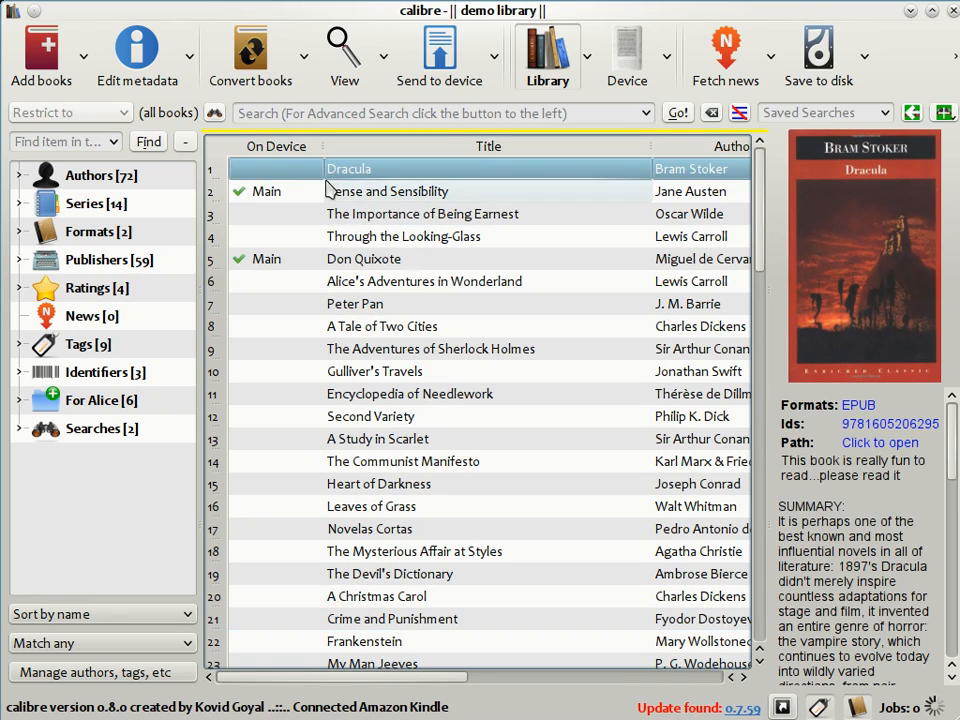
mouse_move(305, 266)
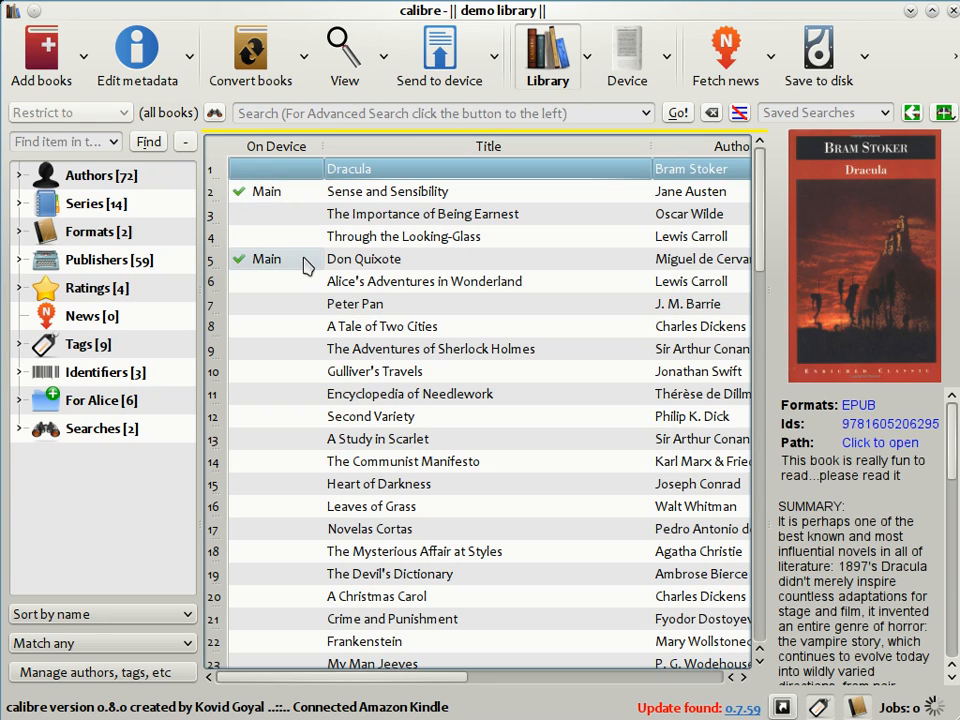
mouse_move(364, 236)
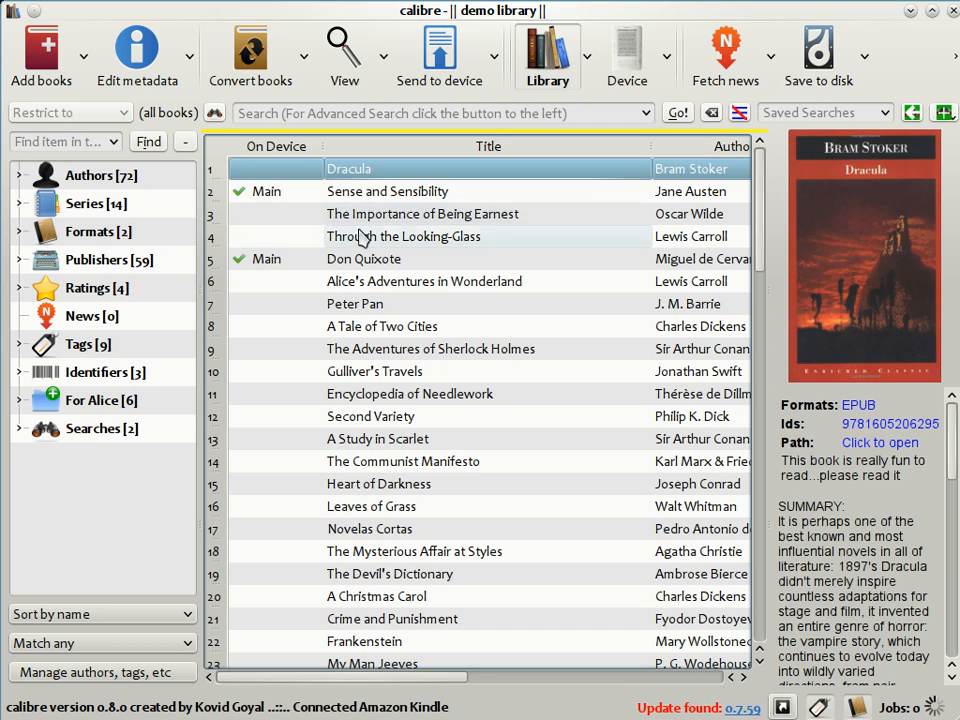
click(388, 191)
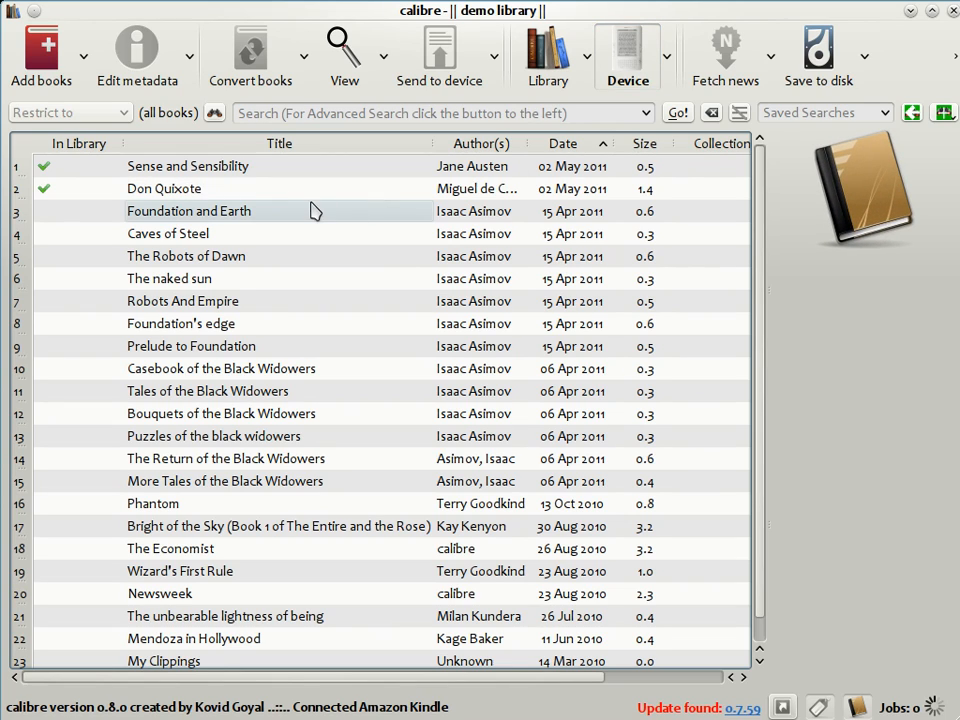
mouse_move(286, 220)
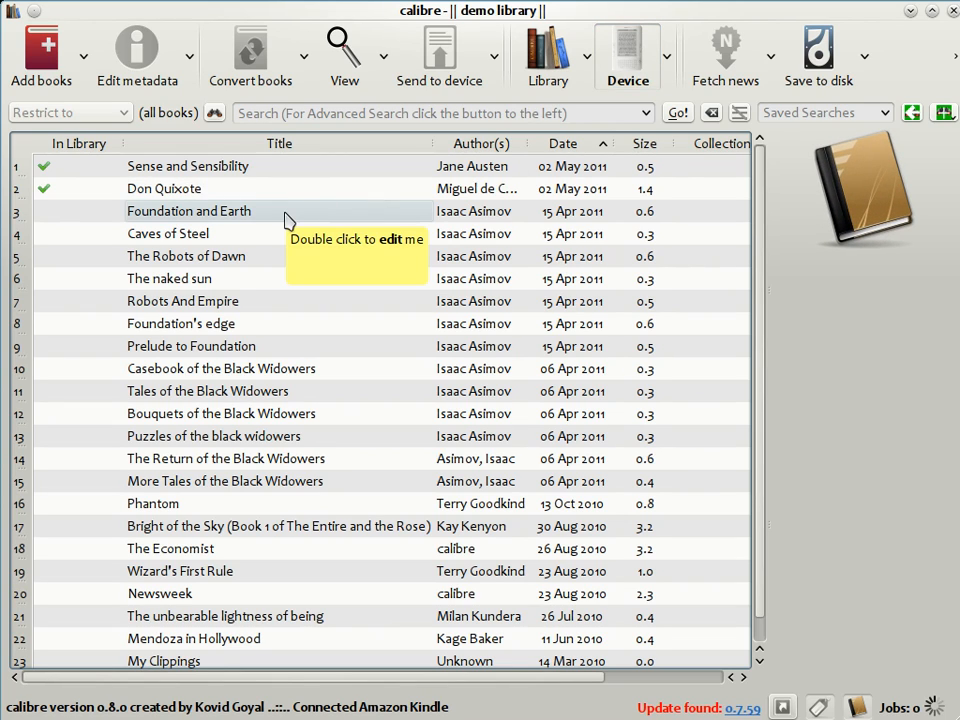
right_click(189, 210)
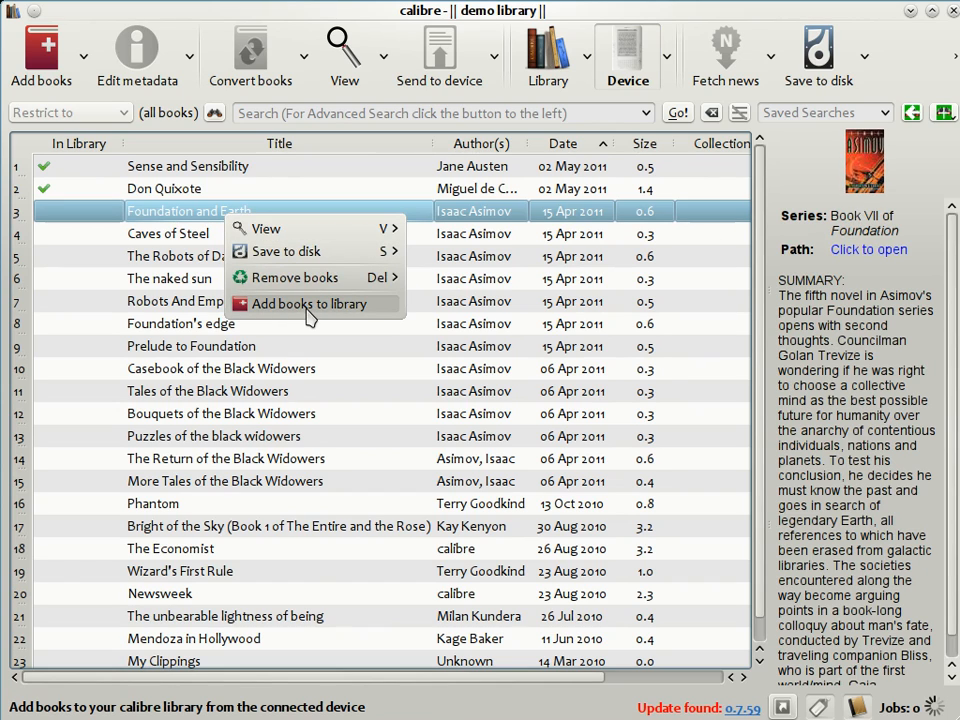
click(312, 304)
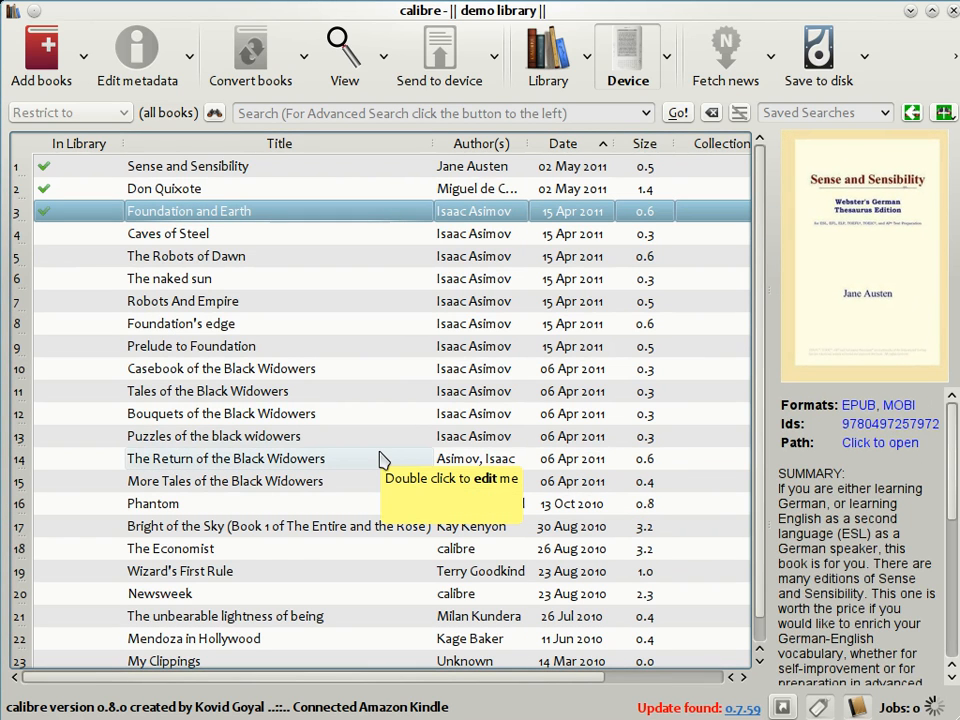
mouse_move(525, 99)
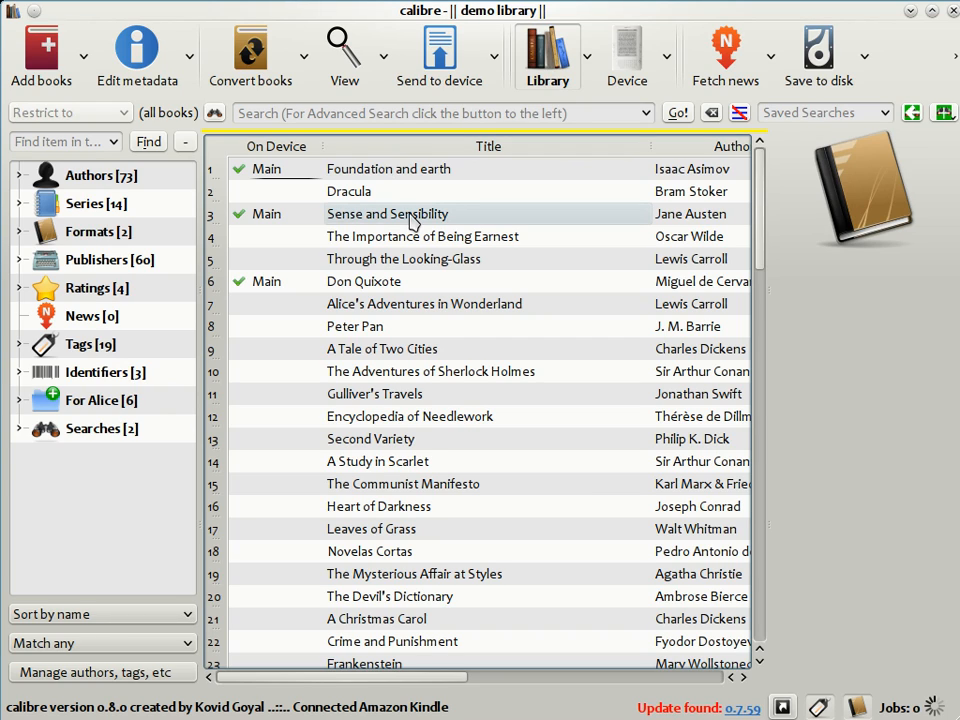
click(387, 213)
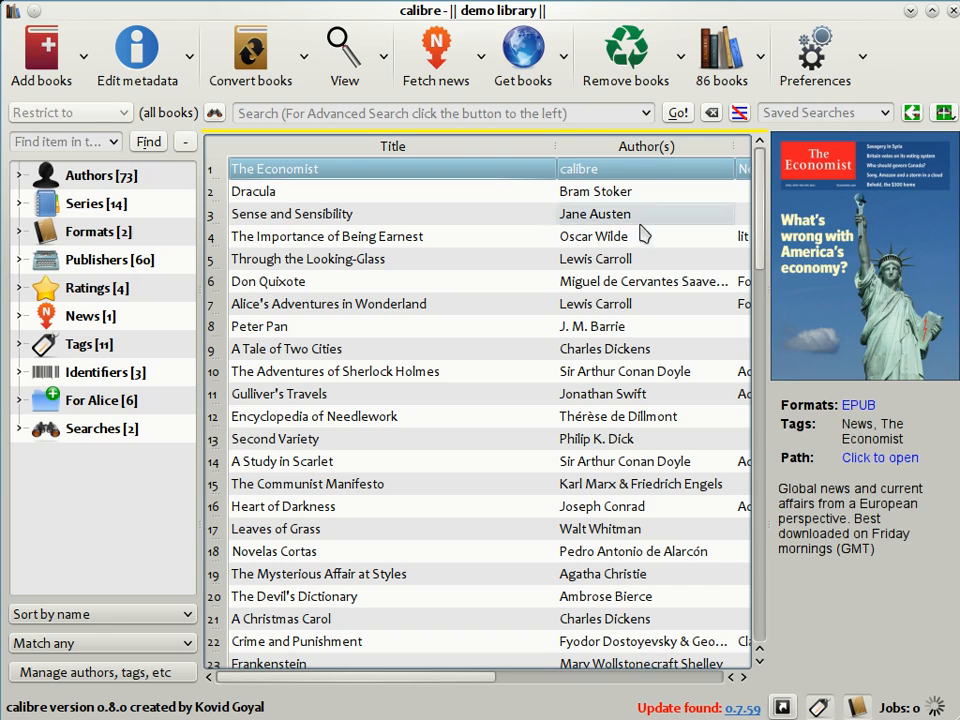
- Open the Schedule news download window listing 902 news sources
click(435, 48)
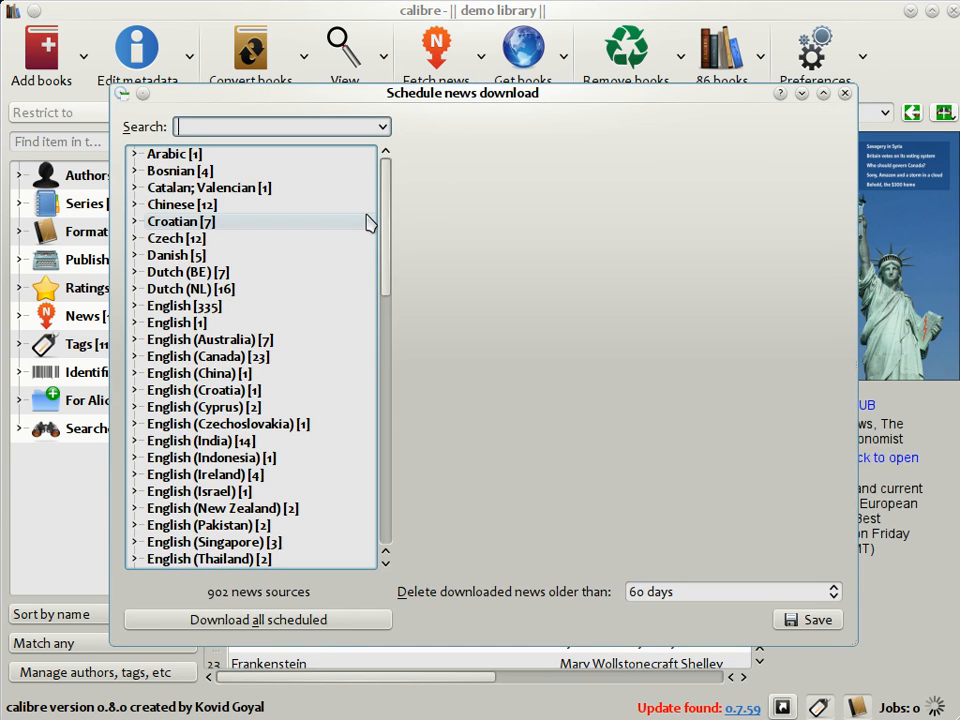
mouse_move(360, 241)
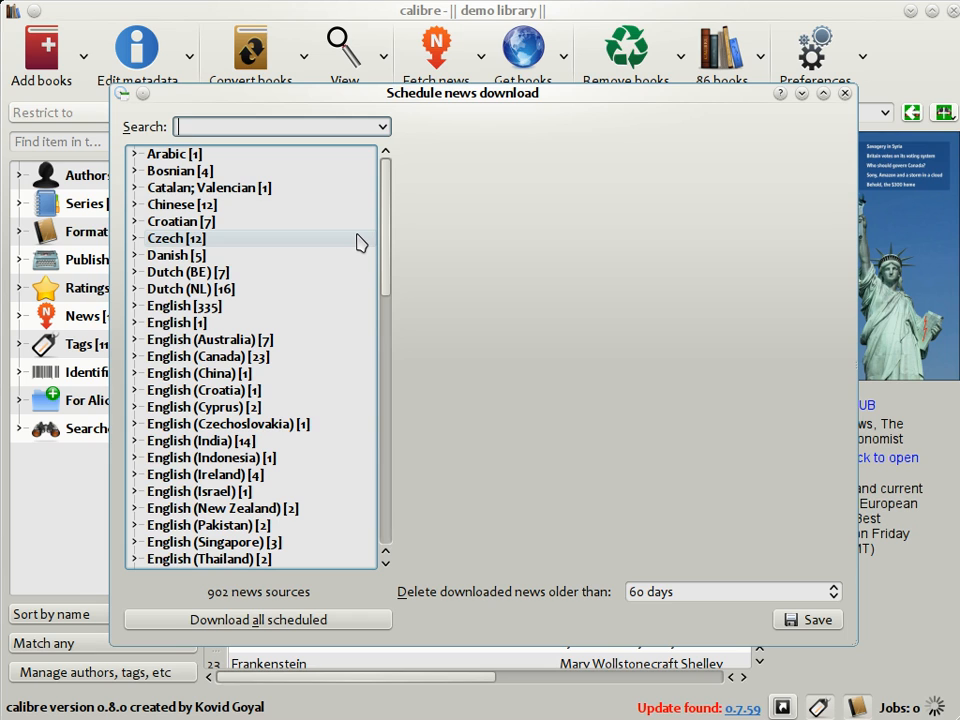
- Find The Economist under English news sources and start downloading it right away
scroll(down, 3)
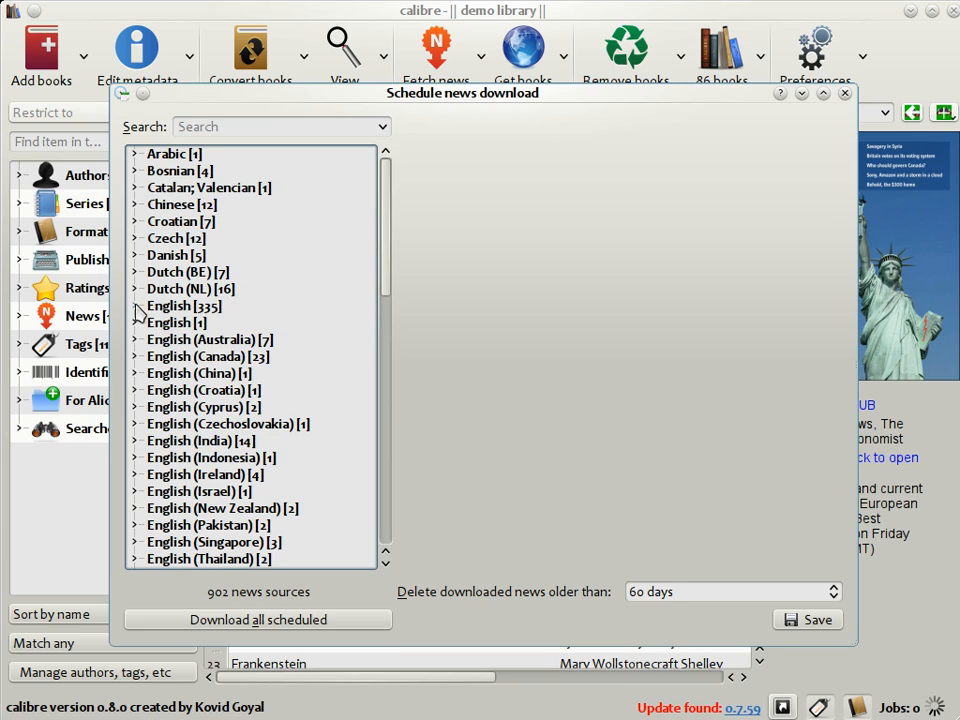
click(137, 305)
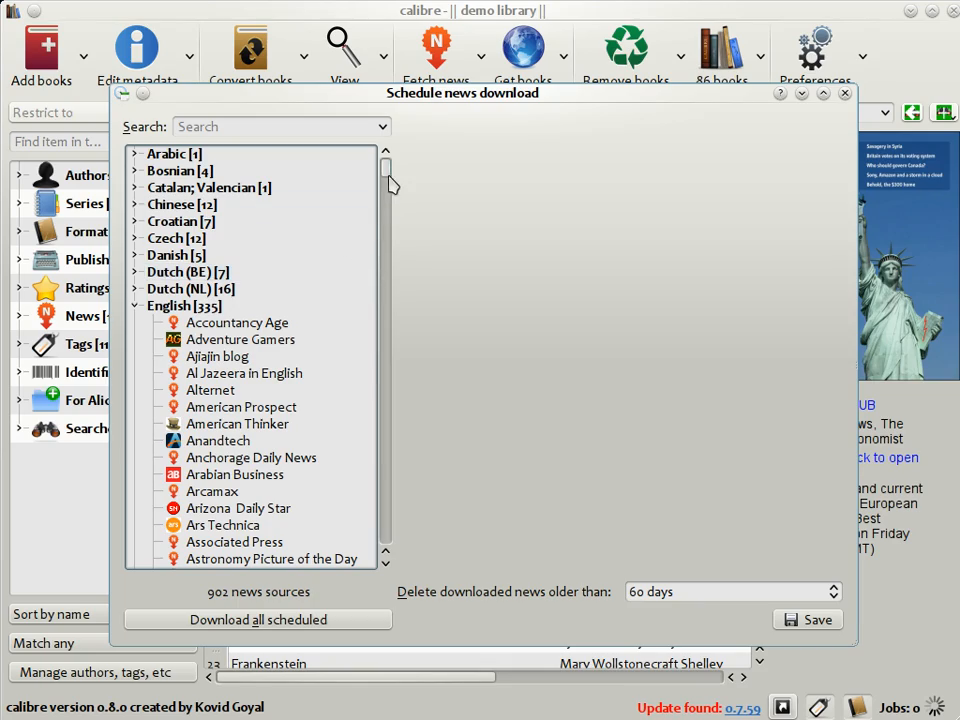
scroll(down, 3)
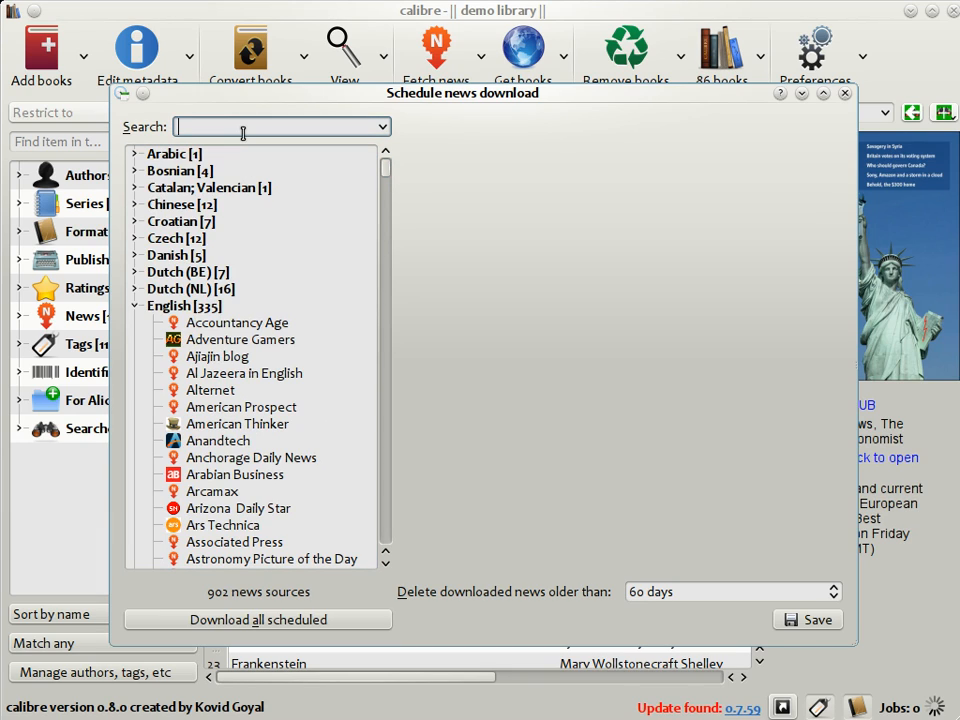
text(Economist)
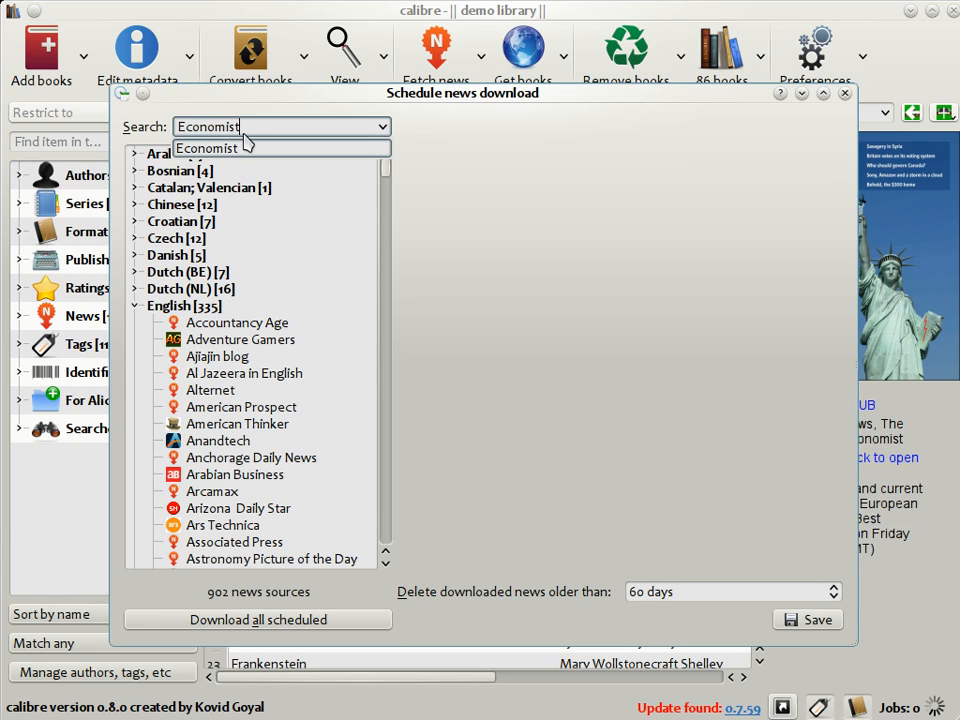
click(230, 171)
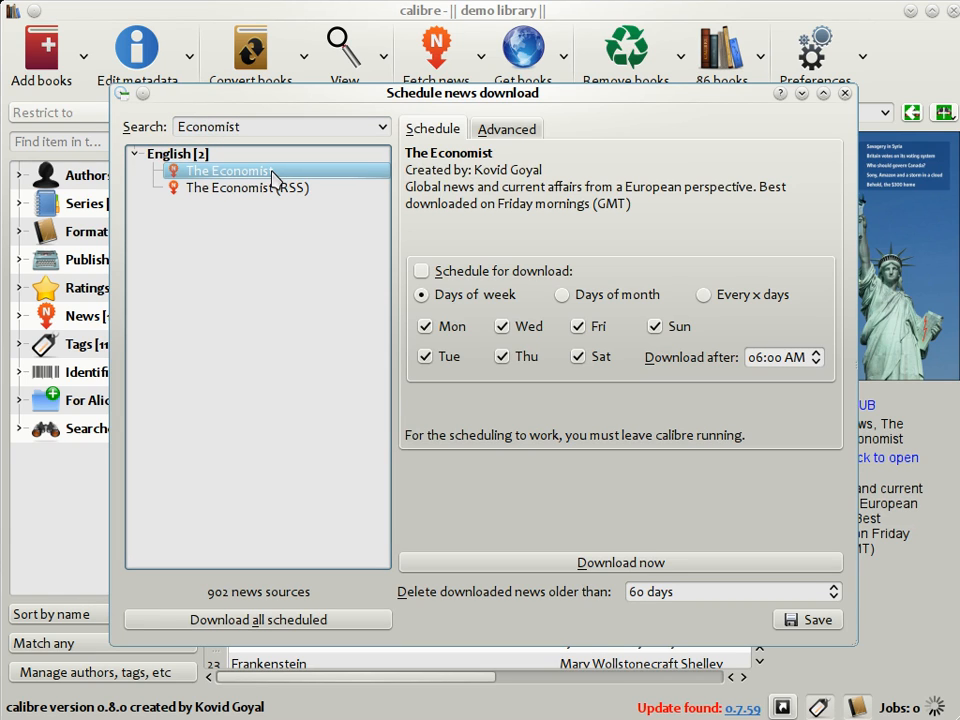
mouse_move(507, 257)
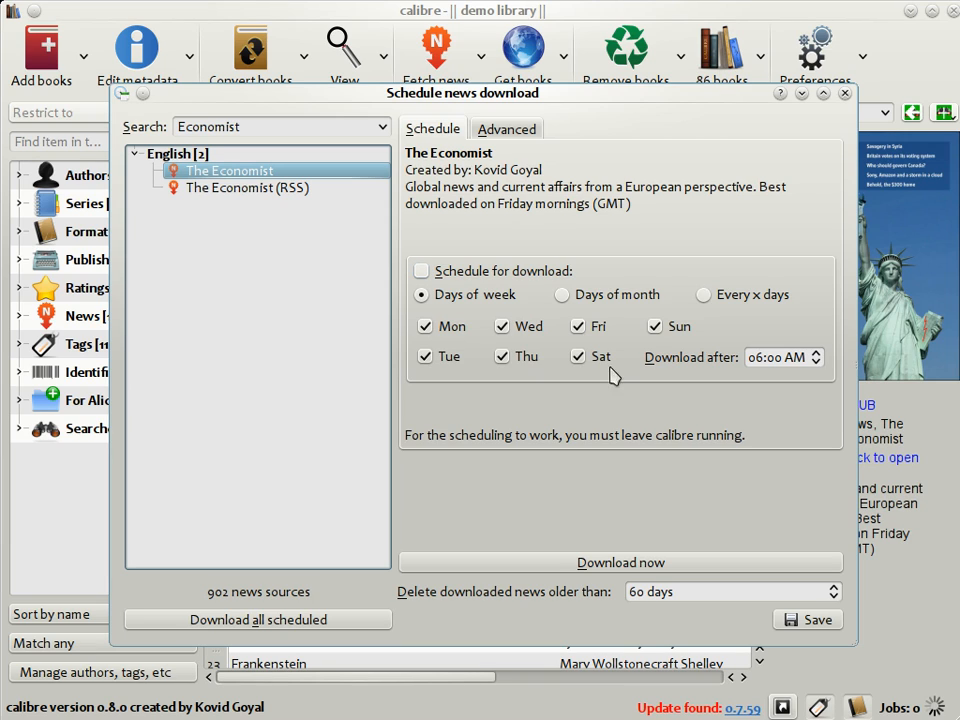
mouse_move(605, 568)
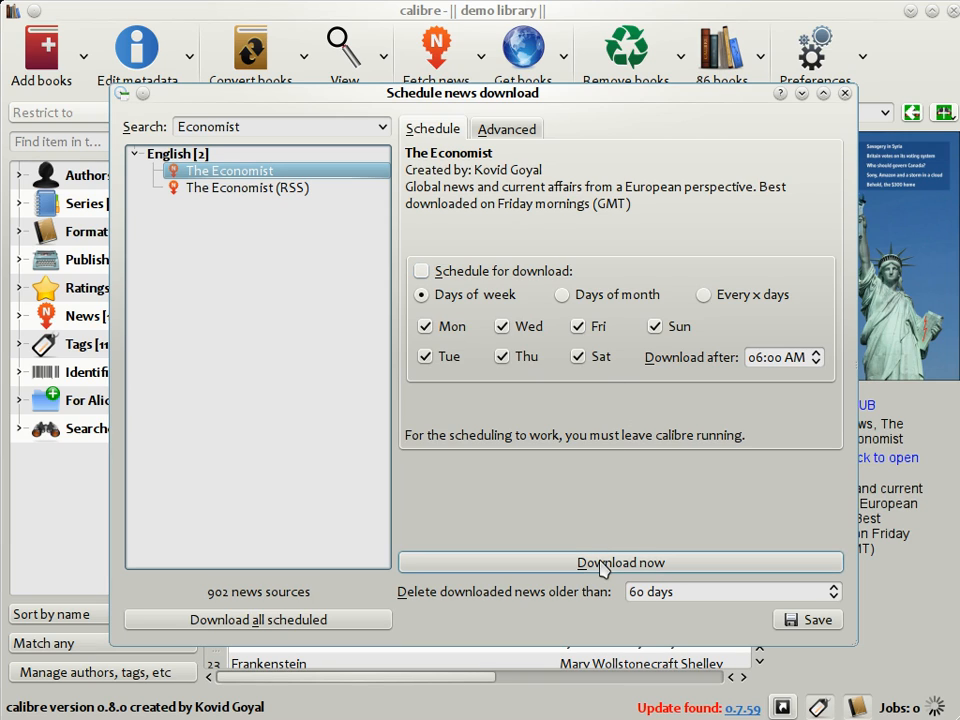
click(620, 562)
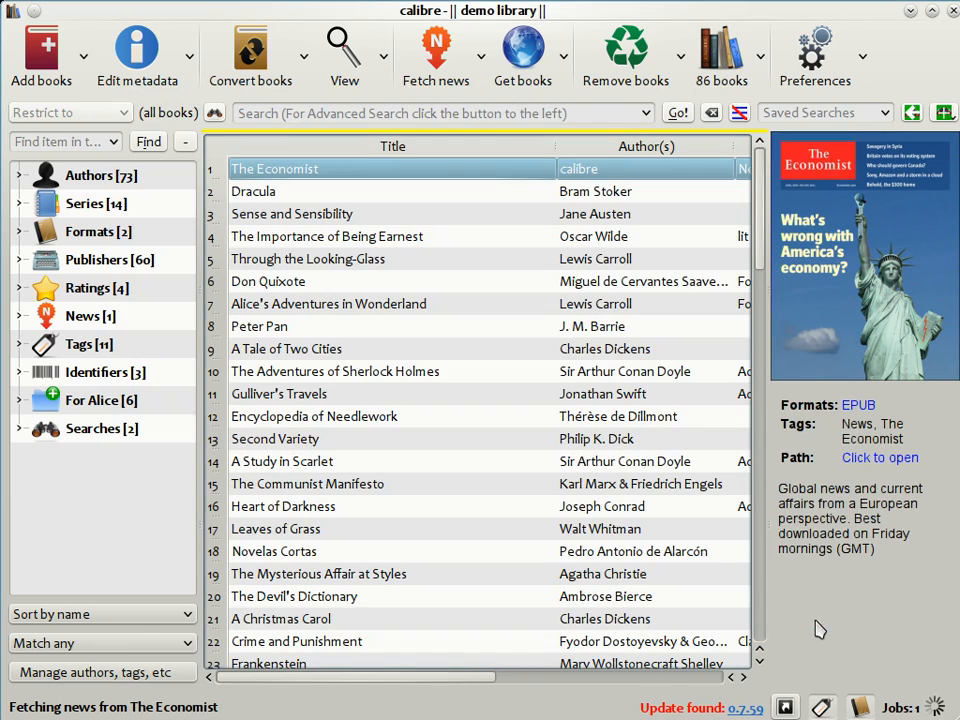
mouse_move(823, 605)
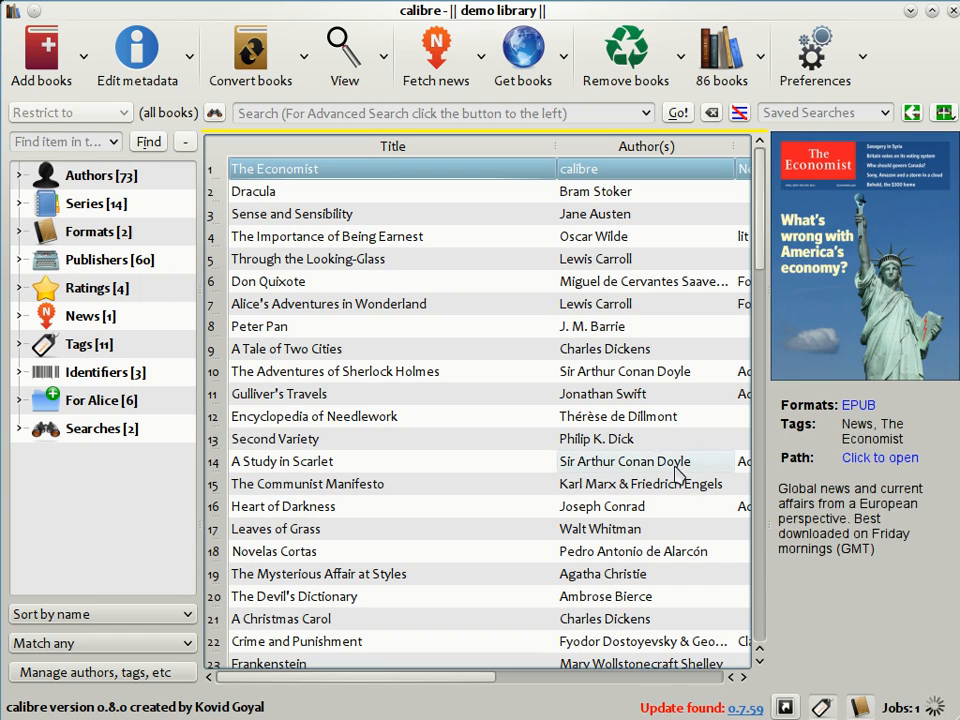
mouse_move(380, 200)
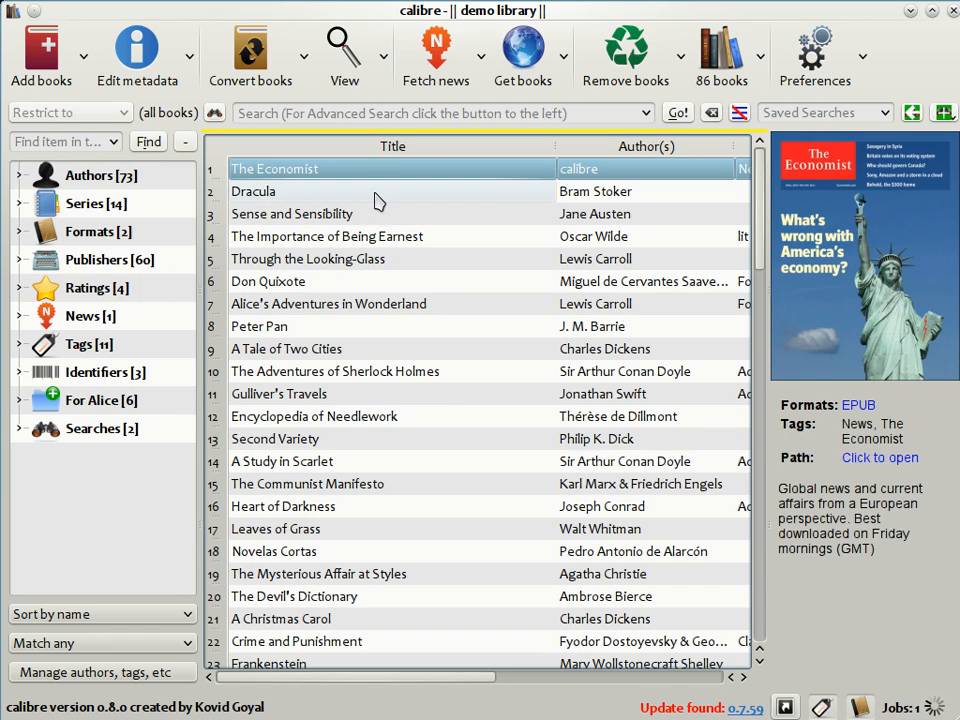
mouse_move(363, 168)
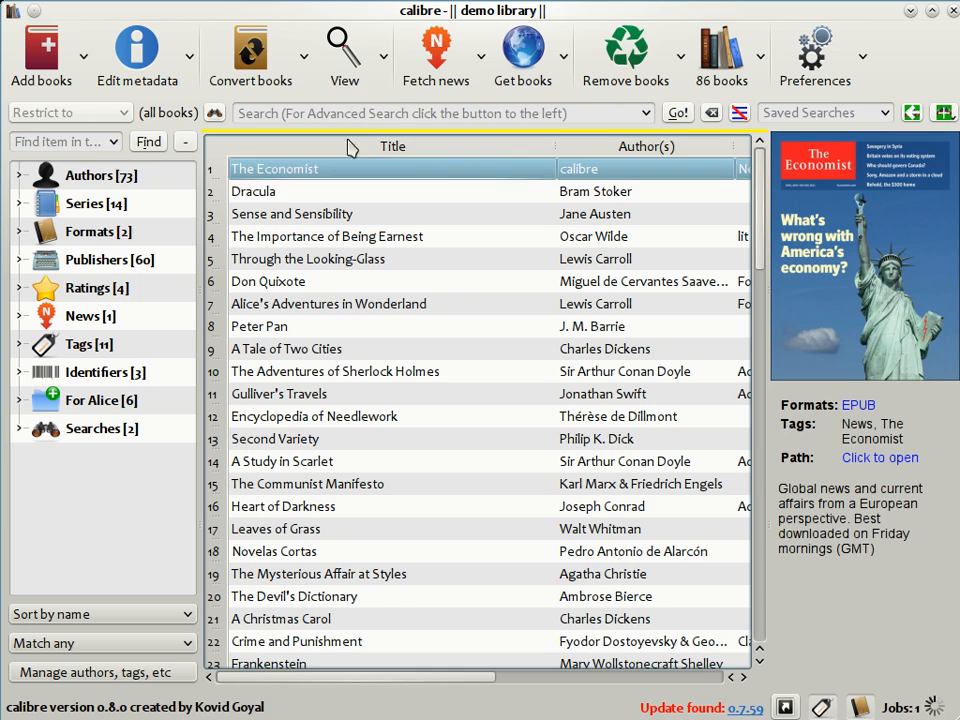
mouse_move(345, 48)
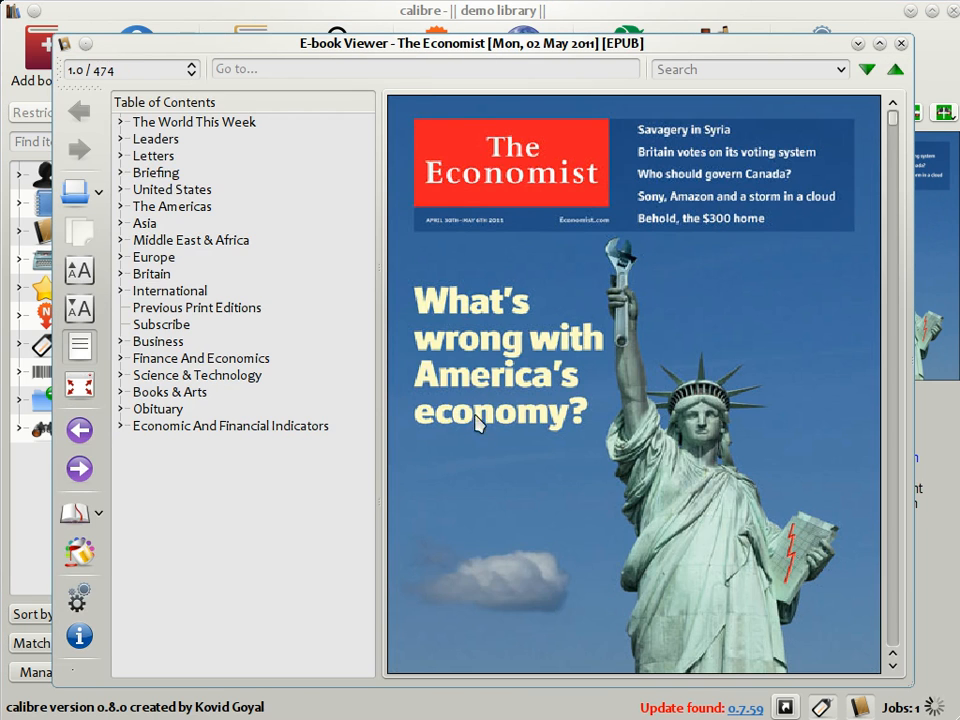
mouse_move(299, 298)
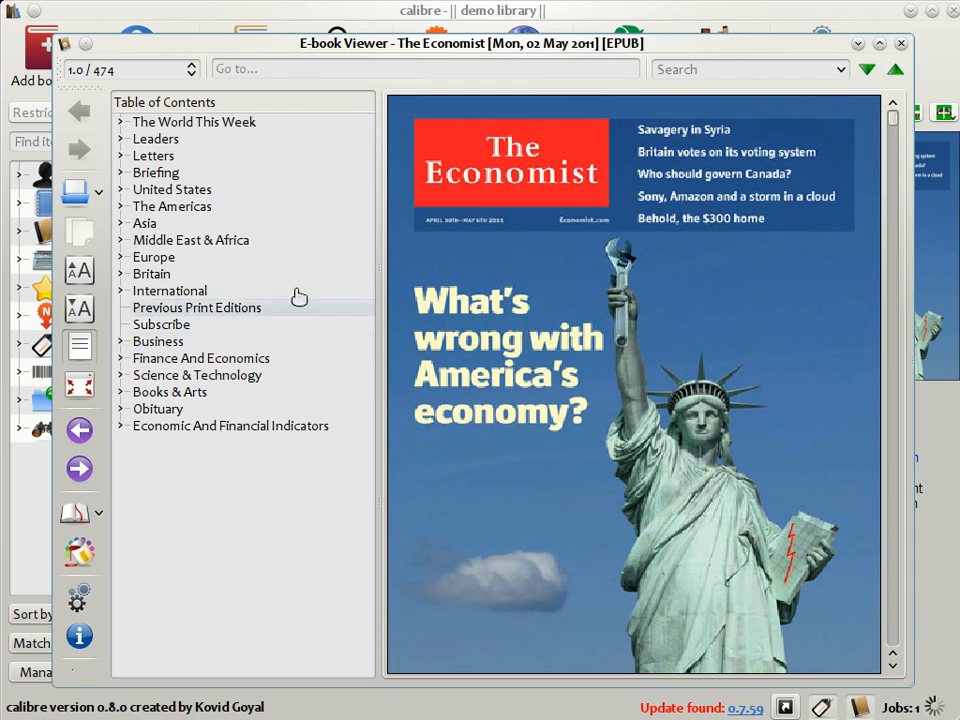
mouse_move(570, 428)
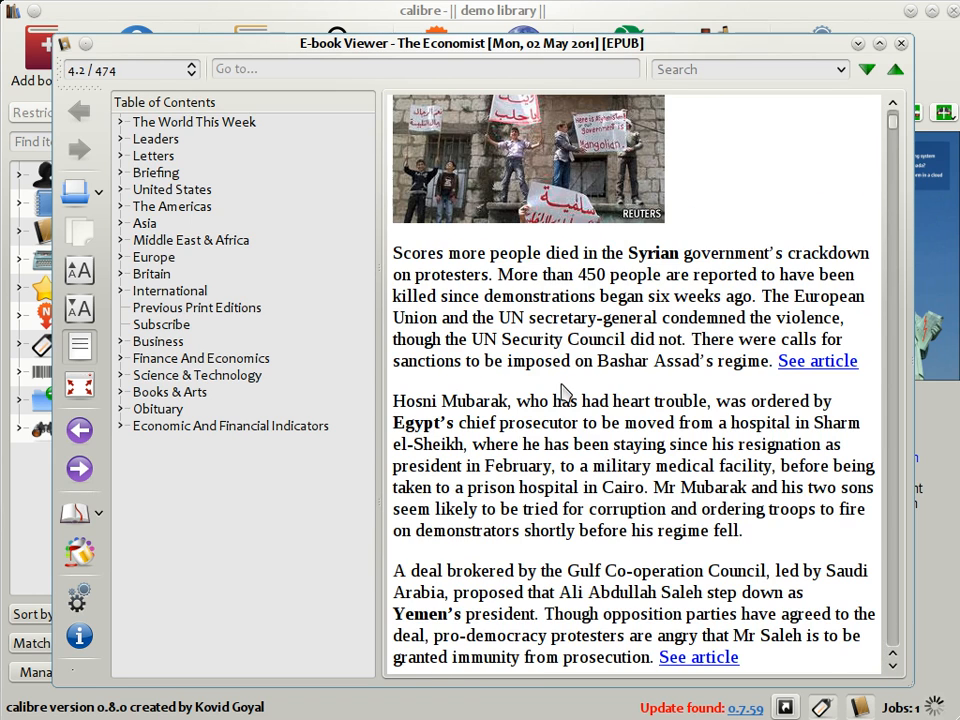
- Browse the Briefing and Europe articles, reading Europe's political parties, then close the viewer
click(121, 172)
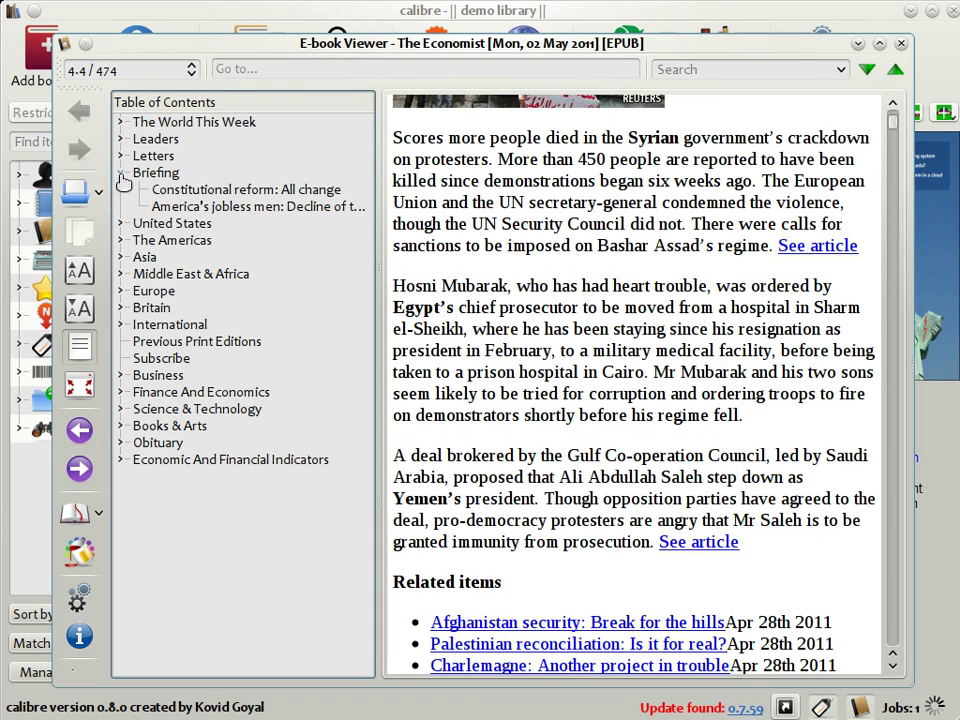
click(245, 189)
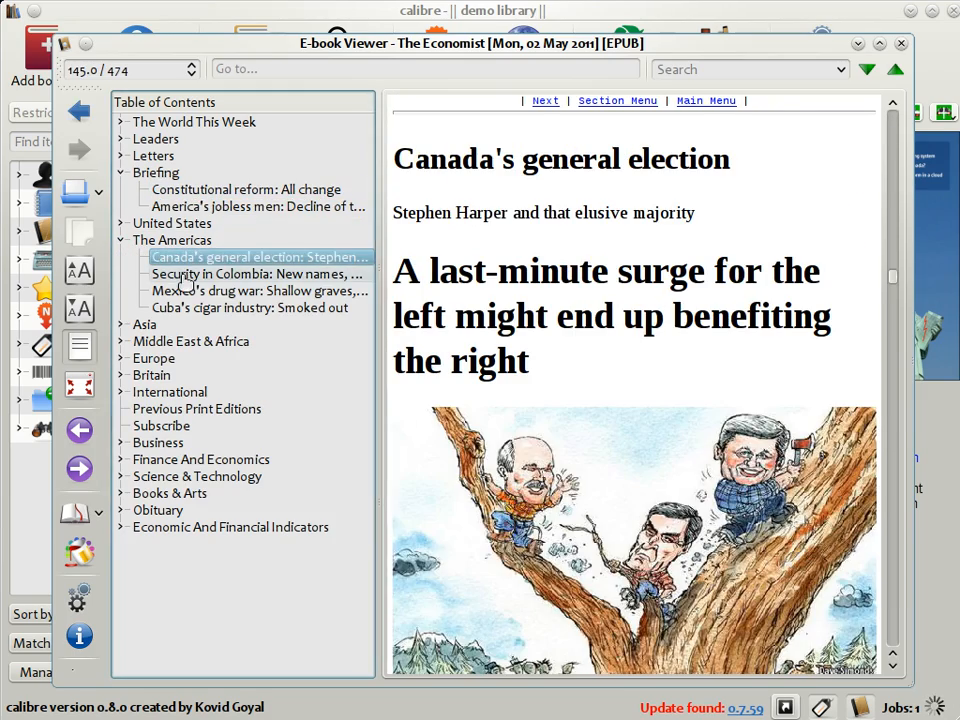
click(258, 273)
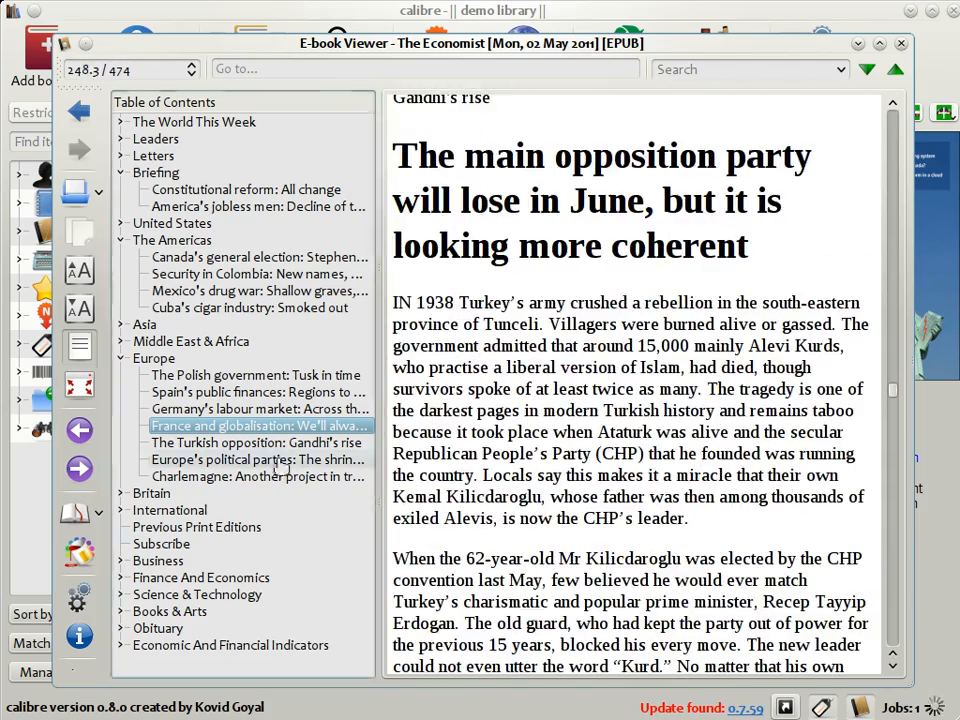
click(258, 442)
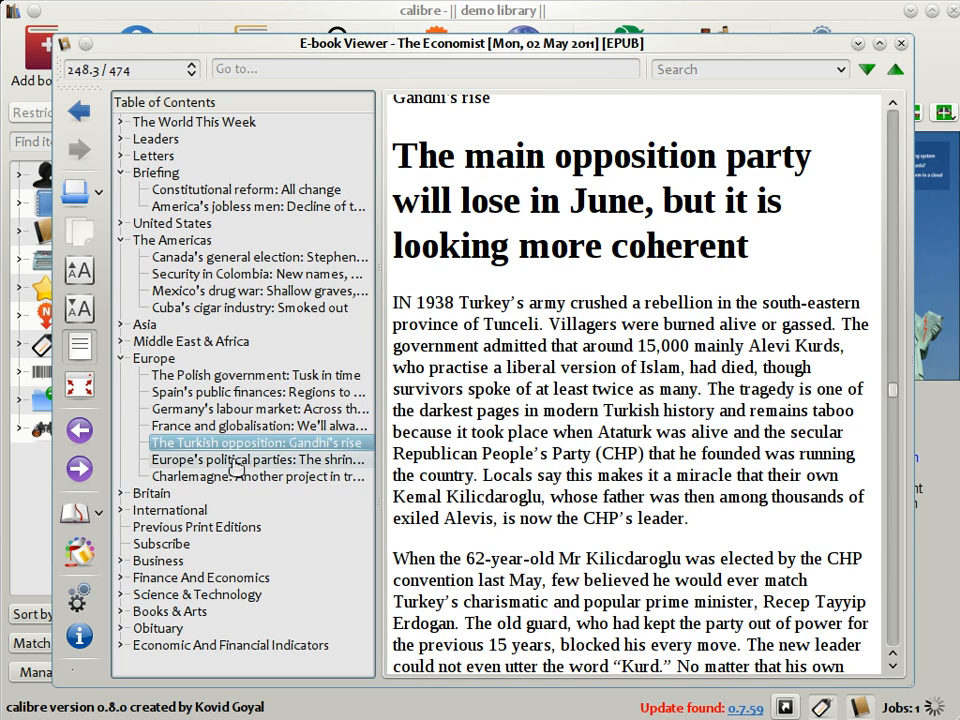
click(257, 459)
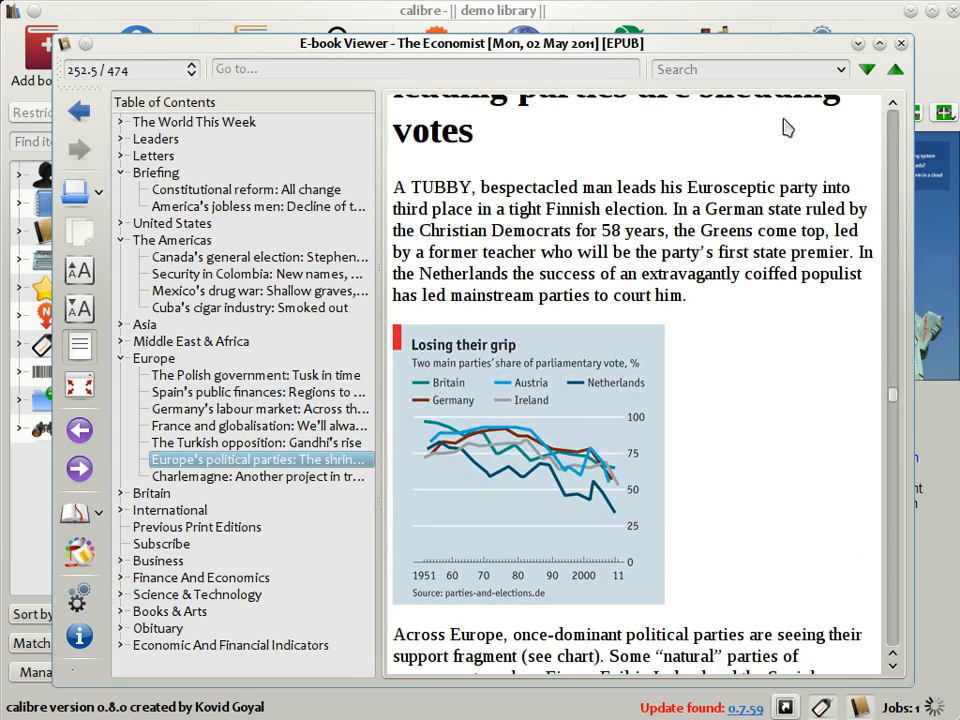
click(872, 44)
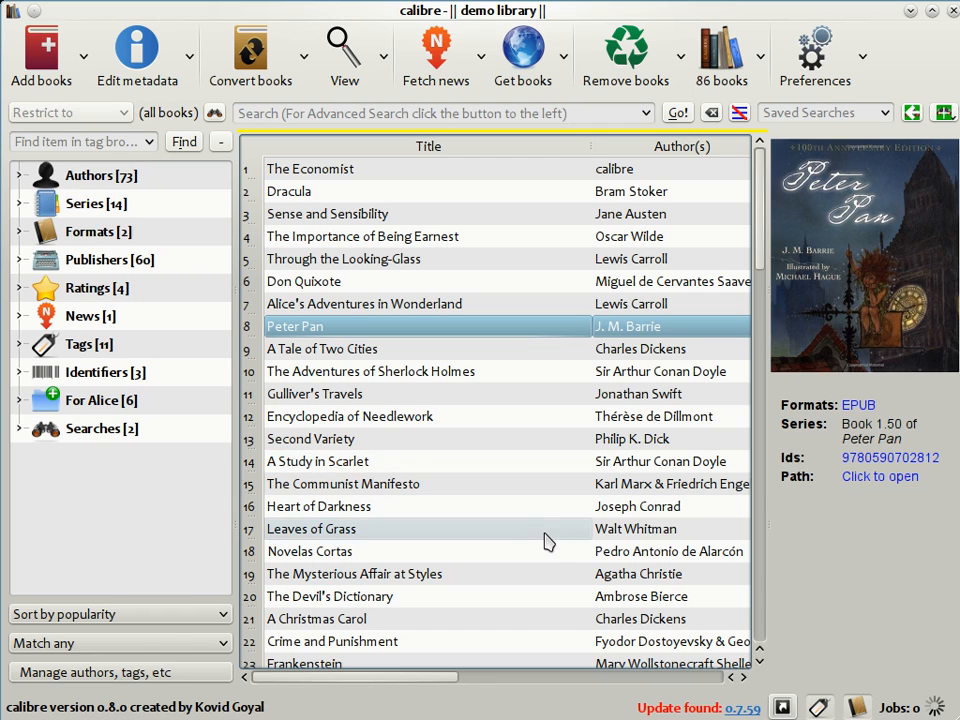
mouse_move(578, 638)
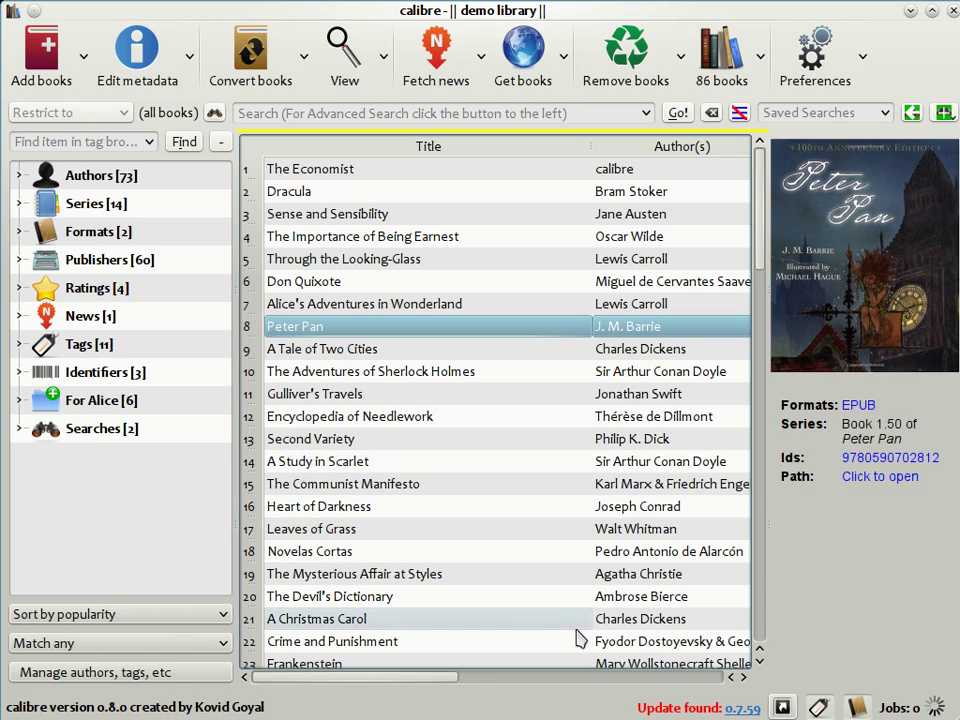
mouse_move(783, 704)
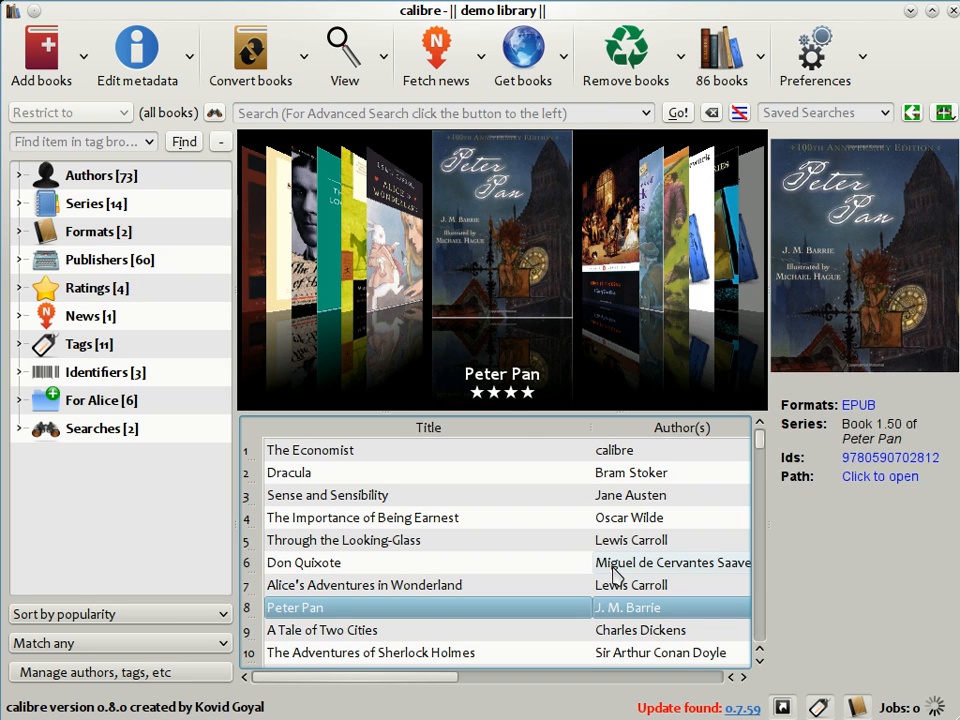
mouse_move(698, 280)
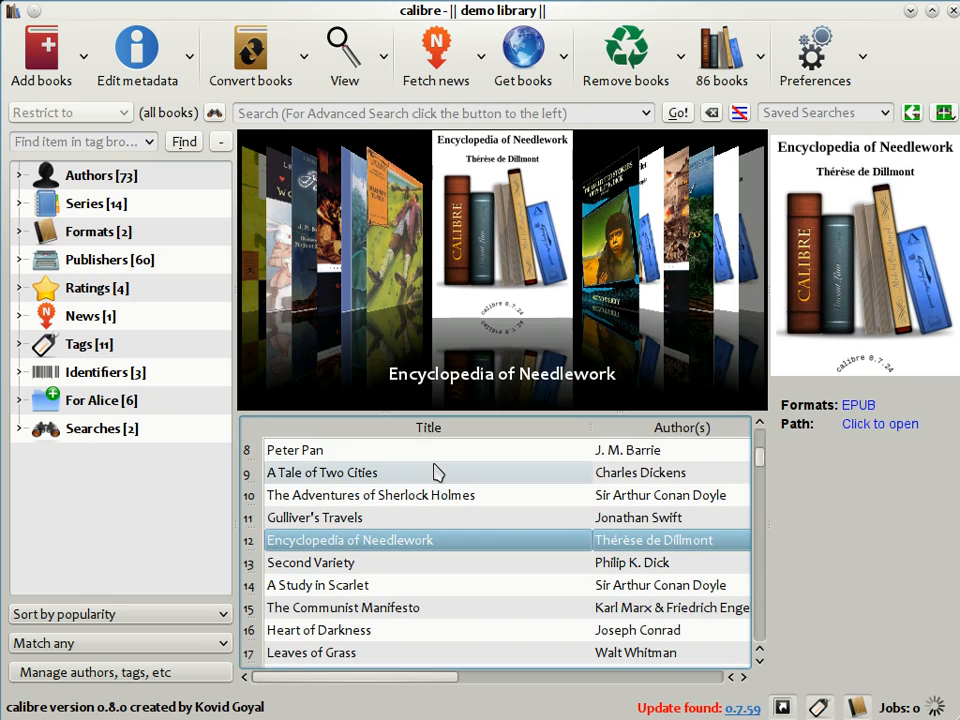
mouse_move(197, 217)
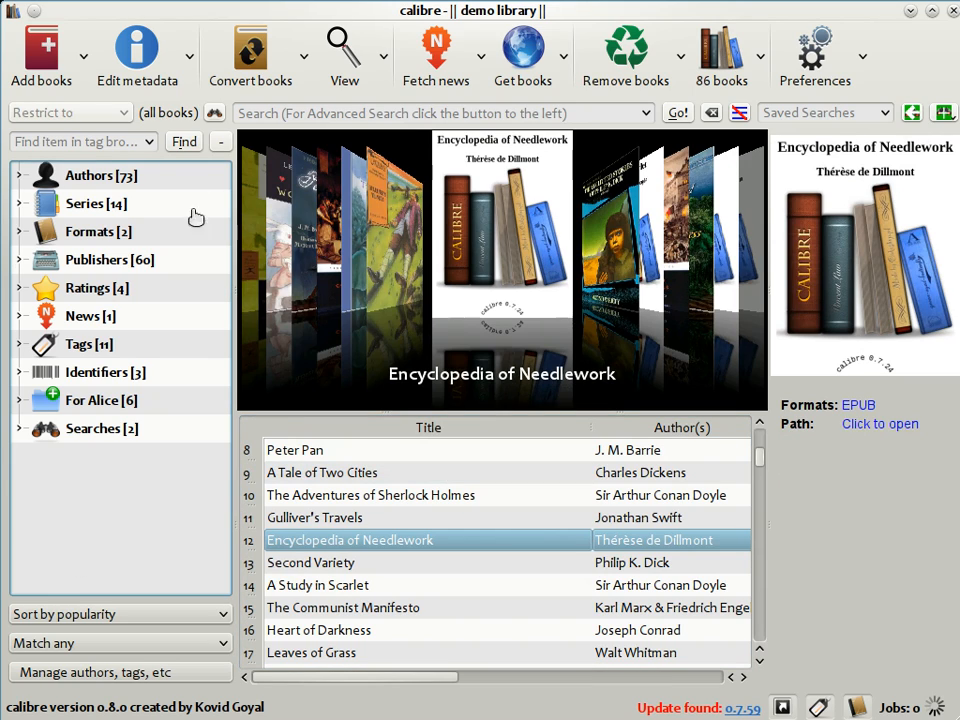
mouse_move(155, 232)
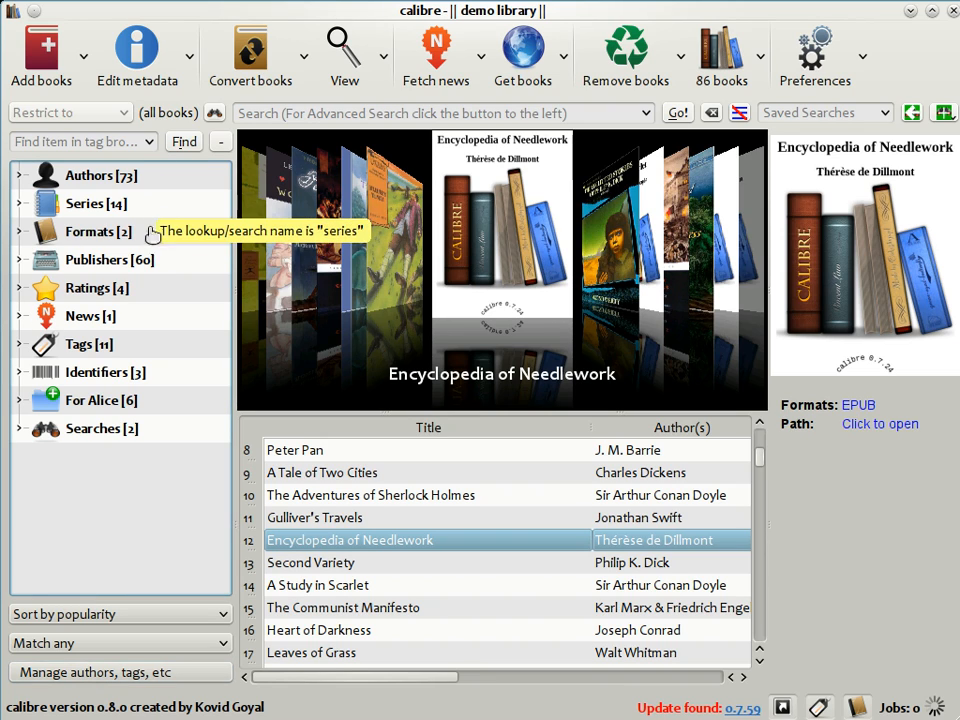
mouse_move(145, 362)
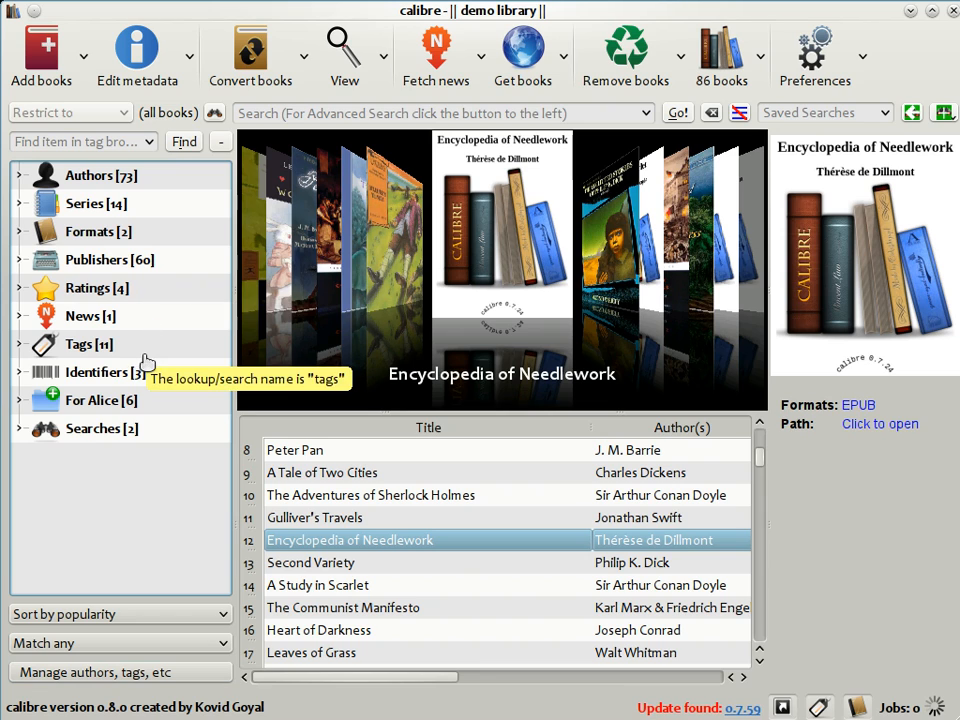
mouse_move(47, 175)
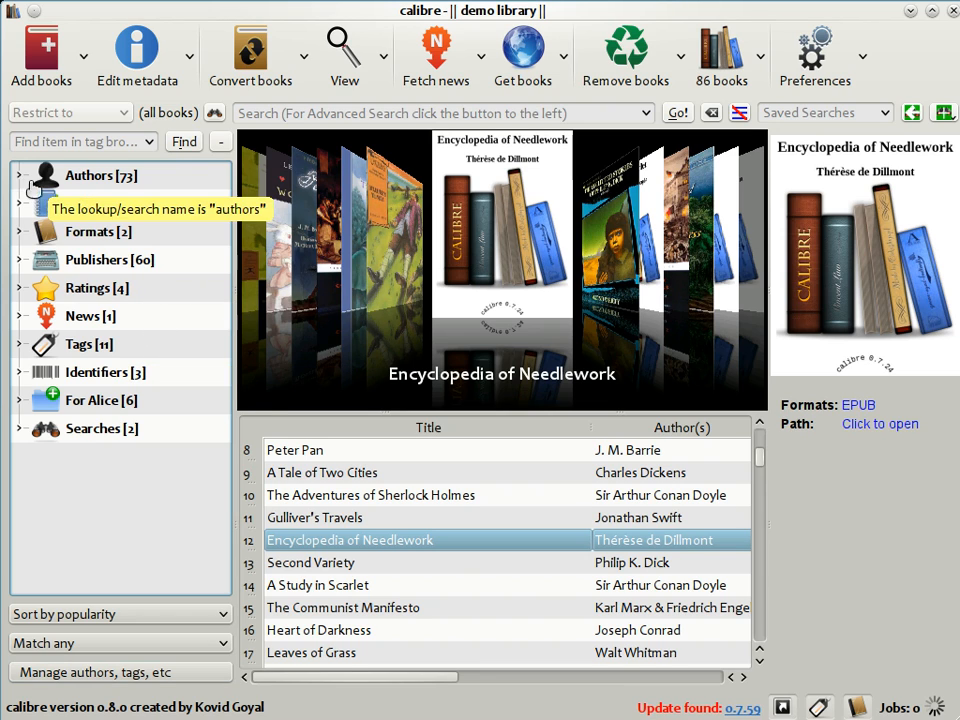
- Expand the Authors list in the Tag Browser, then collapse it again
click(18, 175)
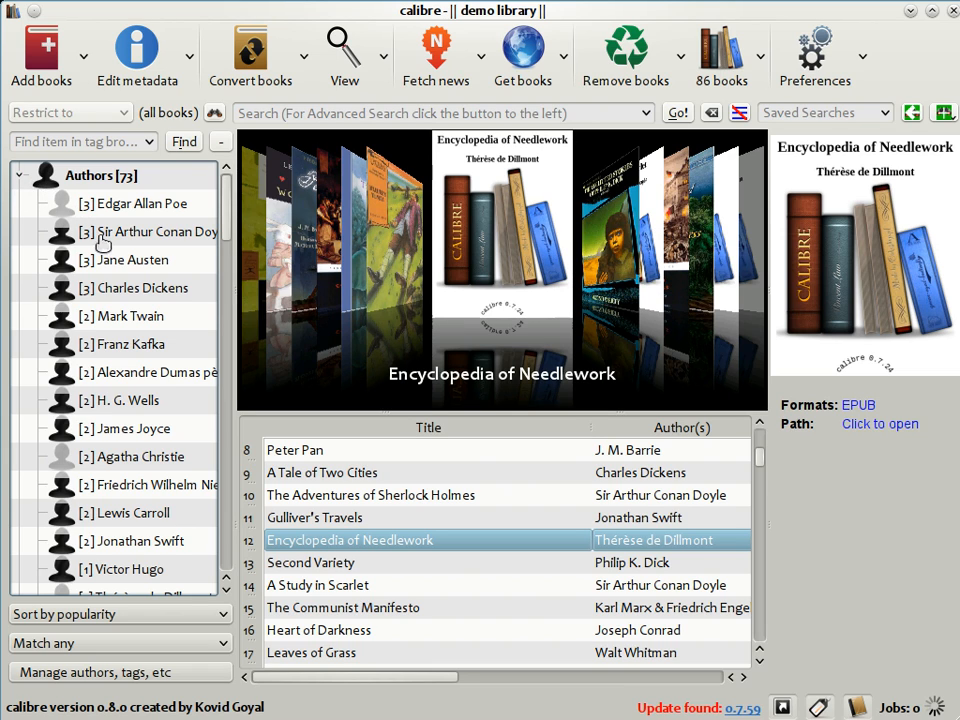
mouse_move(65, 351)
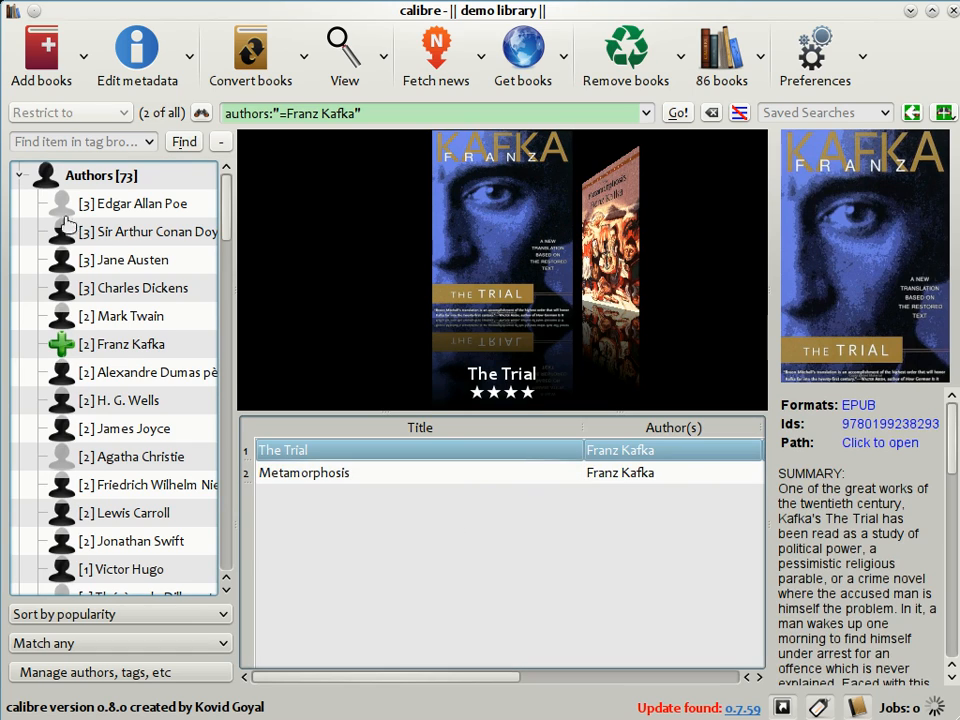
click(22, 175)
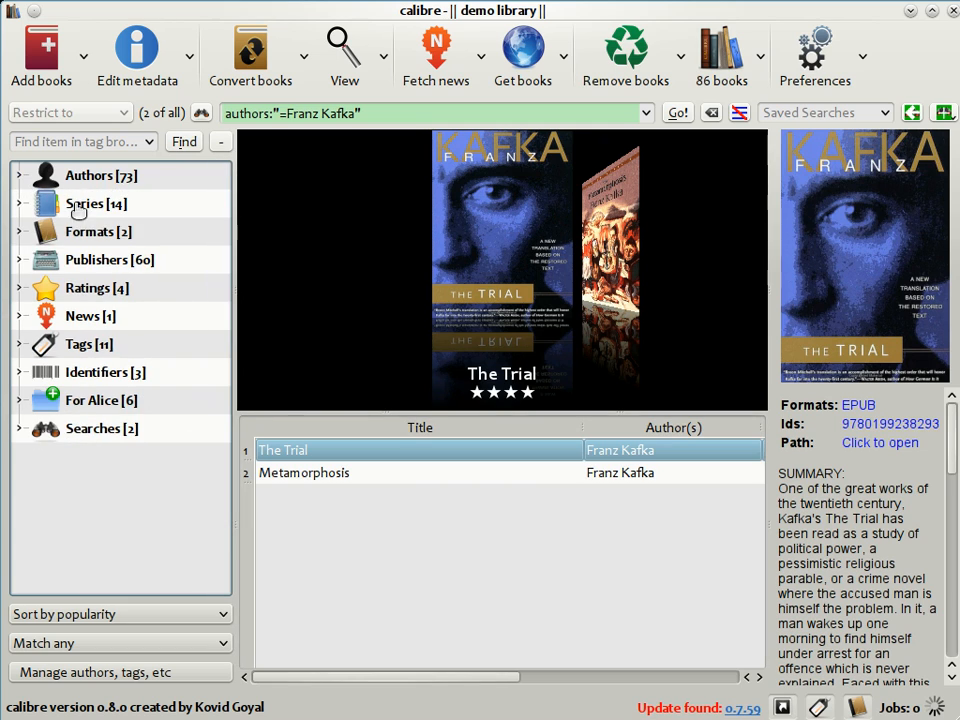
mouse_move(18, 350)
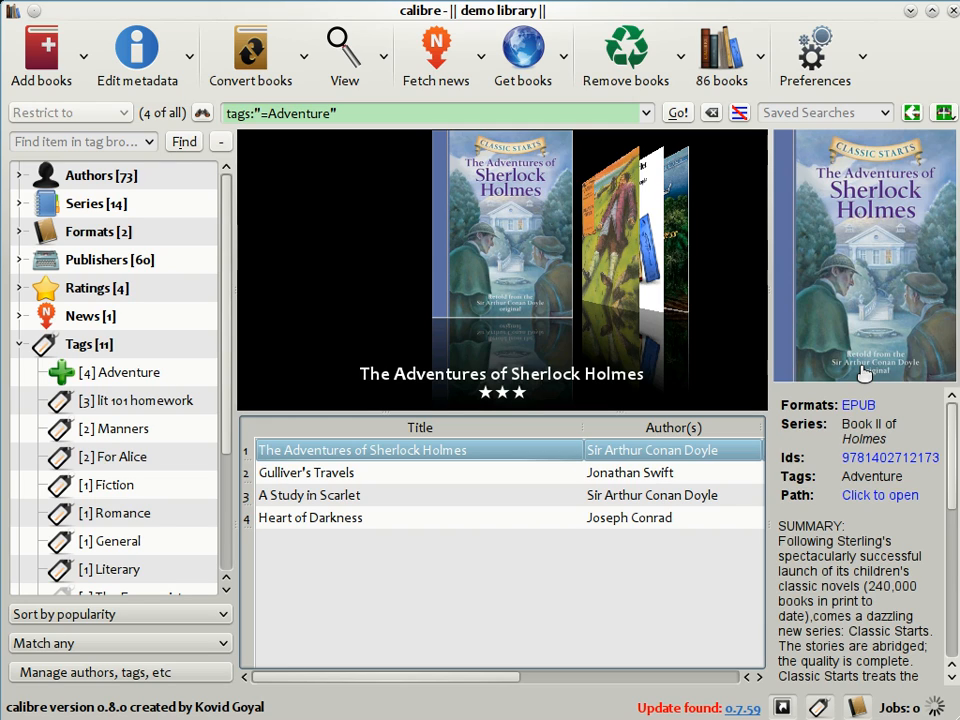
mouse_move(866, 342)
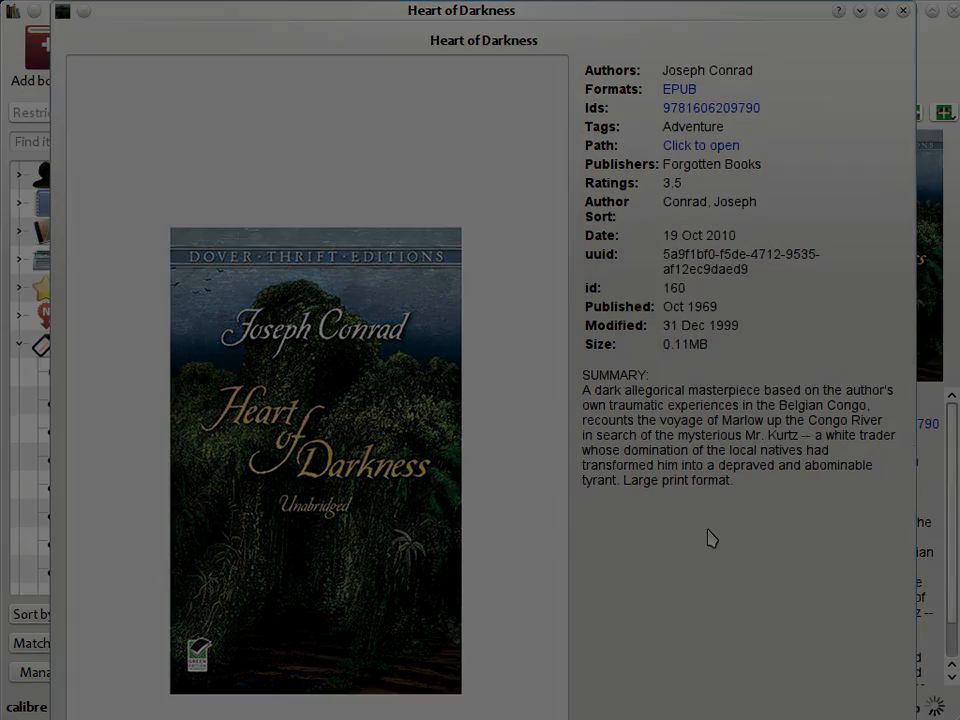
- Close the Heart of Darkness book details window
click(901, 11)
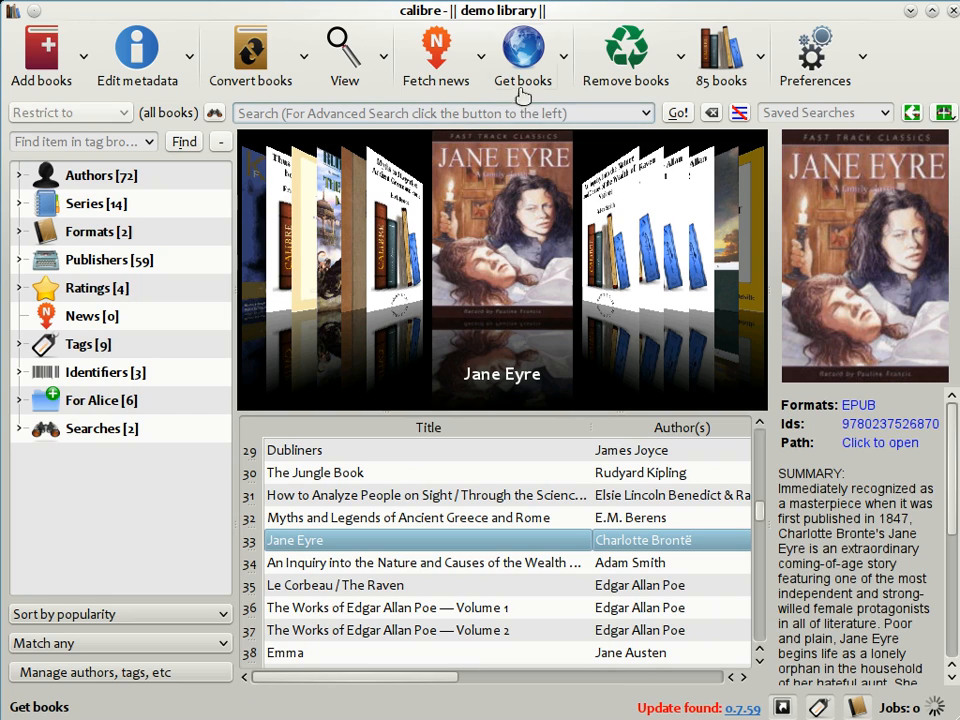
- Search all online ebook stores in Get Books for 'Heroes Abercrombie'
click(522, 47)
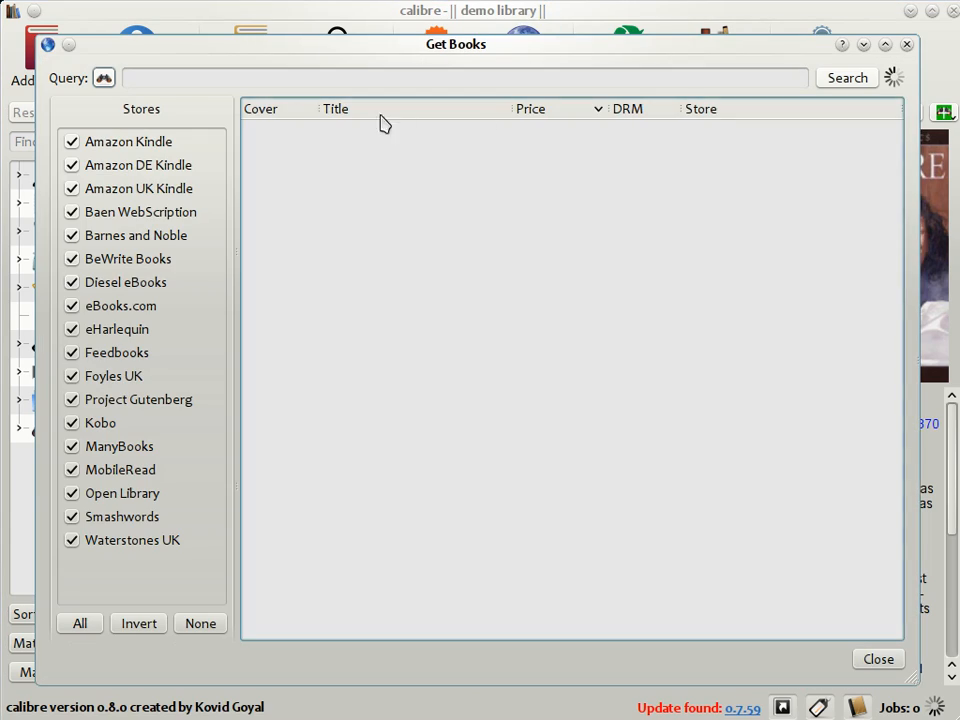
text(H)
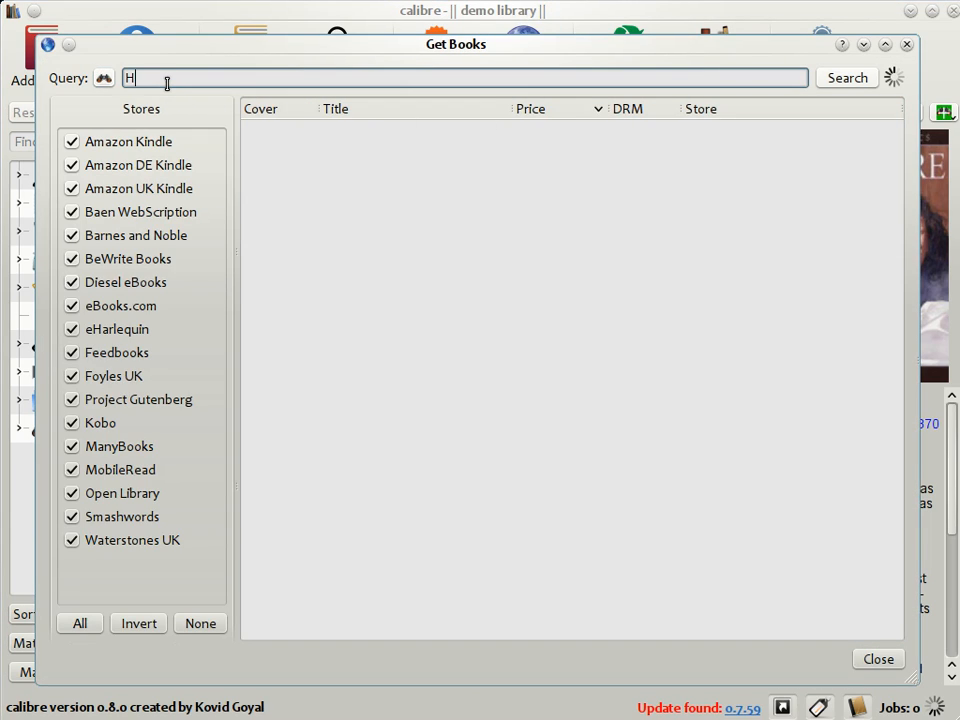
text(eroes)
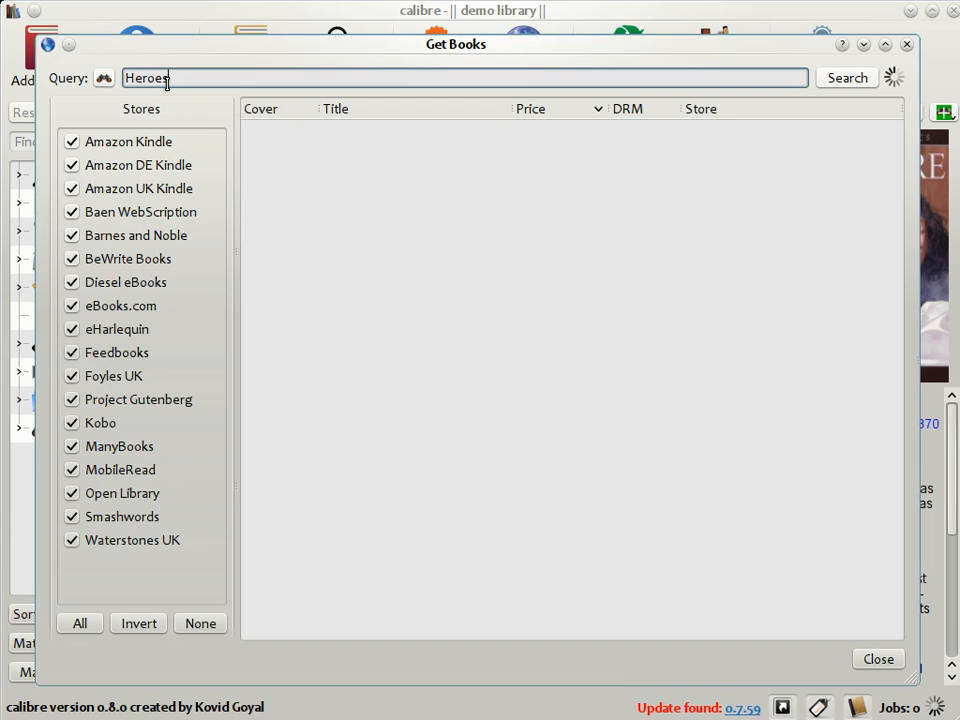
text(Abercrombie)
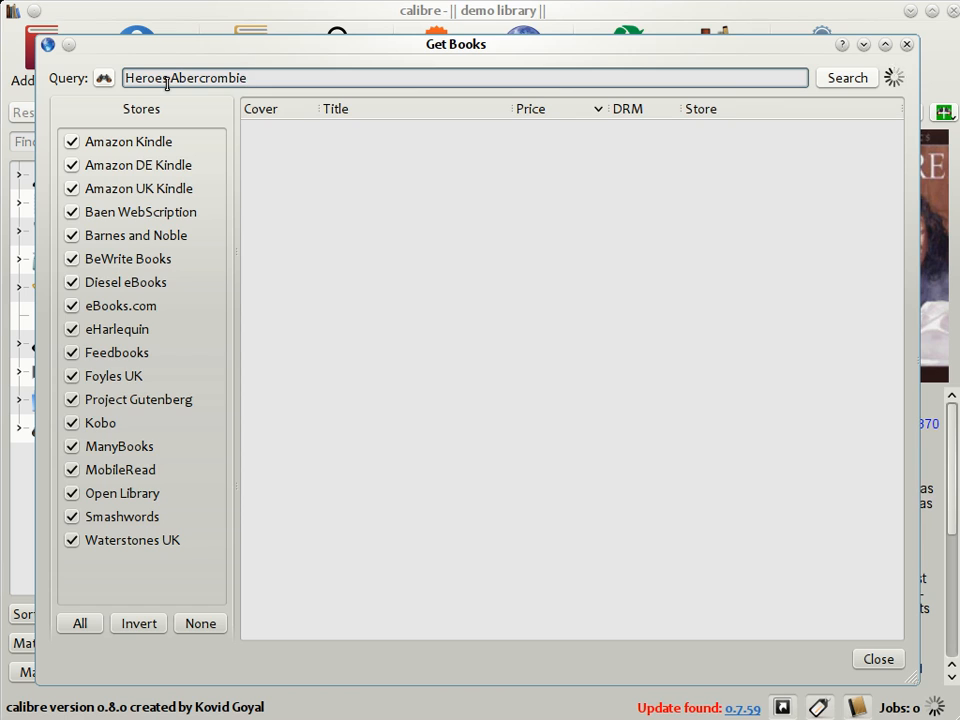
click(847, 77)
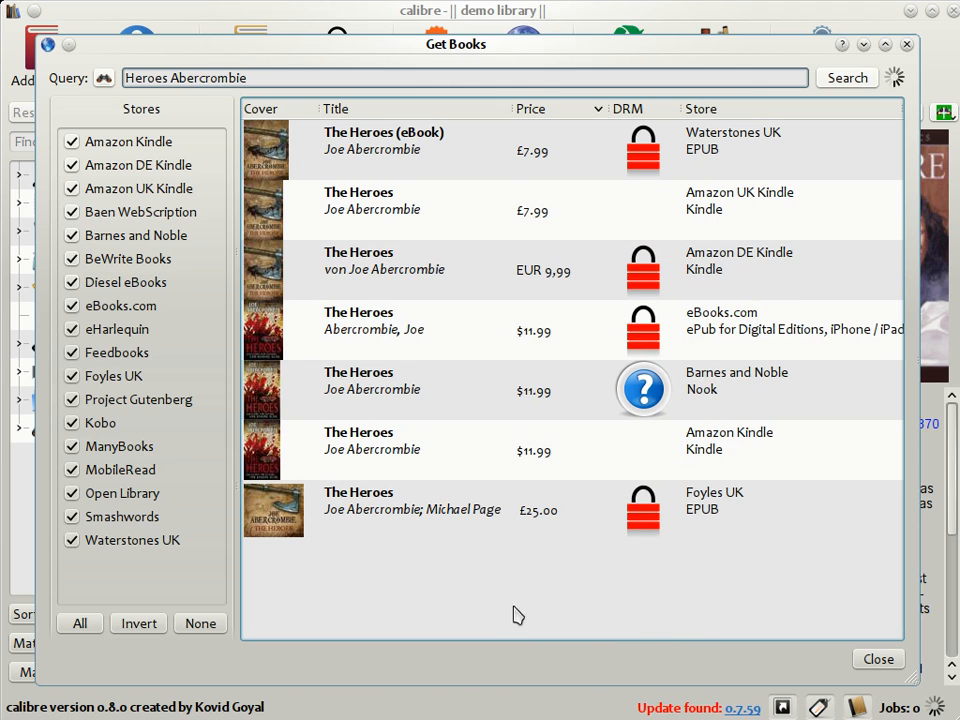
mouse_move(428, 400)
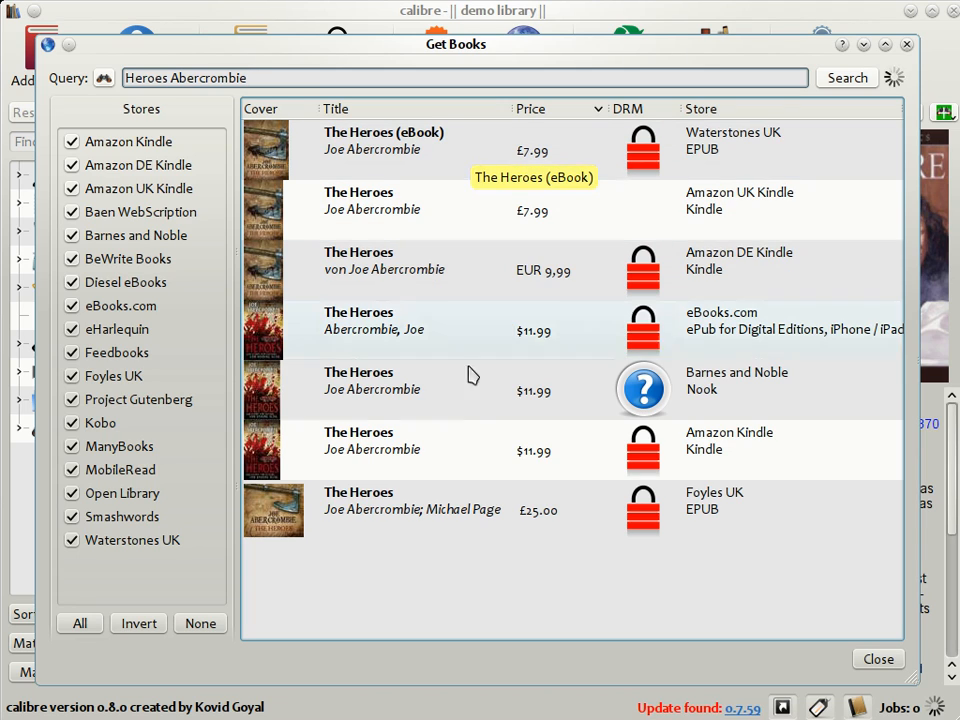
mouse_move(488, 522)
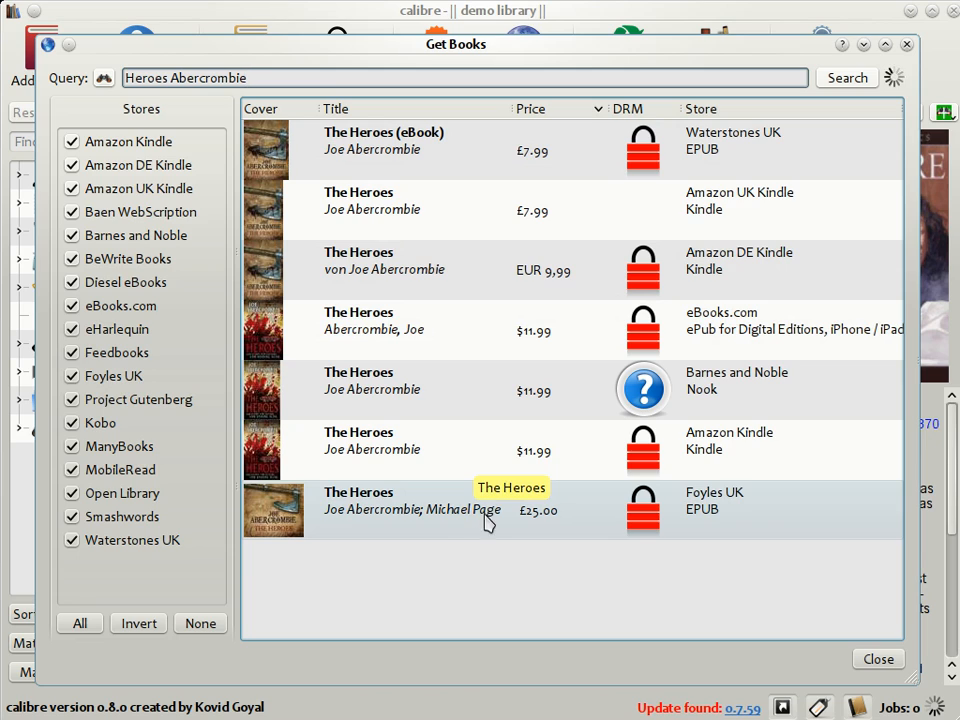
mouse_move(485, 523)
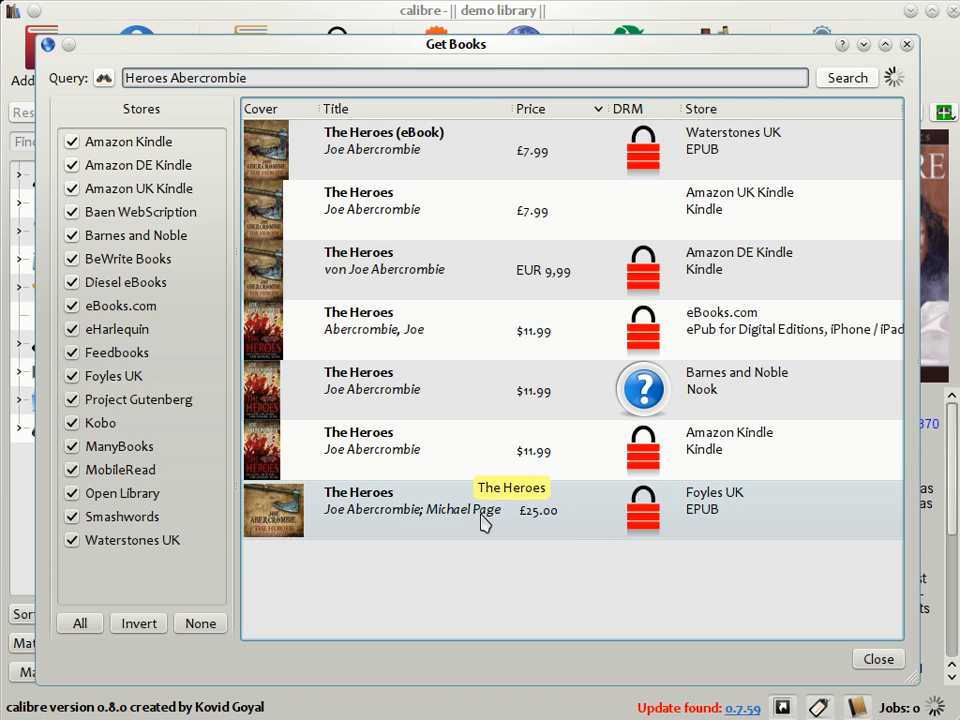
mouse_move(472, 157)
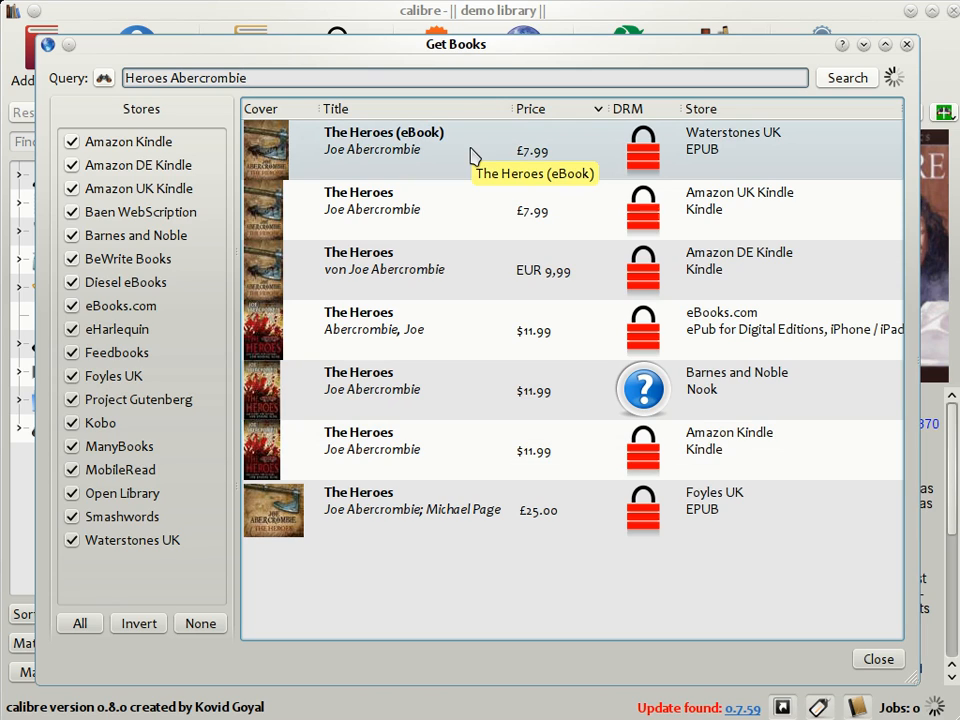
mouse_move(509, 322)
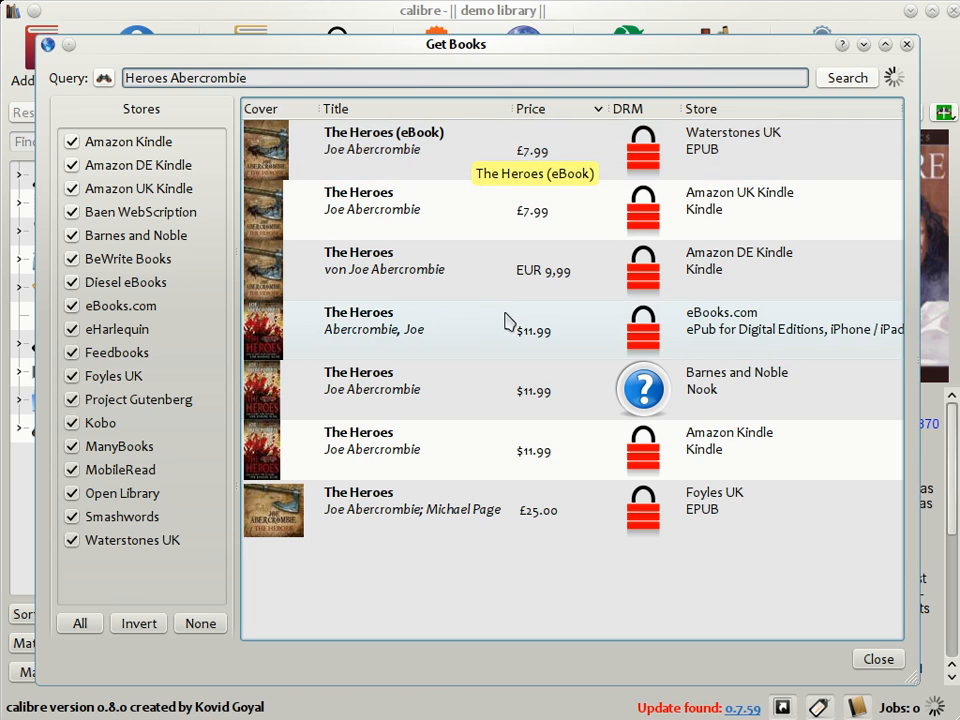
mouse_move(660, 150)
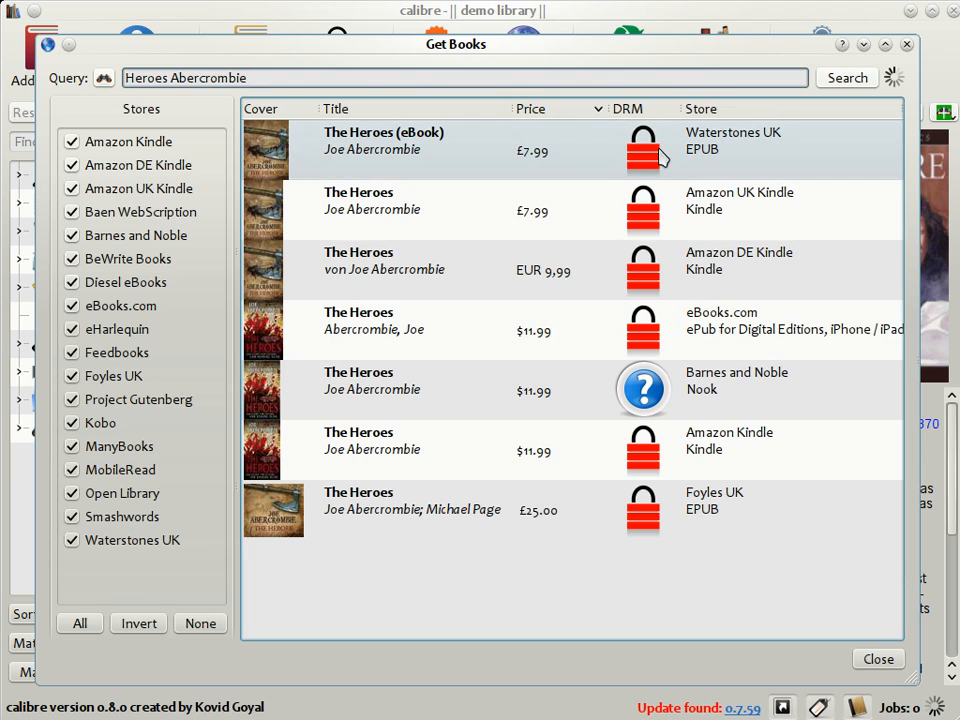
mouse_move(643, 323)
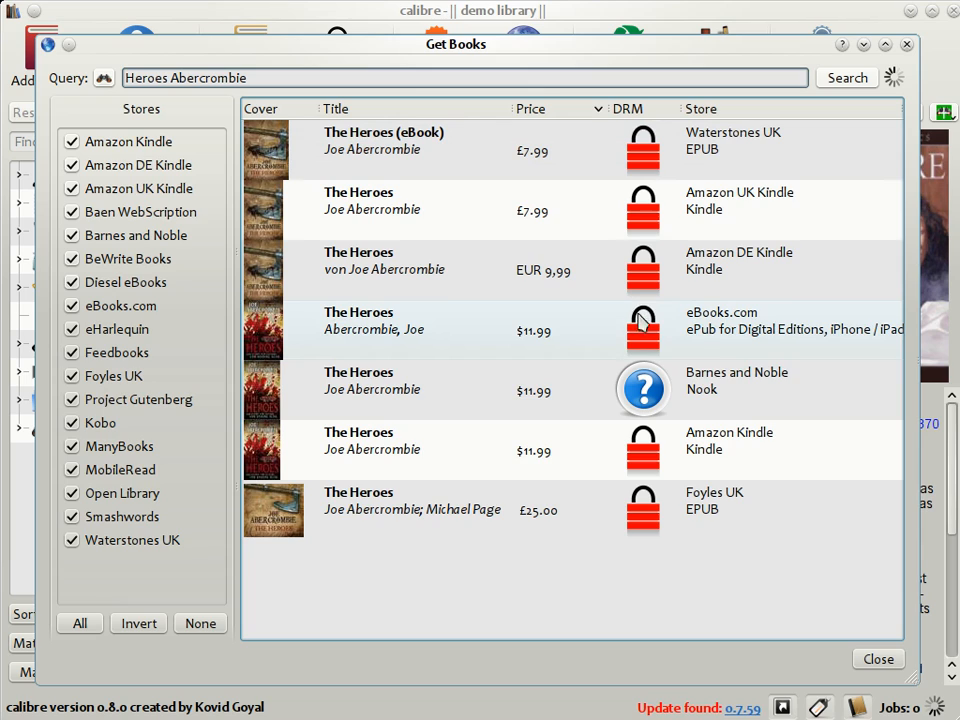